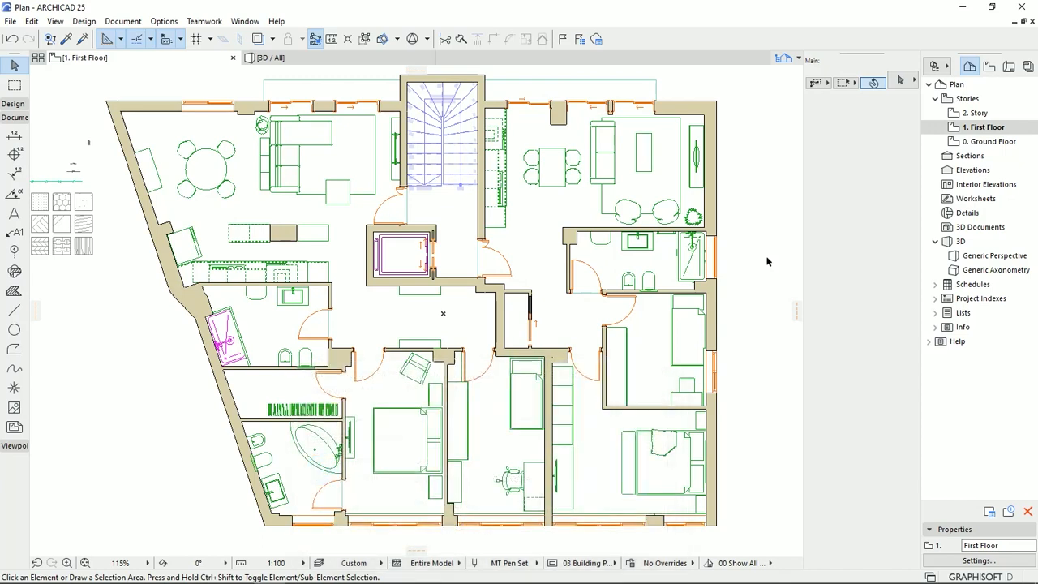
mouse_move(769, 205)
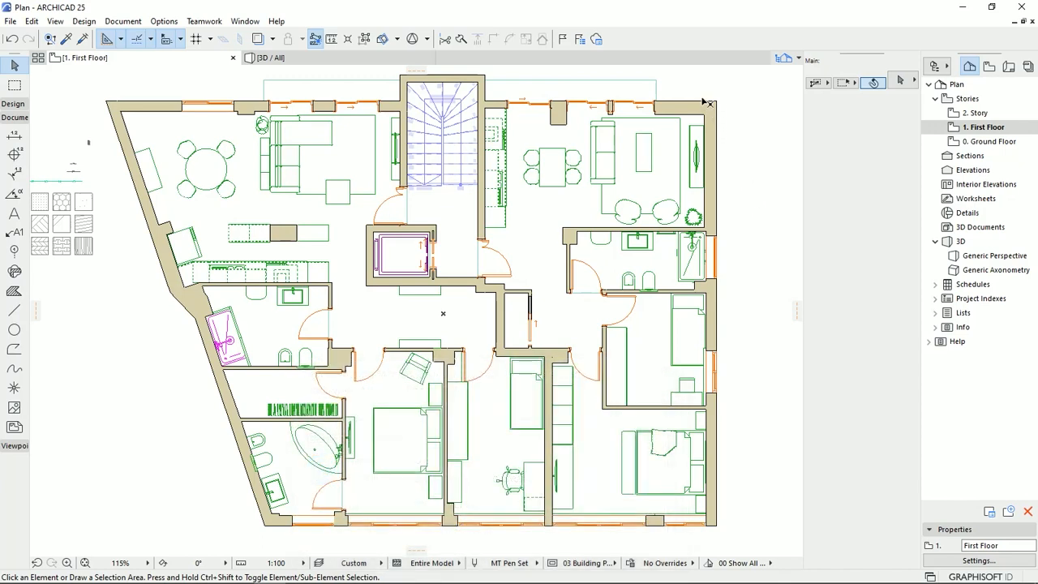
mouse_move(293, 402)
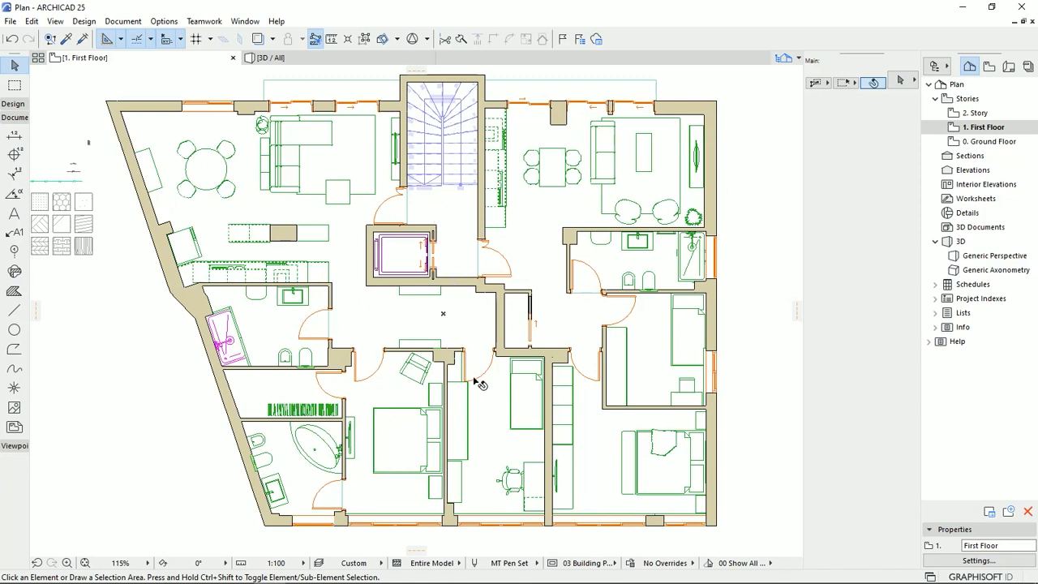
mouse_move(344, 256)
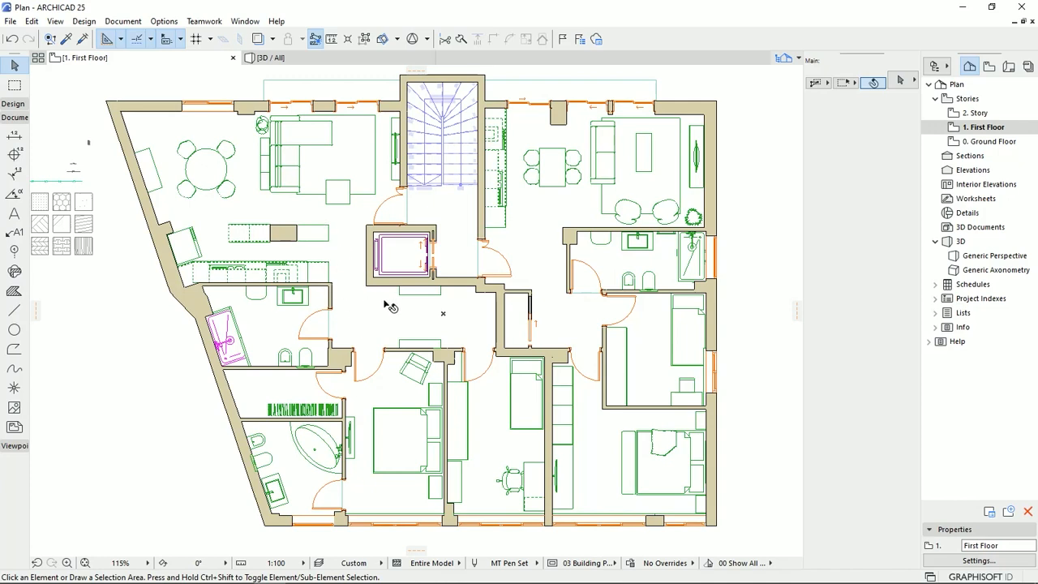
mouse_move(380, 334)
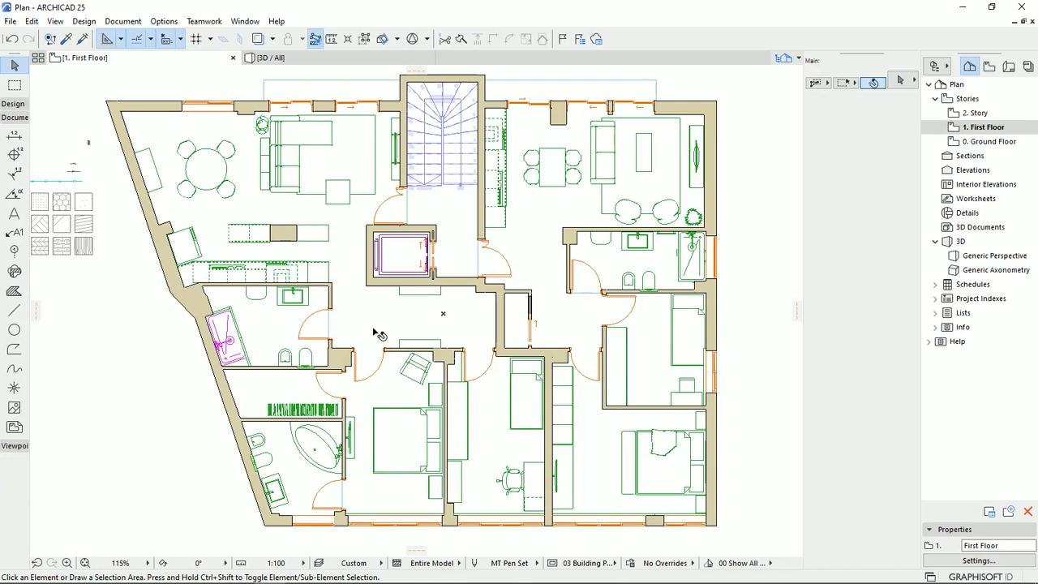
mouse_move(120, 364)
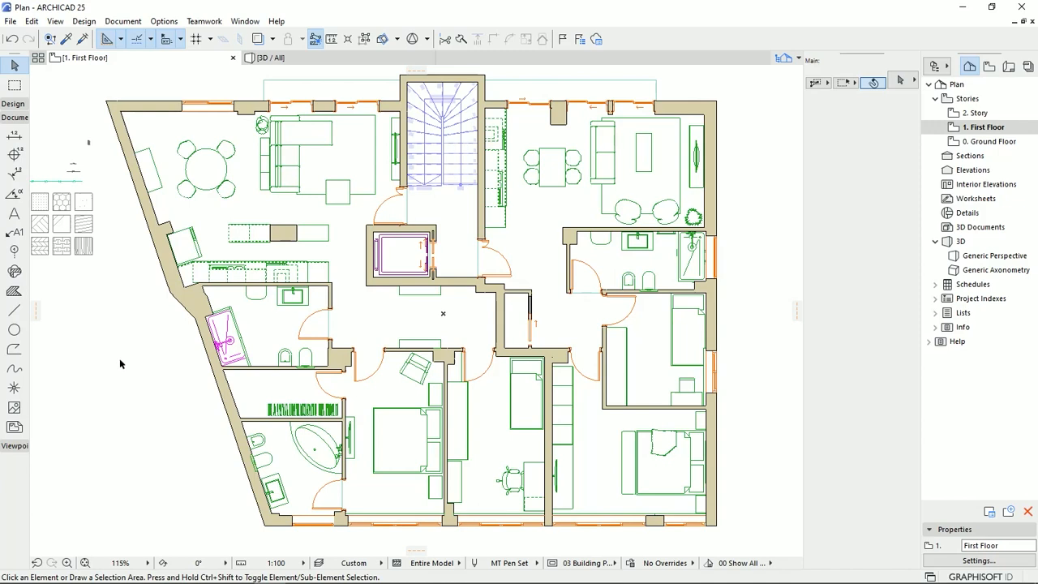
mouse_move(148, 101)
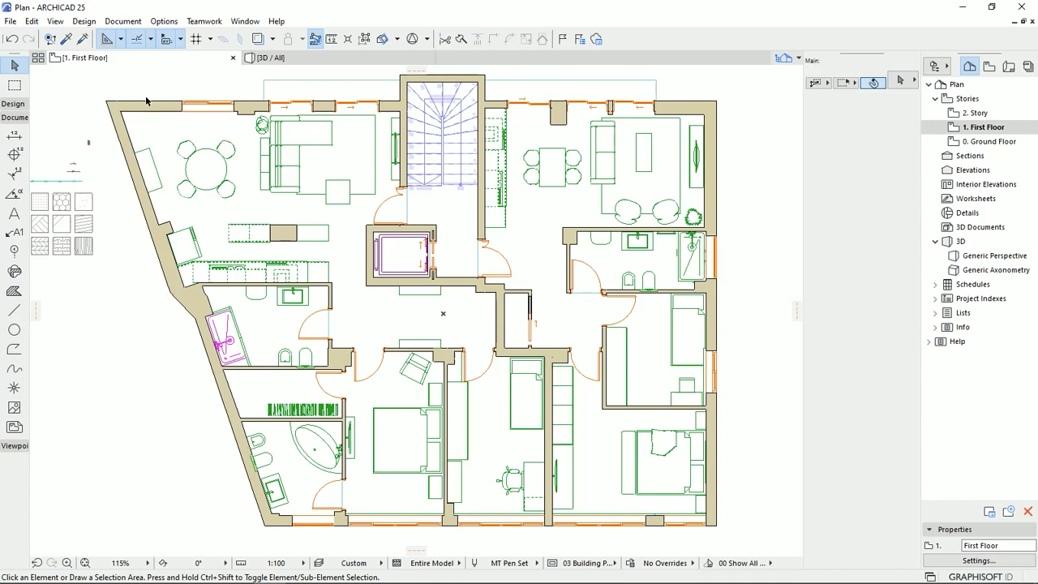
mouse_move(61, 380)
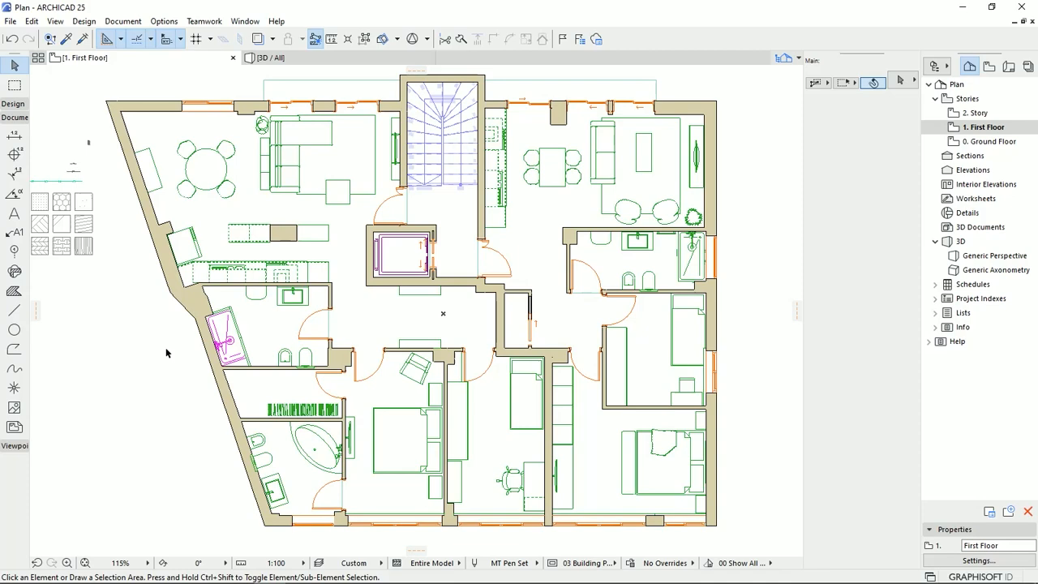
mouse_move(149, 360)
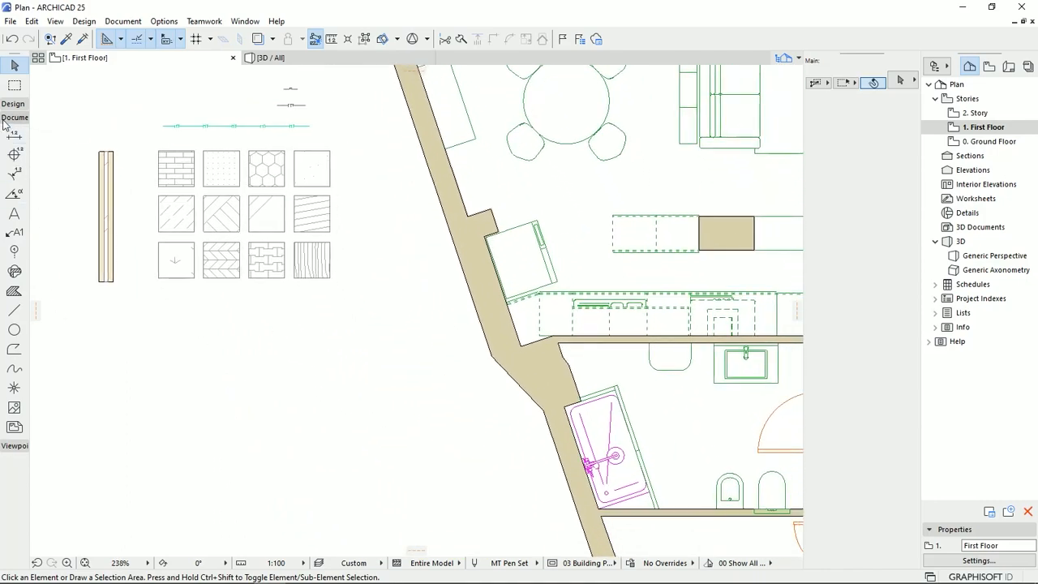
mouse_move(13, 292)
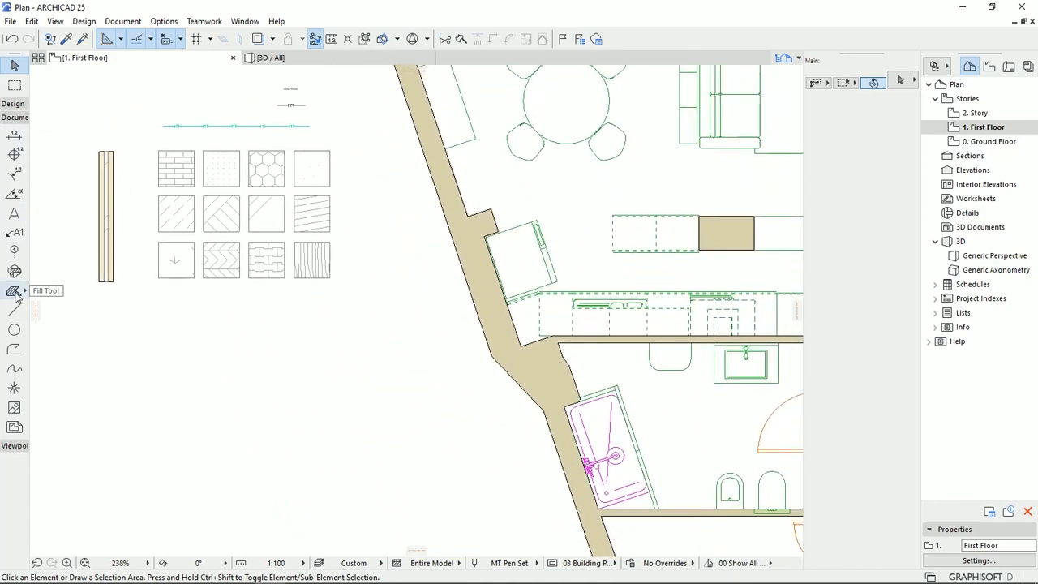
Step: Draw a chevron fill area left of the plan and assign it the Grass symbol fill
left_click(15, 291)
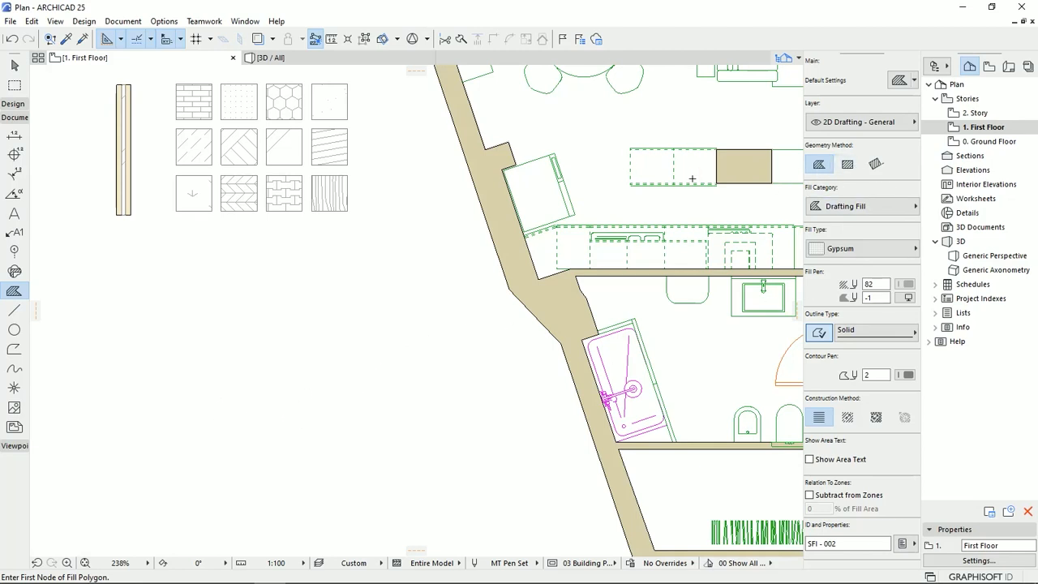
mouse_move(255, 381)
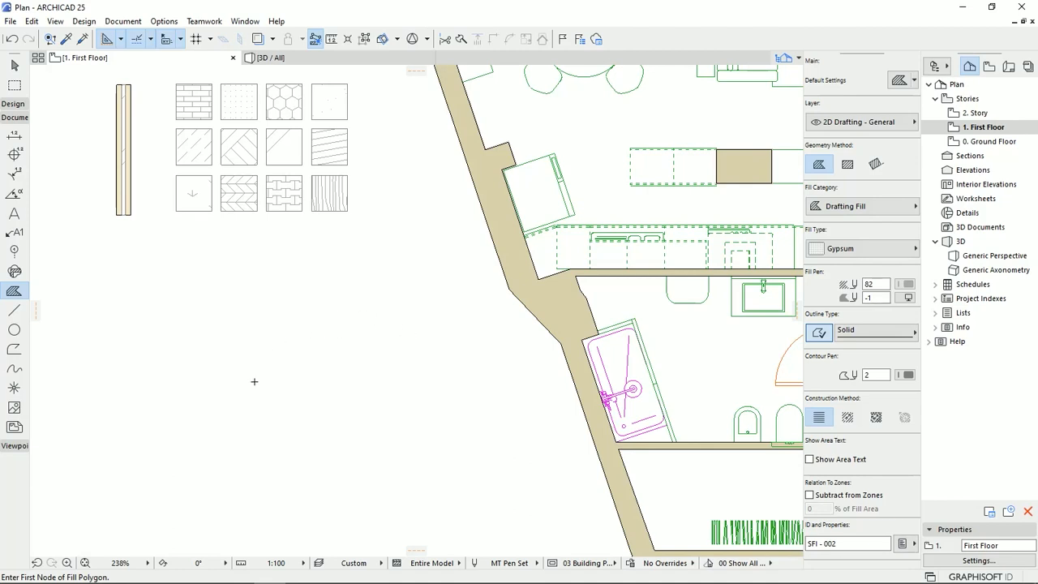
mouse_move(307, 354)
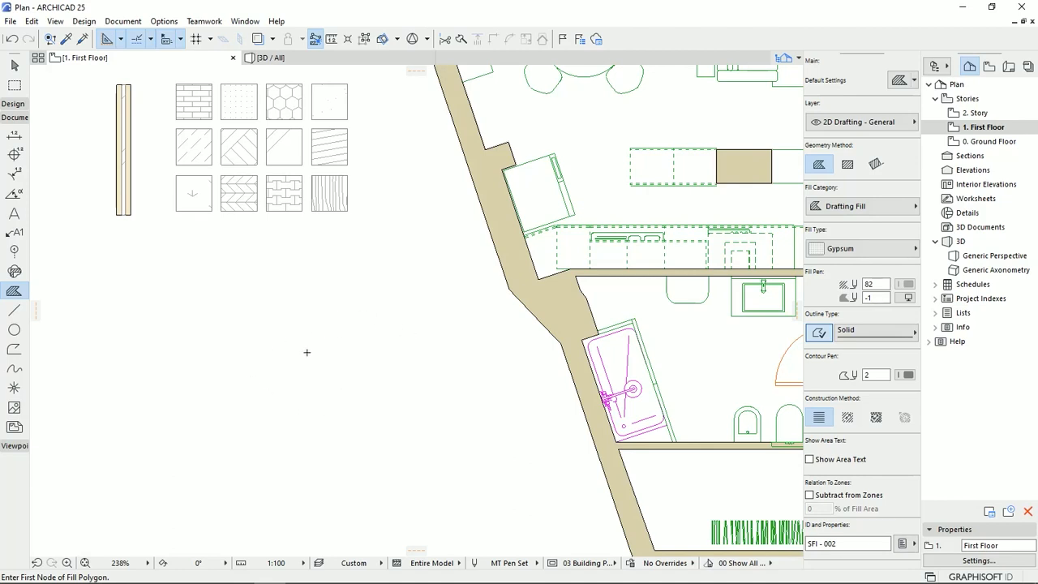
mouse_move(15, 290)
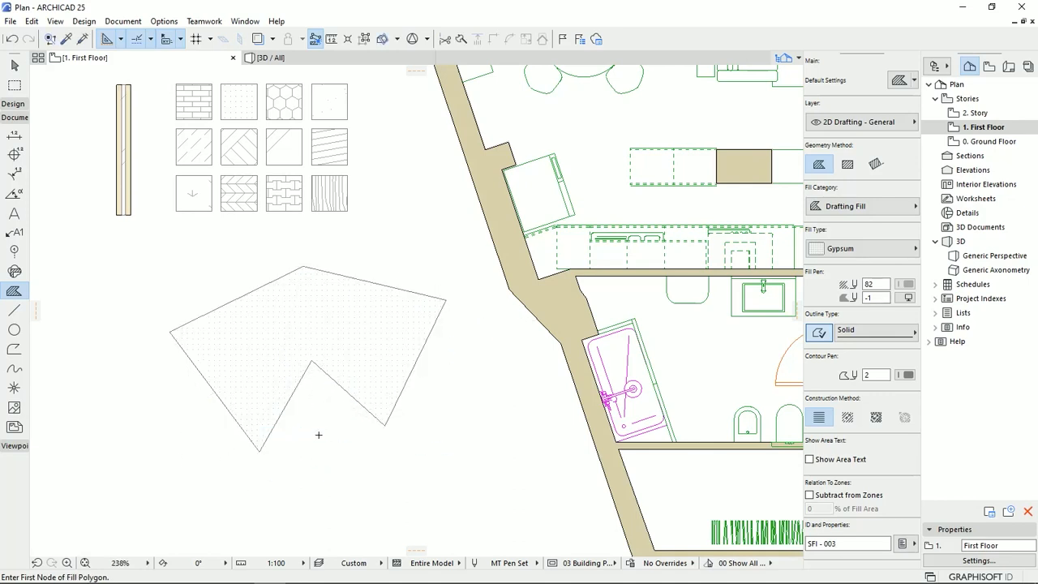
left_click(397, 333)
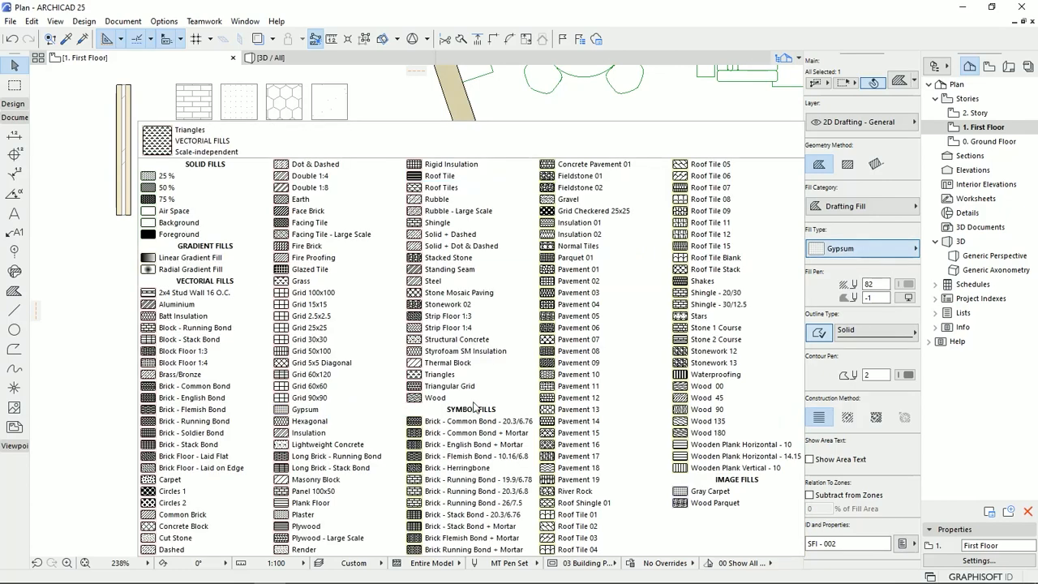
left_click(474, 549)
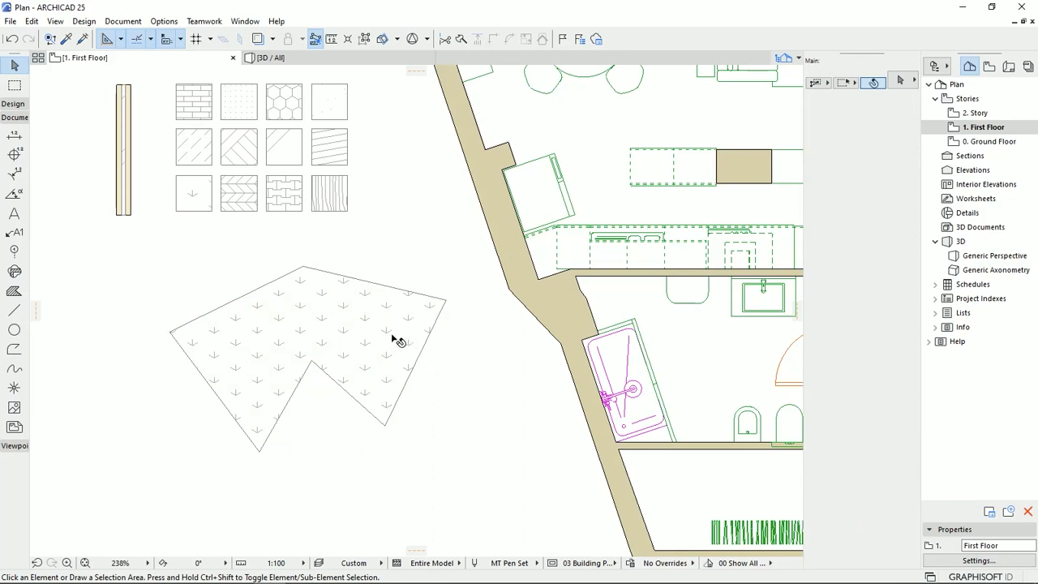
left_click(324, 349)
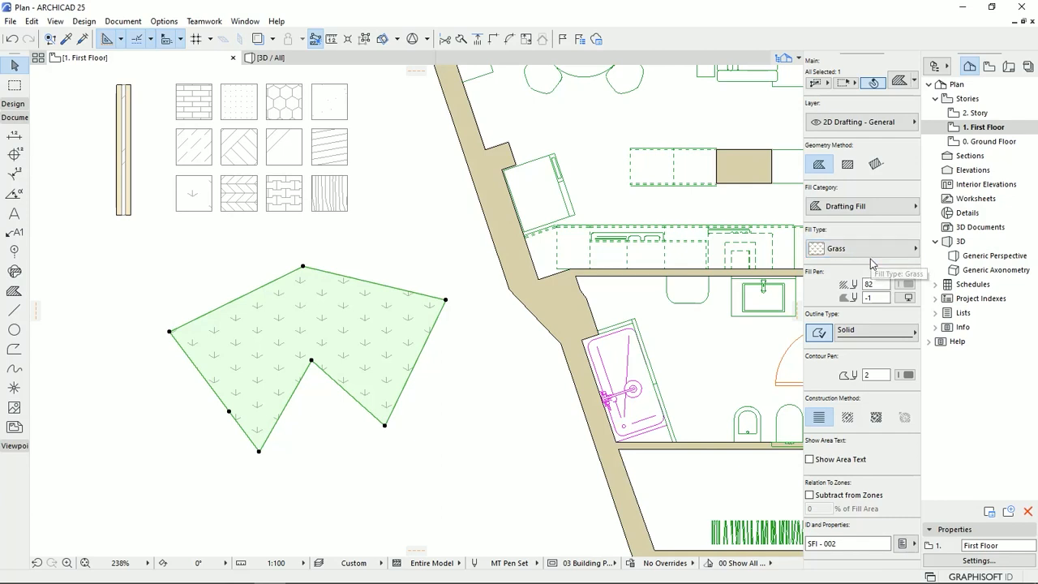
mouse_move(387, 461)
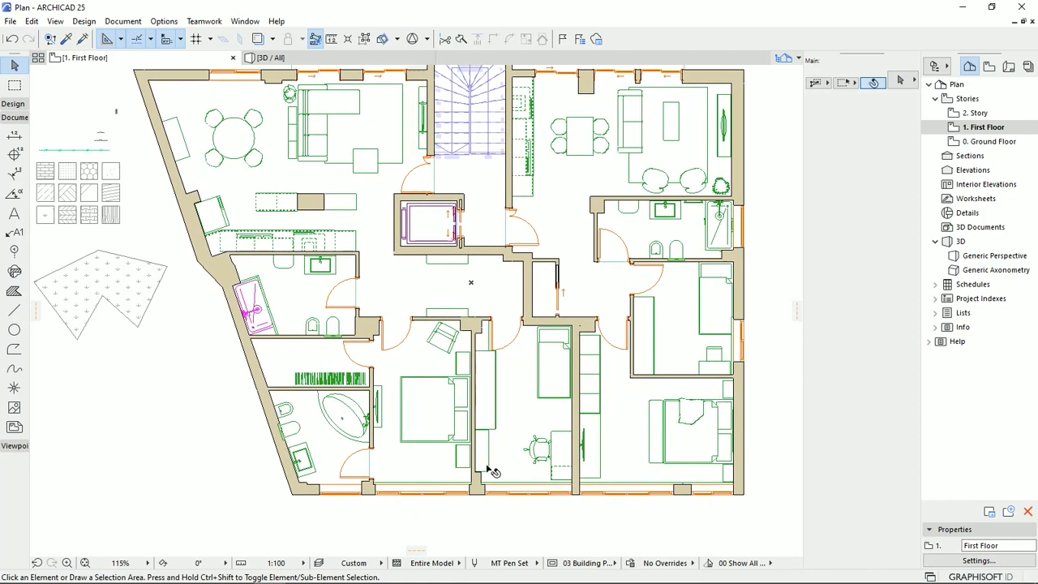
mouse_move(13, 310)
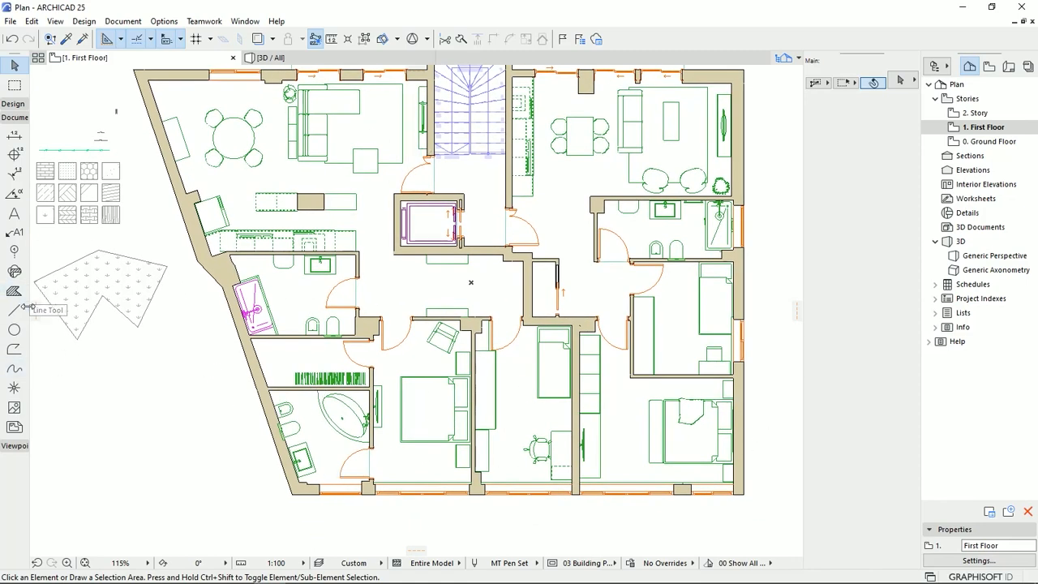
mouse_move(13, 291)
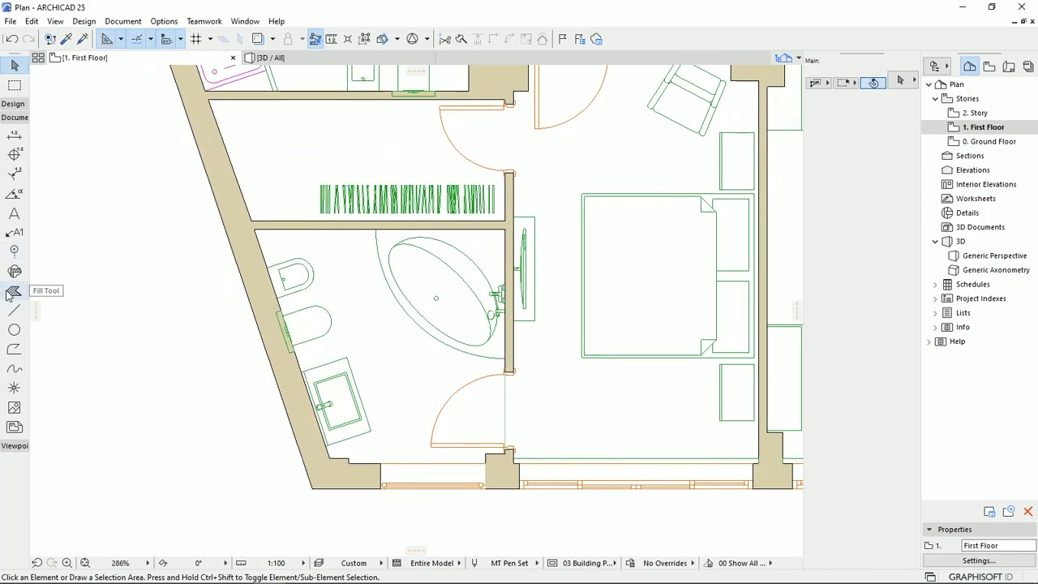
Step: Fill the bathroom floor and switch its pattern to Grid 90x90, then Insulation
left_click(13, 292)
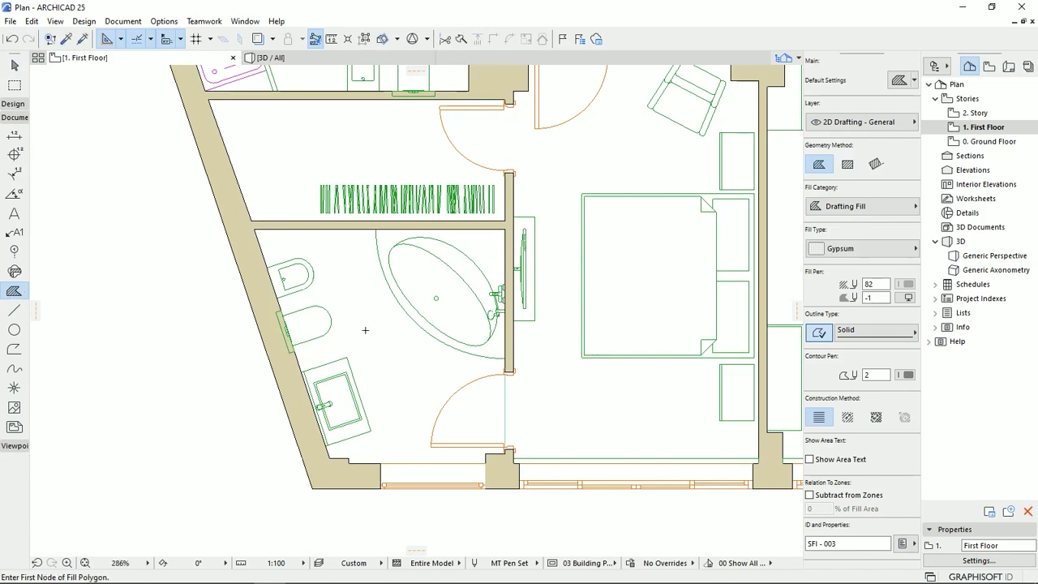
mouse_move(355, 347)
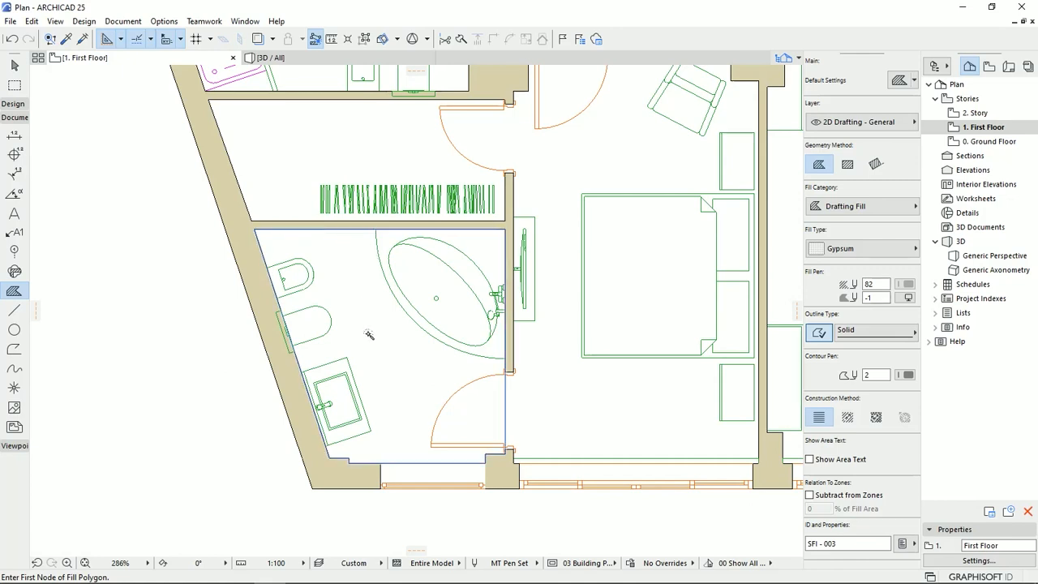
mouse_move(396, 370)
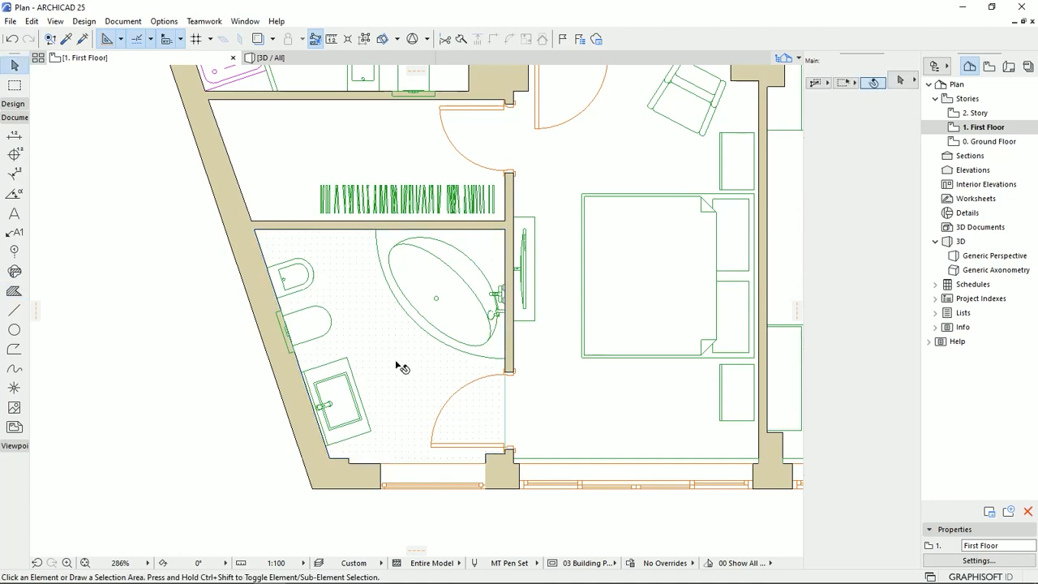
left_click(403, 367)
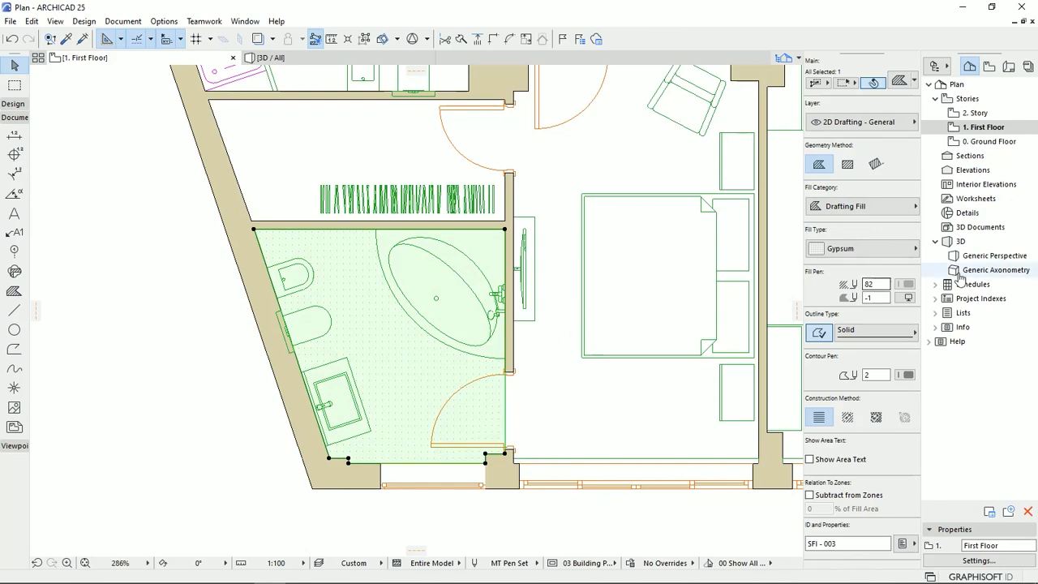
left_click(863, 249)
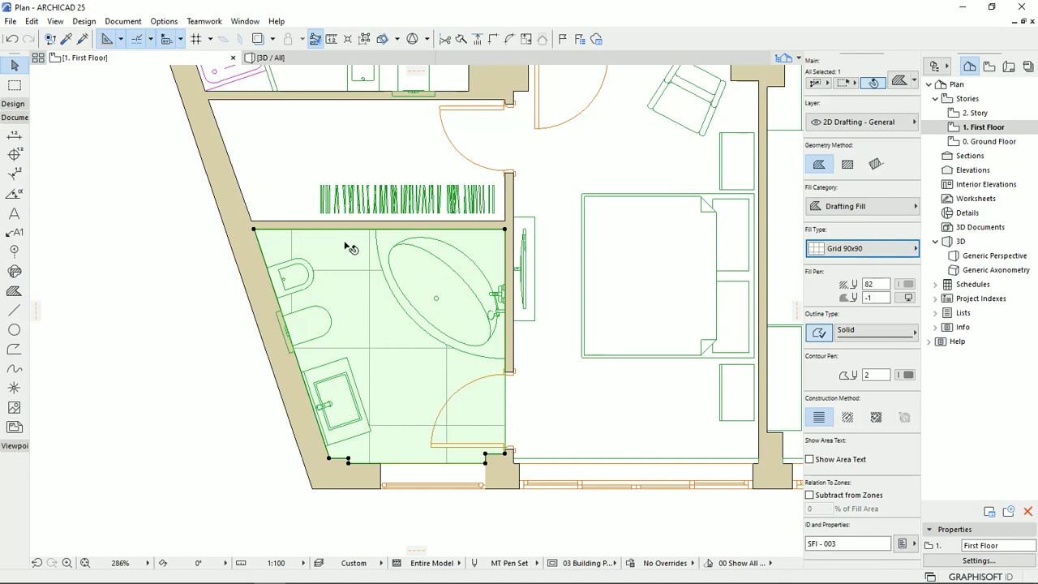
mouse_move(376, 344)
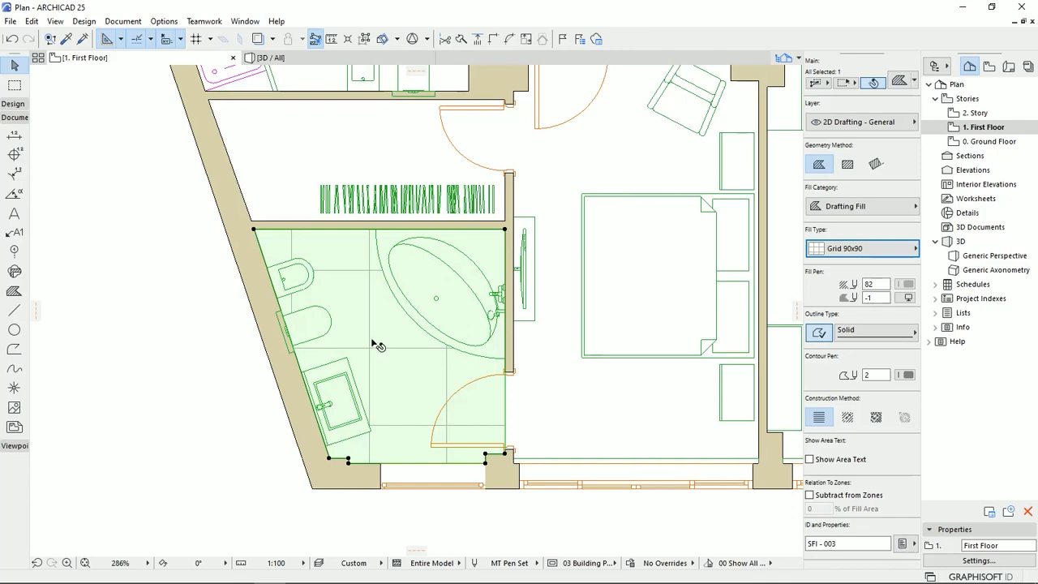
left_click(861, 249)
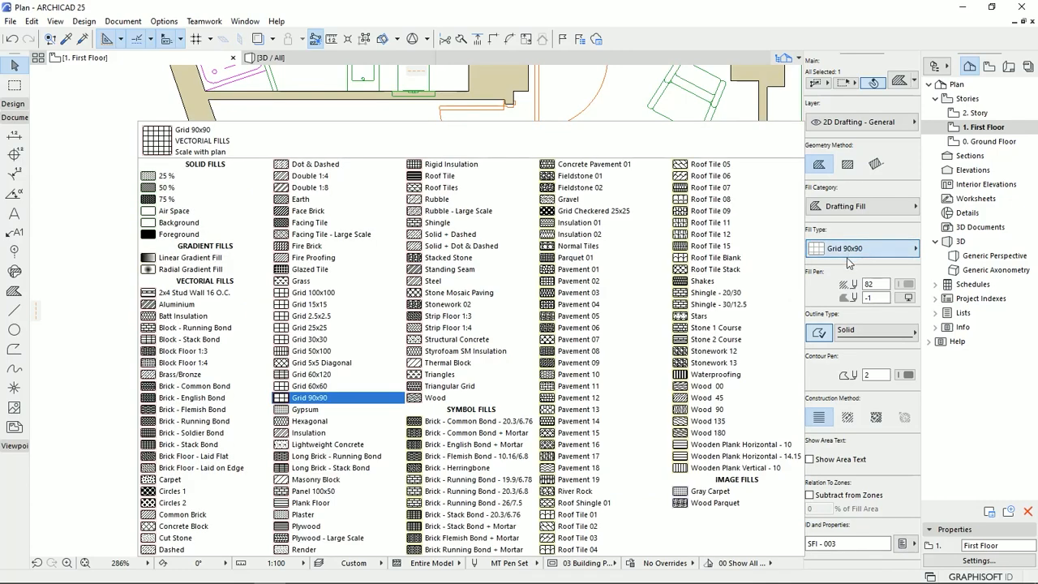
left_click(308, 431)
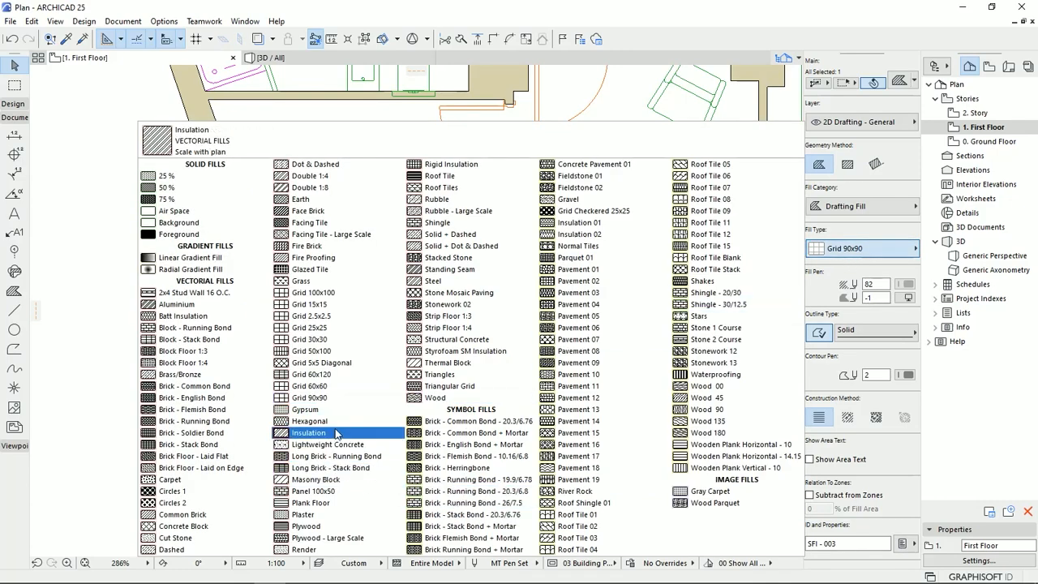
left_click(464, 292)
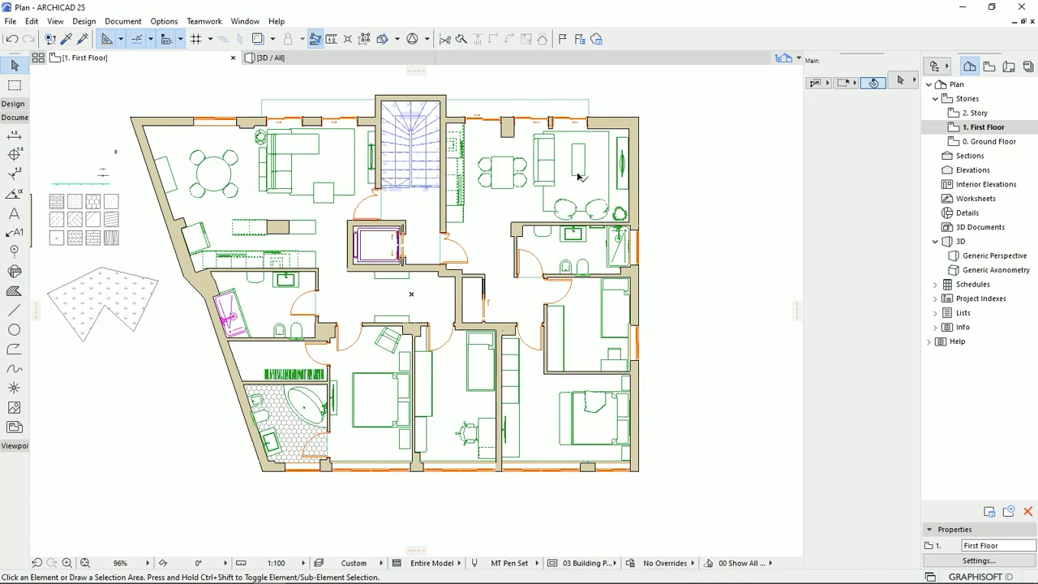
mouse_move(350, 474)
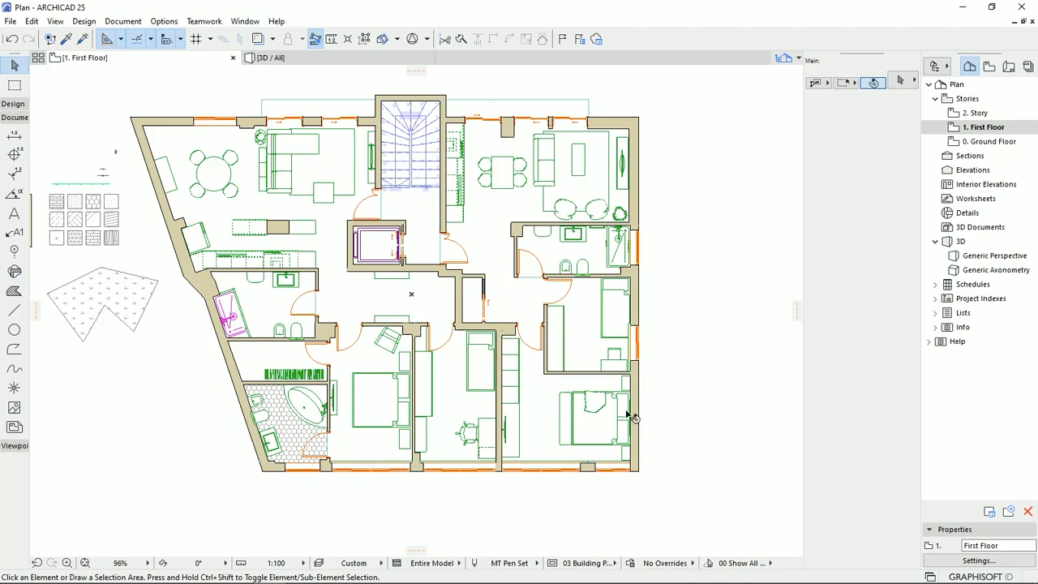
mouse_move(421, 515)
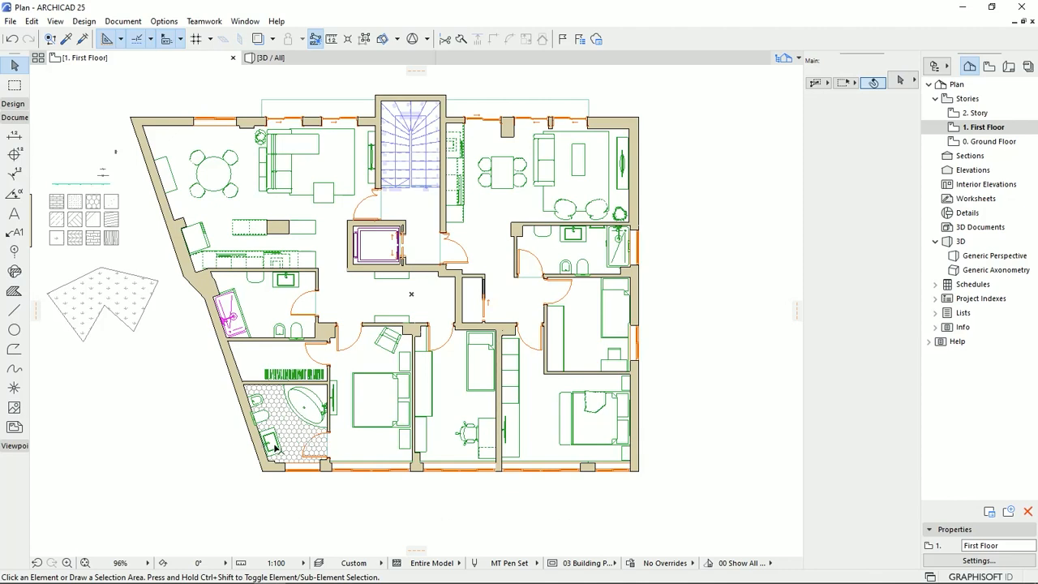
Step: Browse the Fill Type catalogue through solid, gradient, vectorial, symbol and image fills like Brick and Wood Parquet
left_click(13, 289)
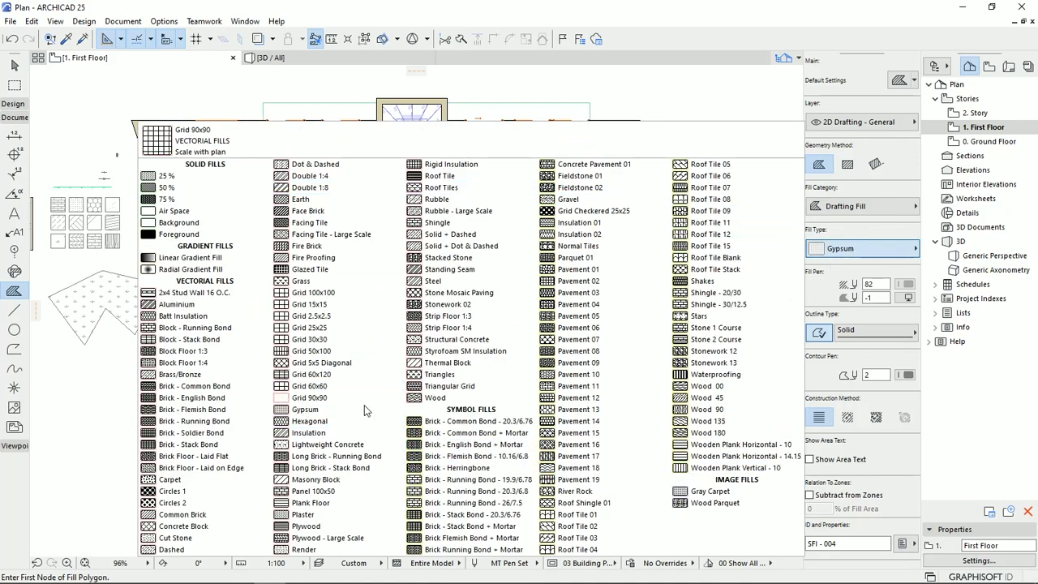
left_click(309, 222)
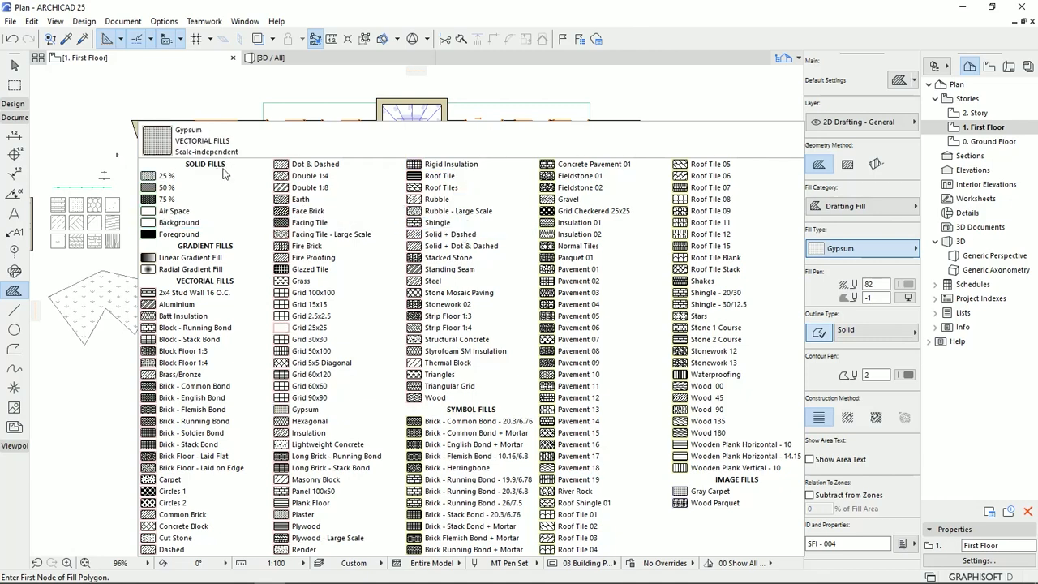
left_click(305, 408)
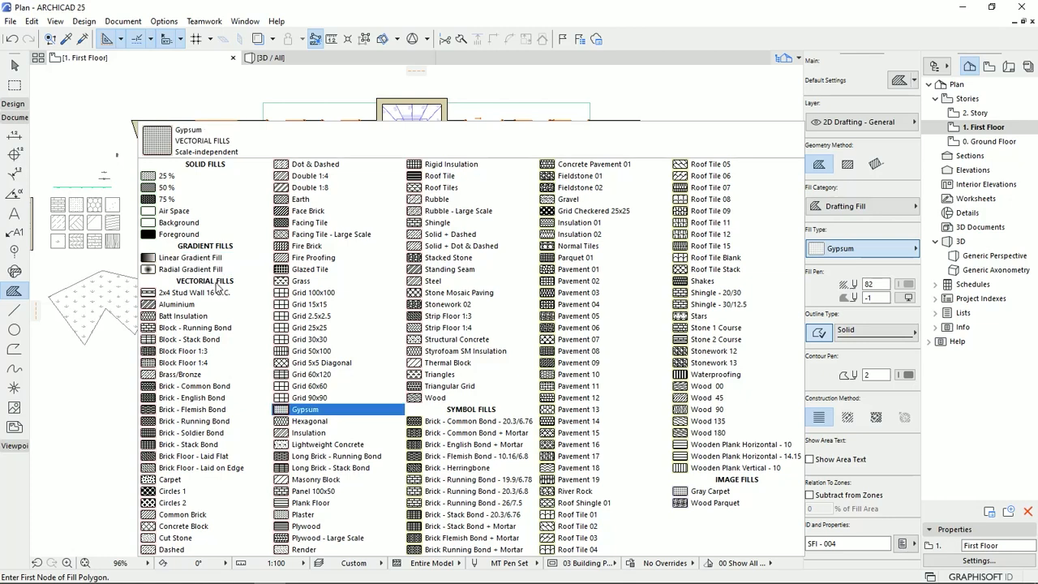
left_click(745, 467)
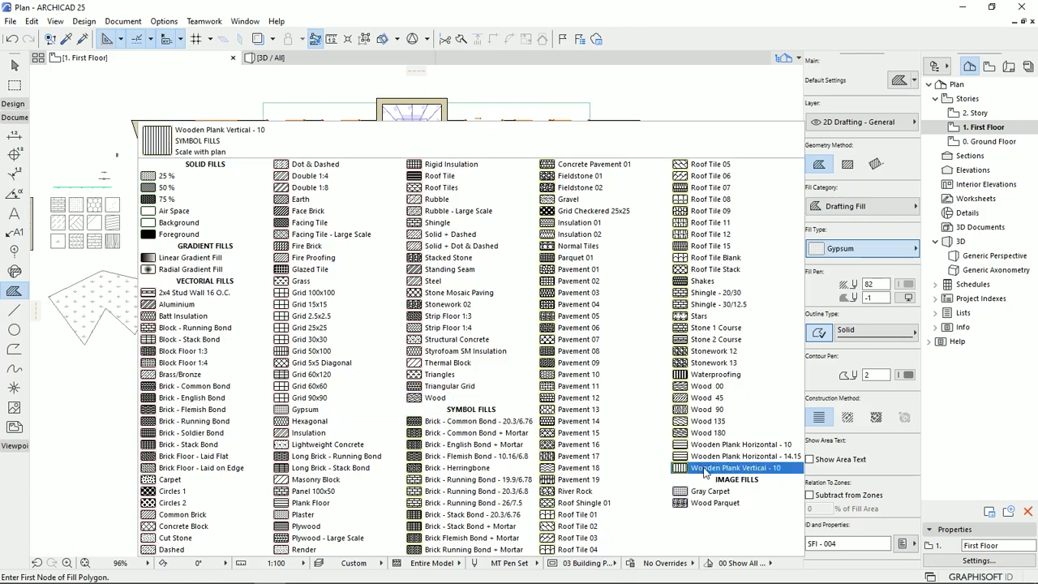
left_click(308, 432)
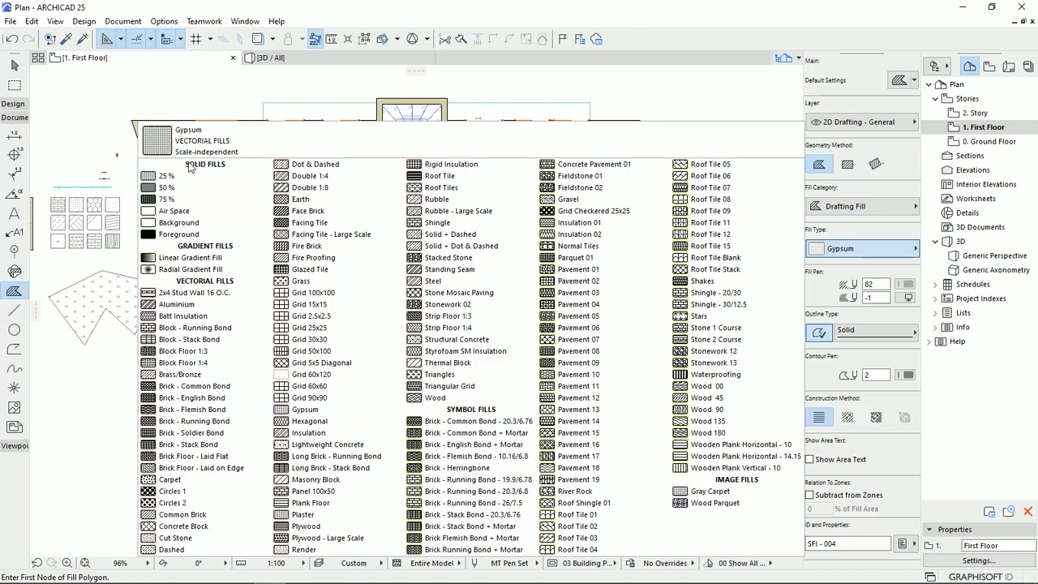
left_click(166, 188)
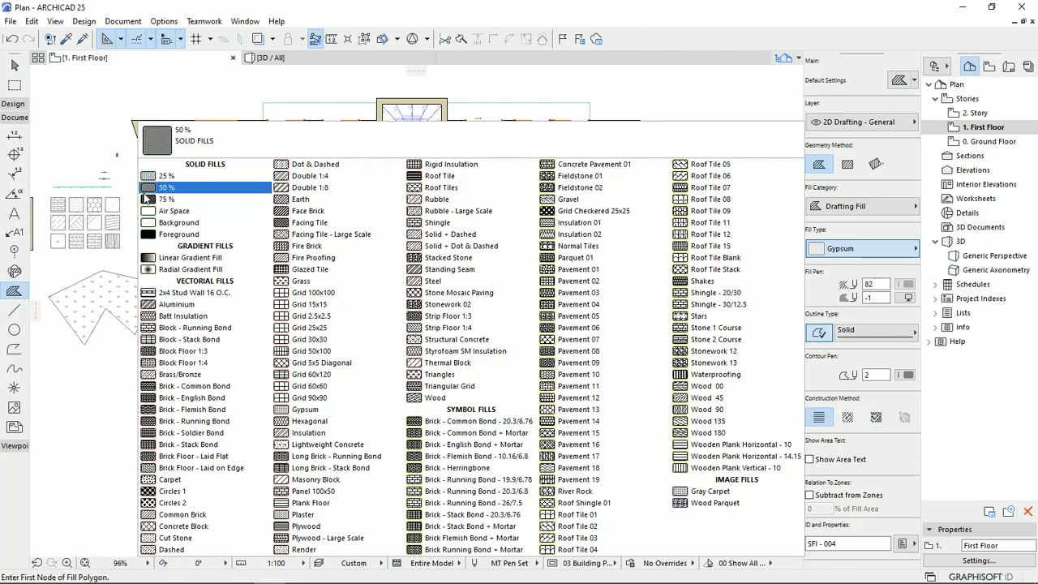
left_click(166, 176)
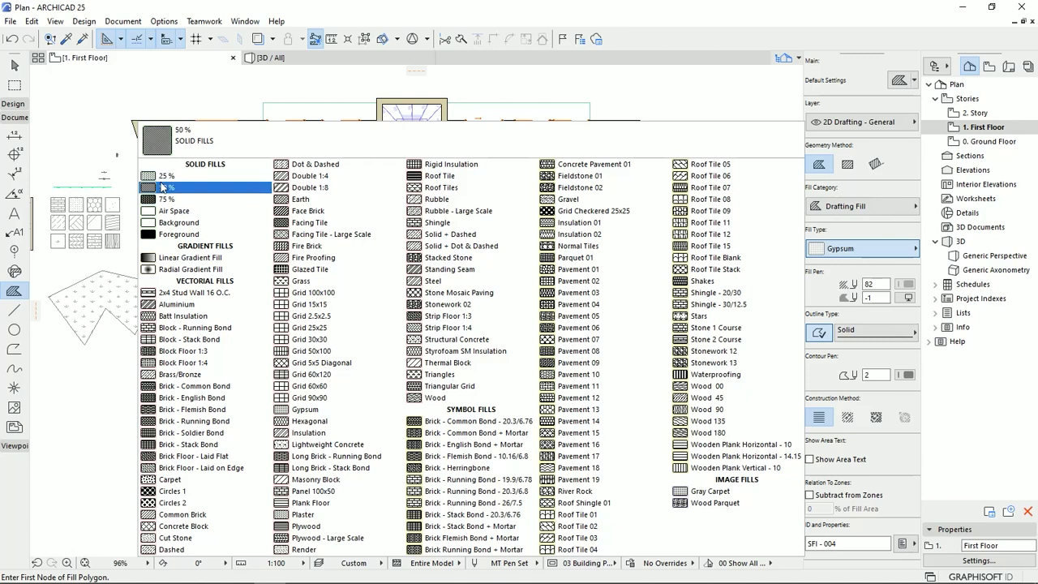
left_click(191, 269)
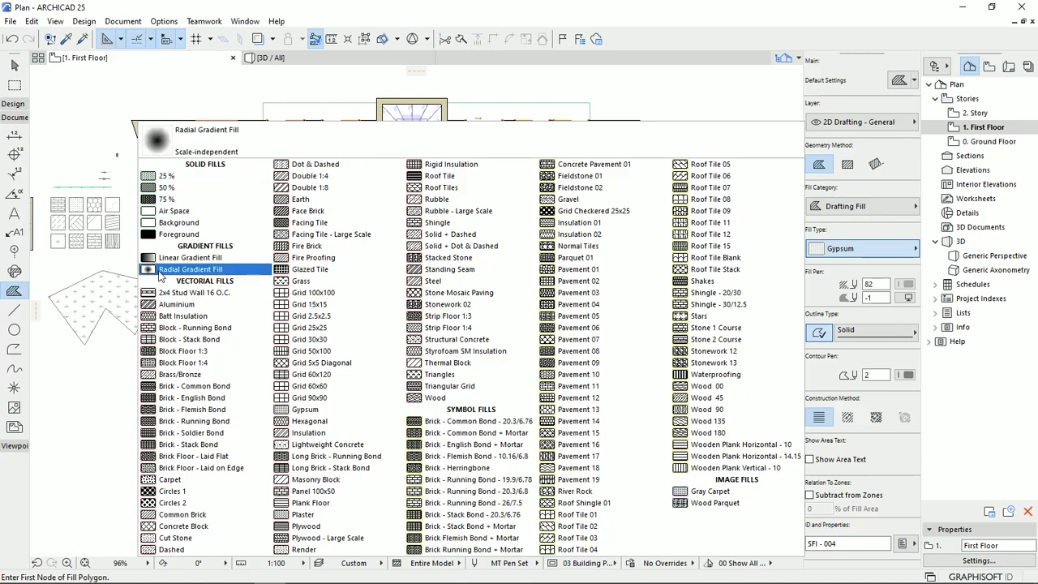
left_click(192, 256)
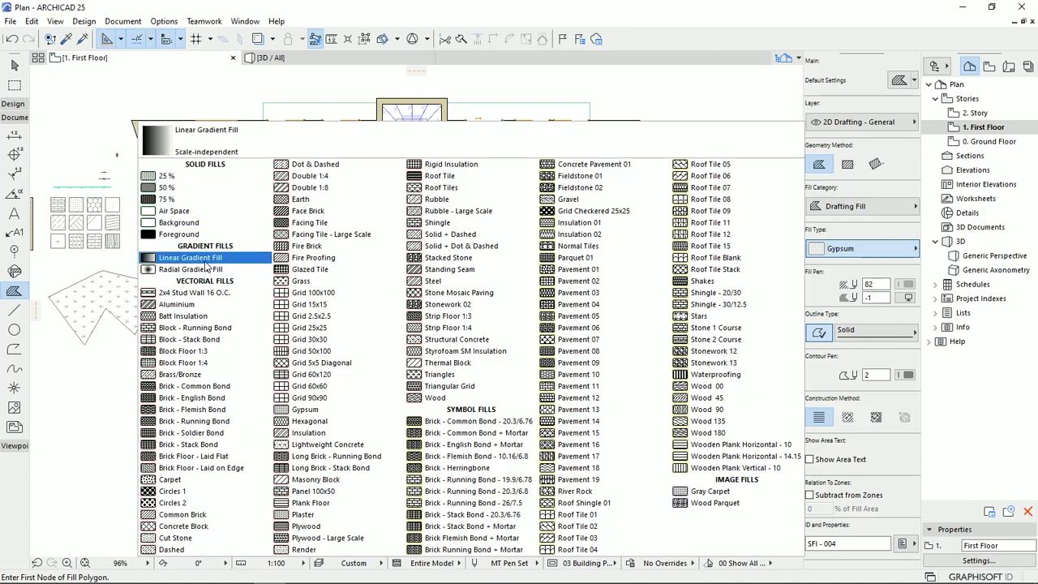
left_click(194, 386)
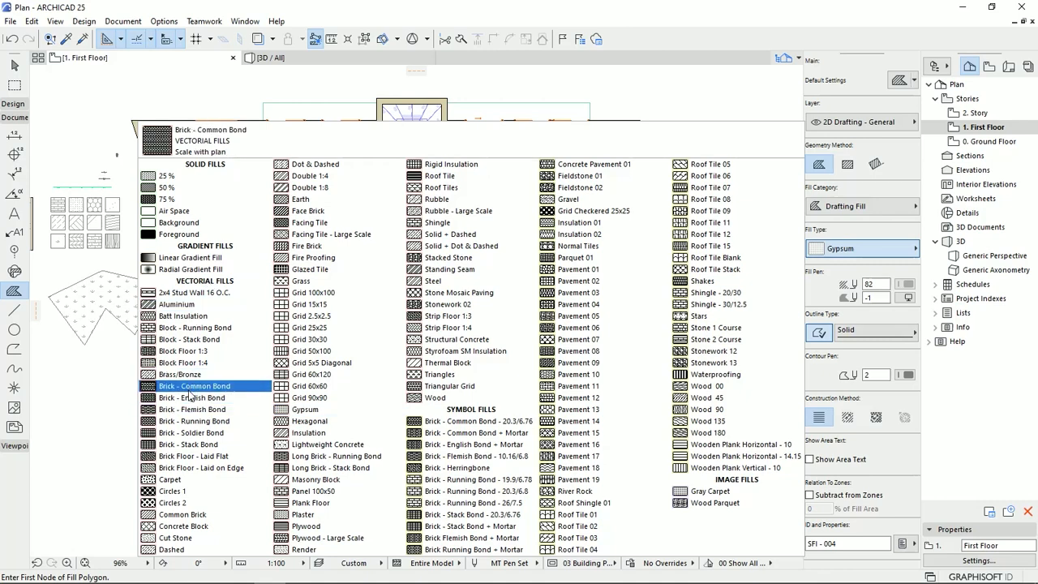
left_click(188, 363)
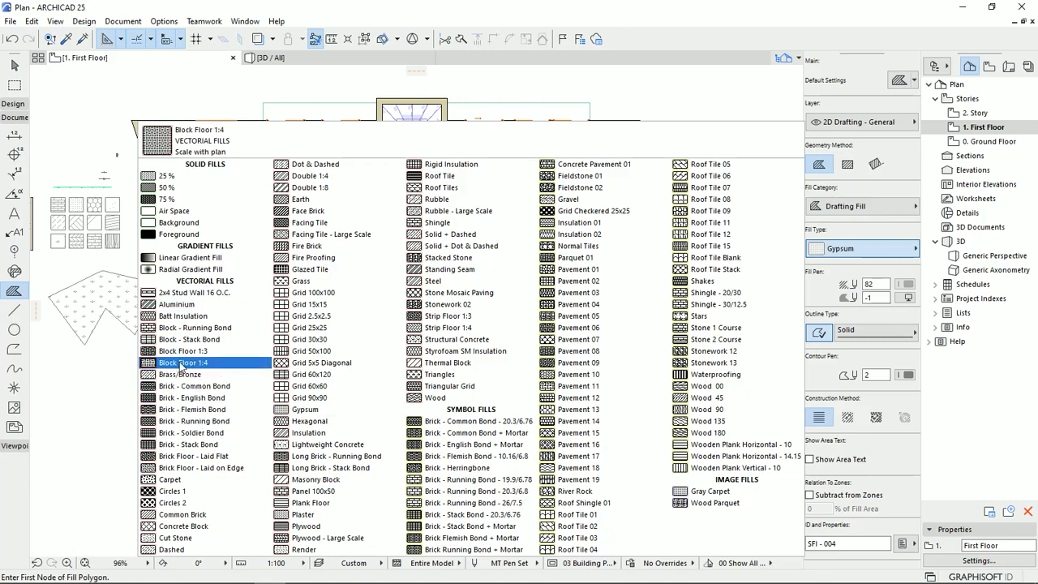
left_click(185, 526)
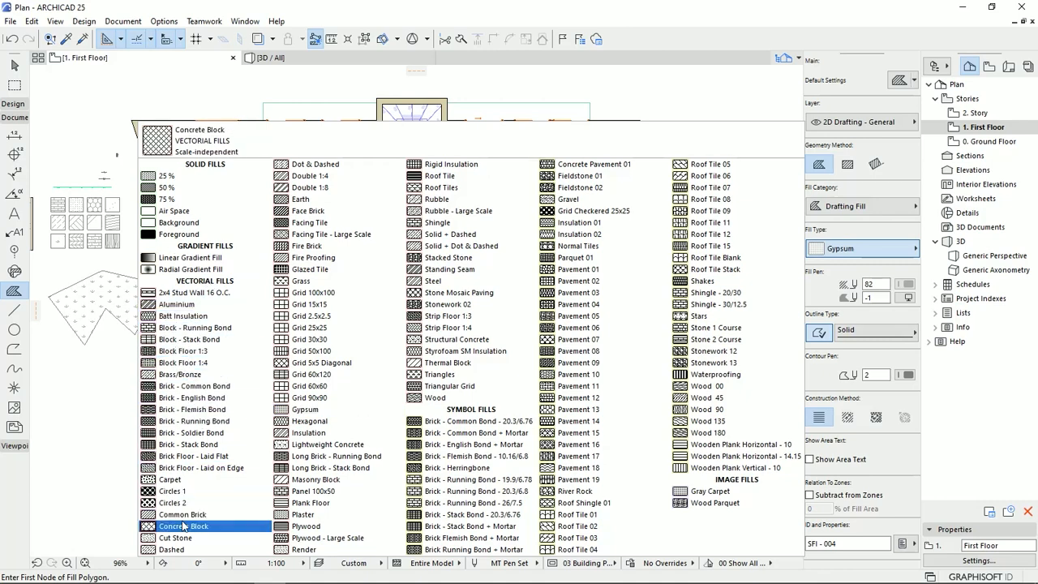
left_click(172, 490)
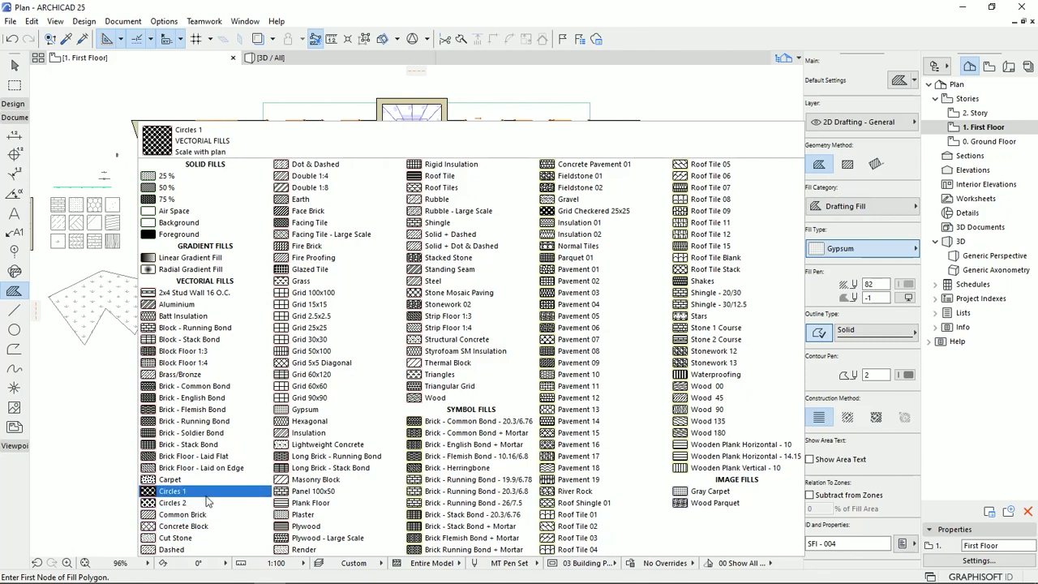
left_click(172, 503)
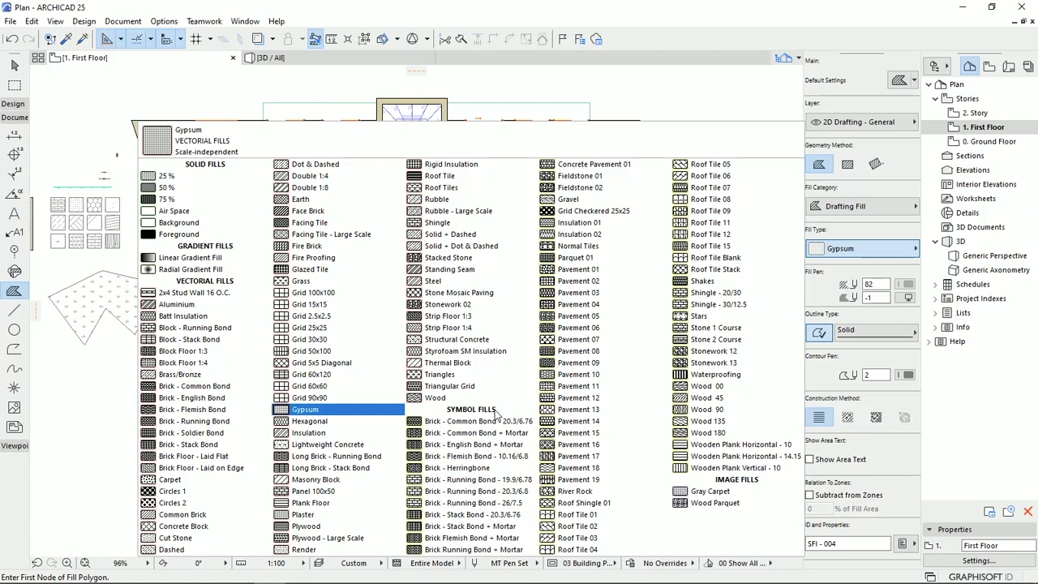
left_click(477, 432)
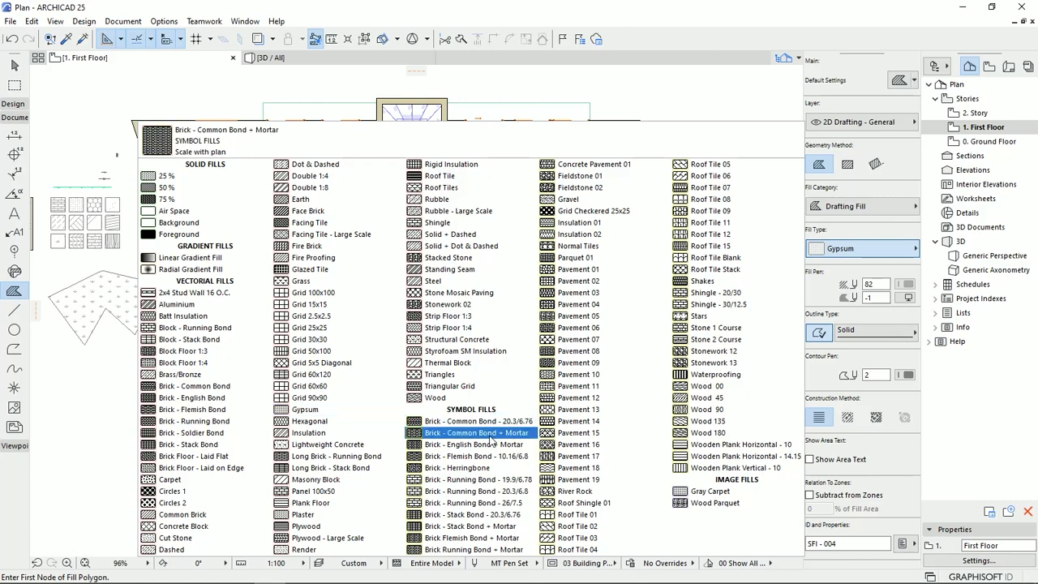
left_click(579, 422)
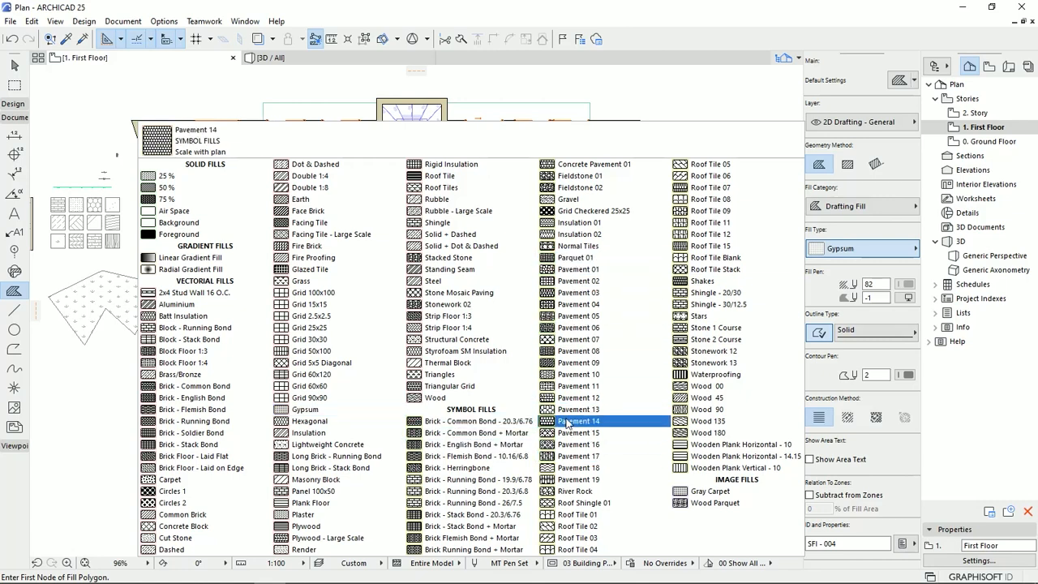
left_click(477, 490)
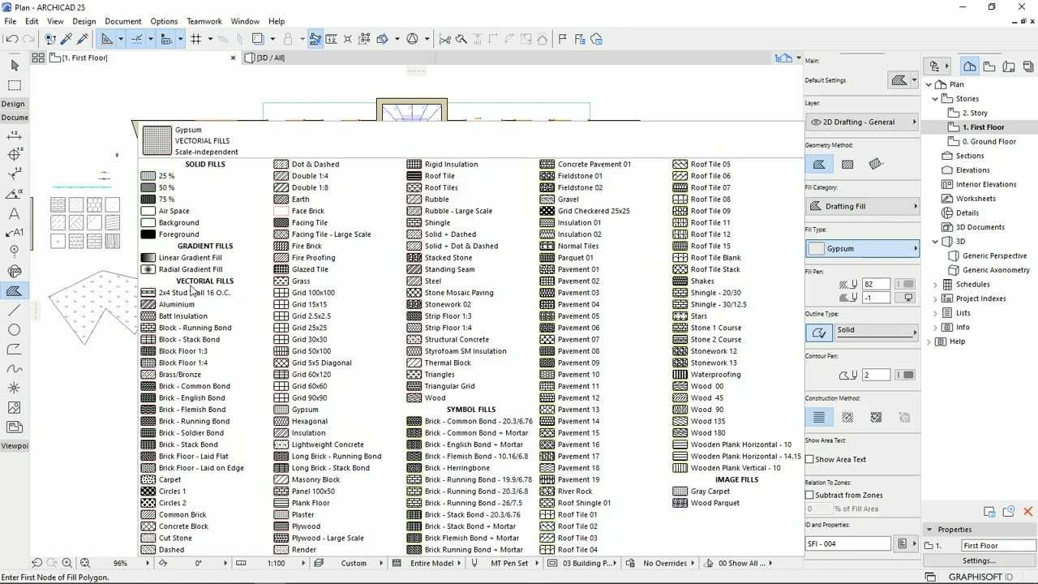
left_click(189, 445)
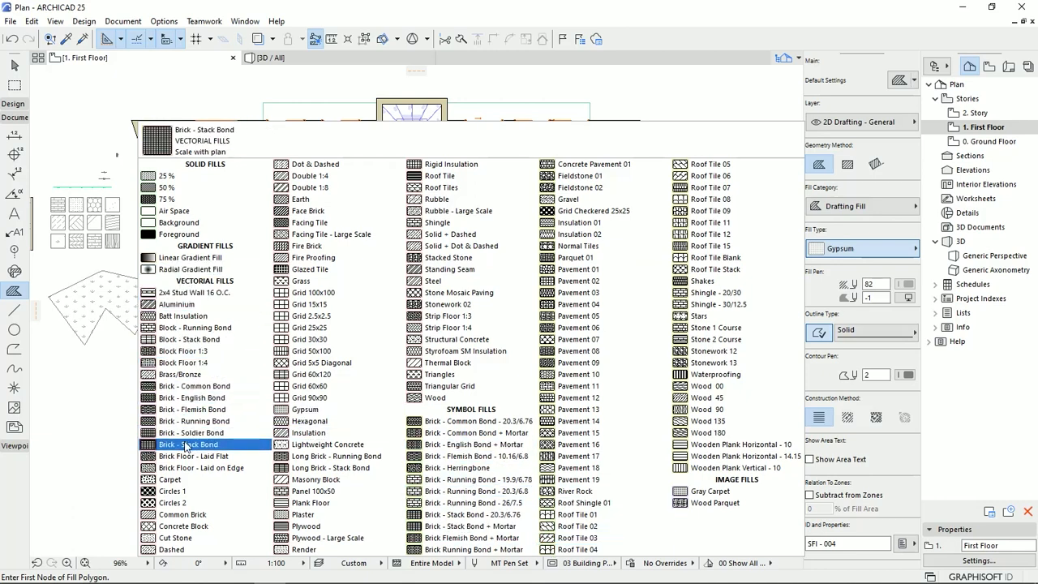
left_click(194, 422)
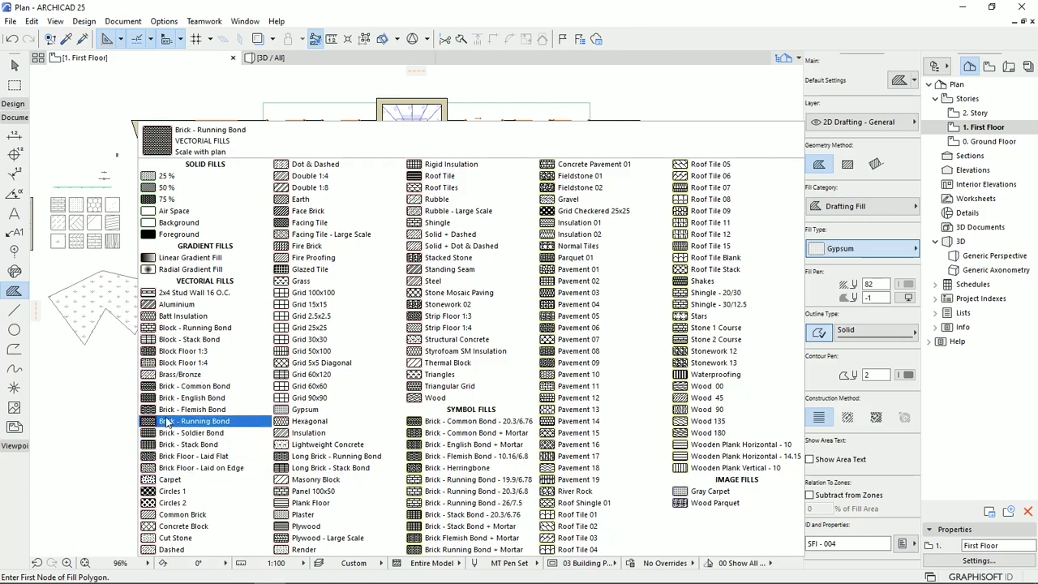
left_click(451, 386)
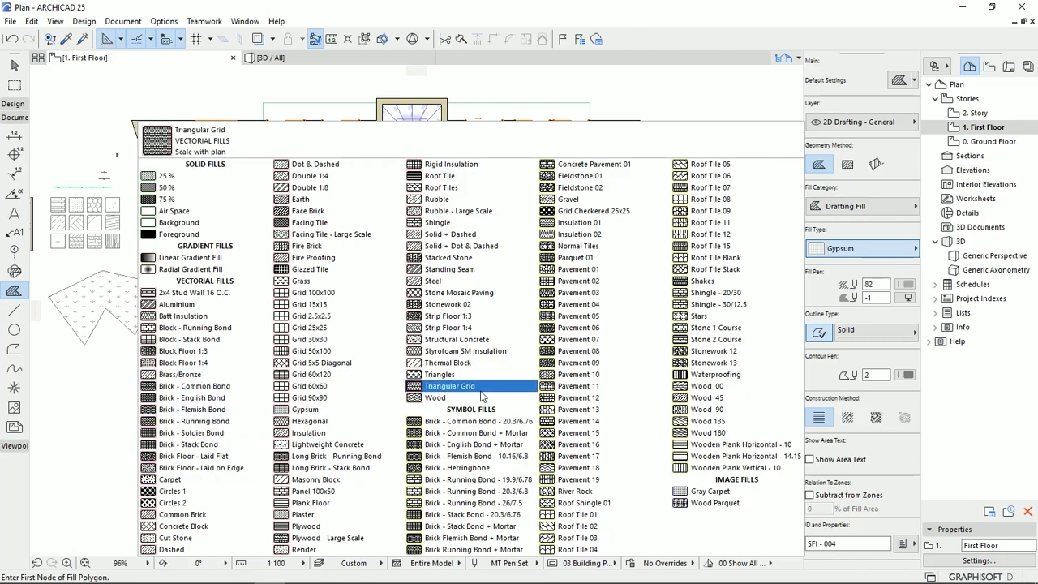
left_click(714, 503)
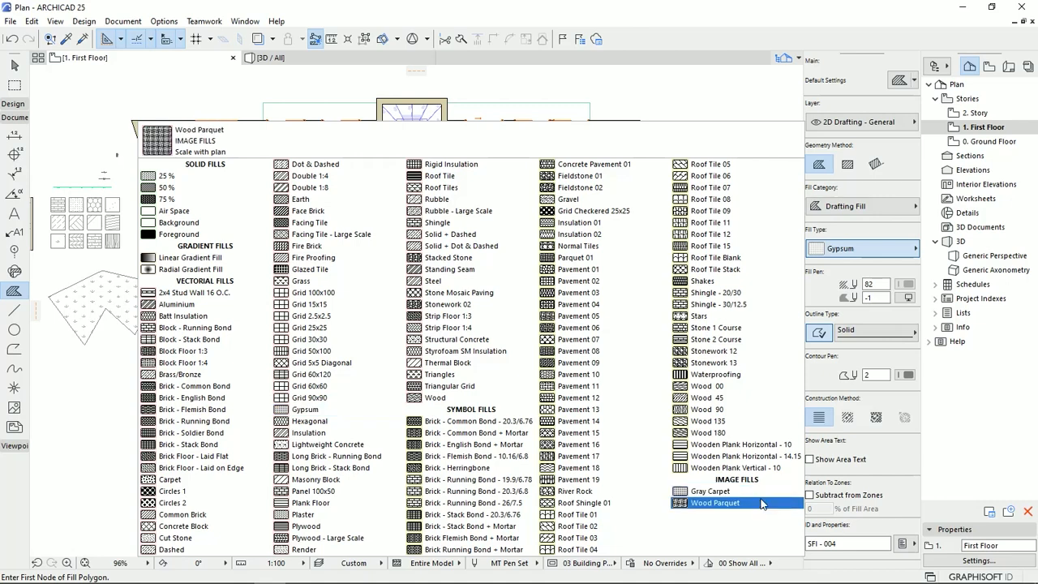
left_click(305, 409)
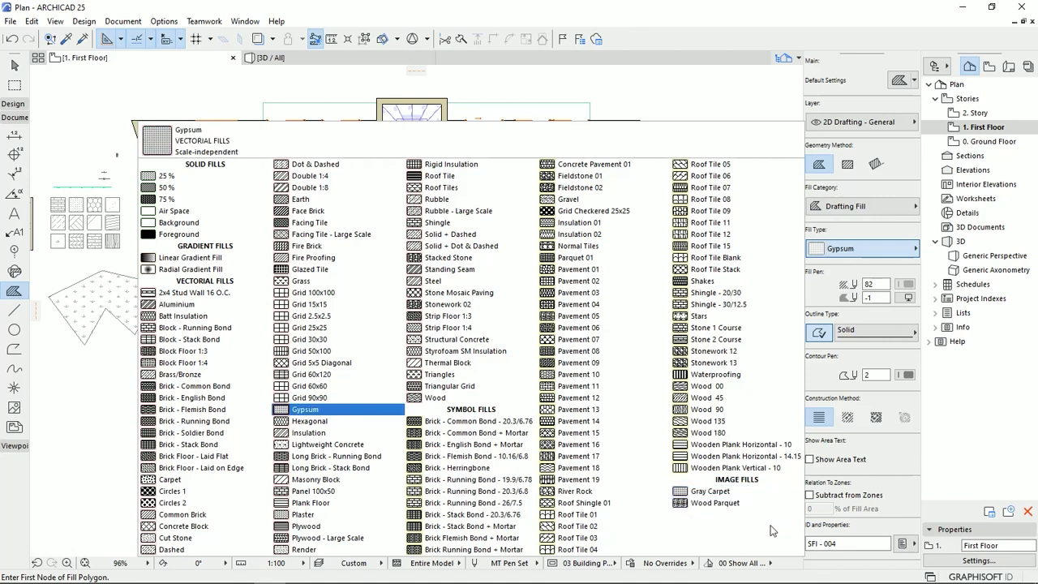
Step: Close the catalogue and inspect the fill type of each sample square beside the plan
left_click(714, 503)
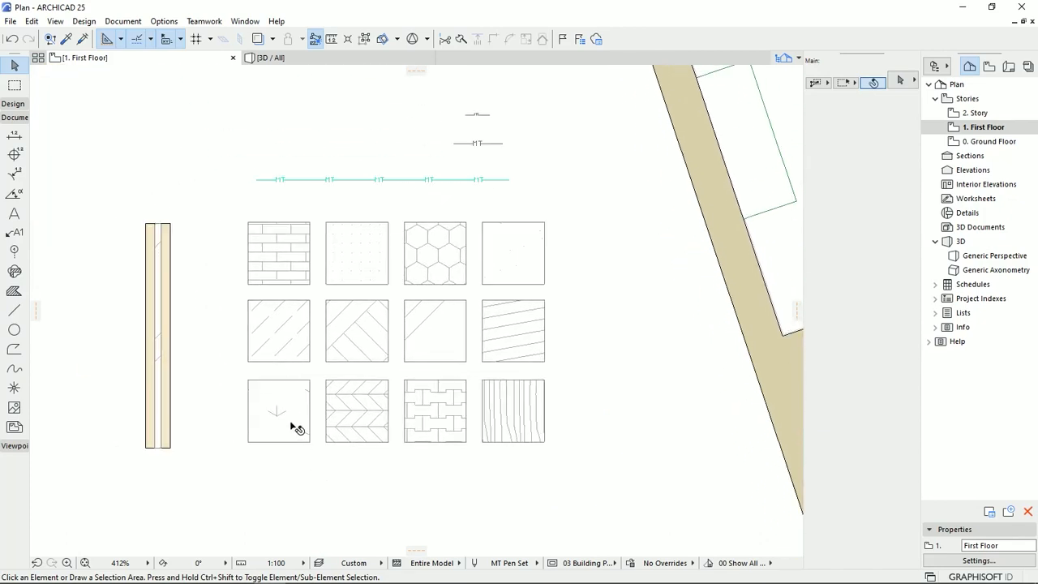
left_click(279, 410)
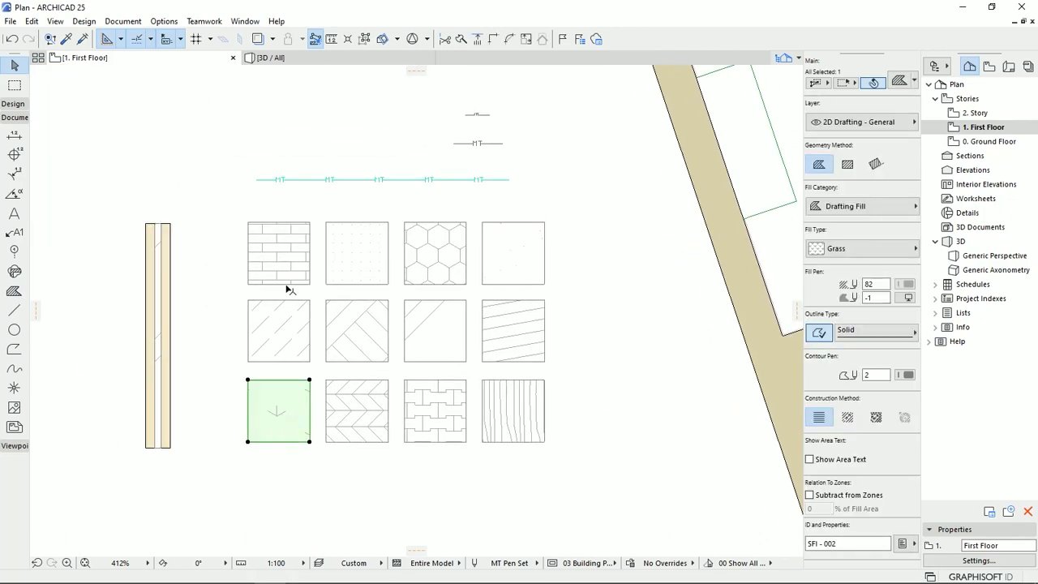
left_click(357, 253)
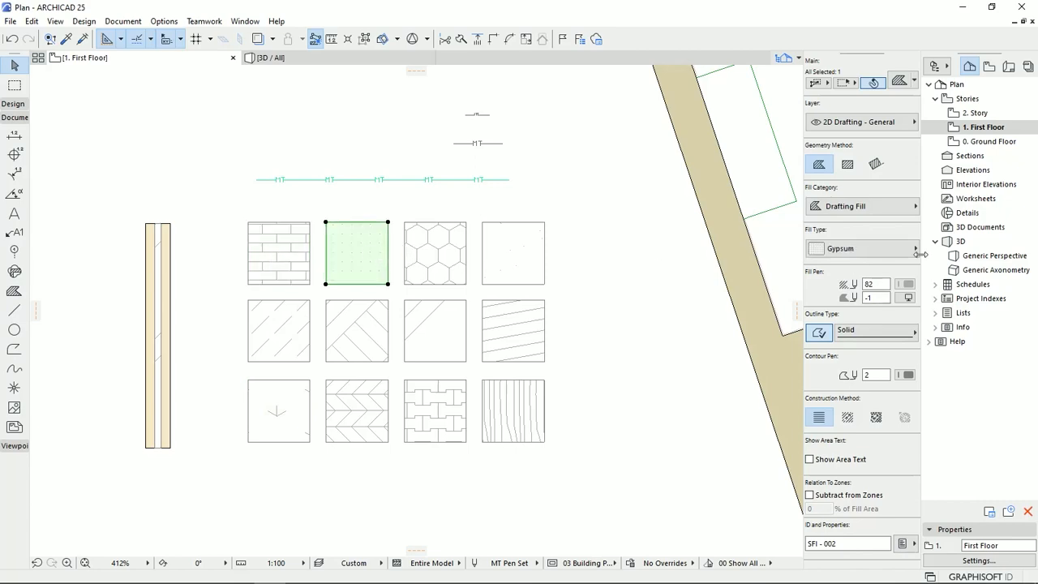
left_click(435, 253)
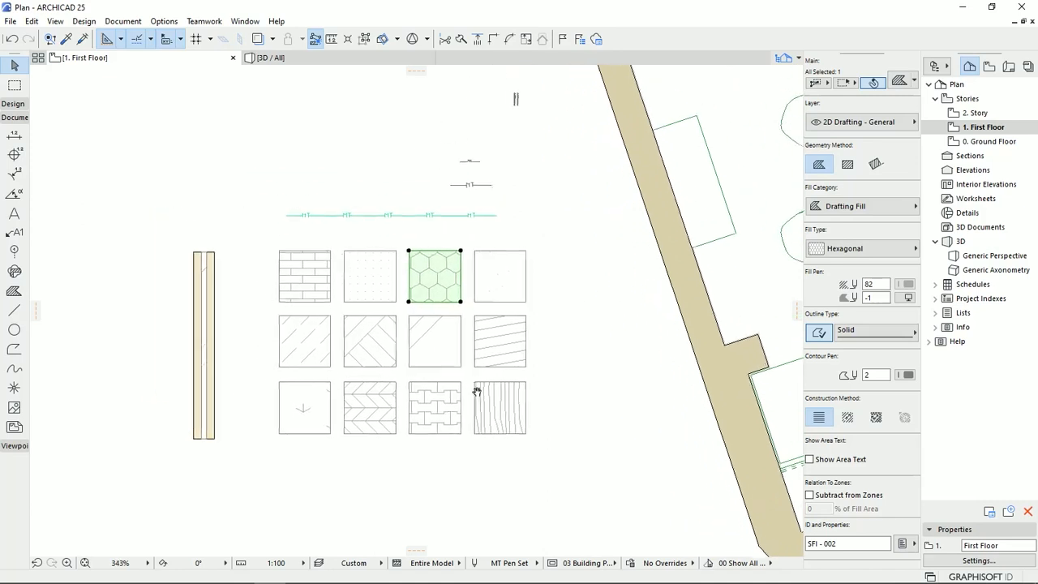
left_click(498, 276)
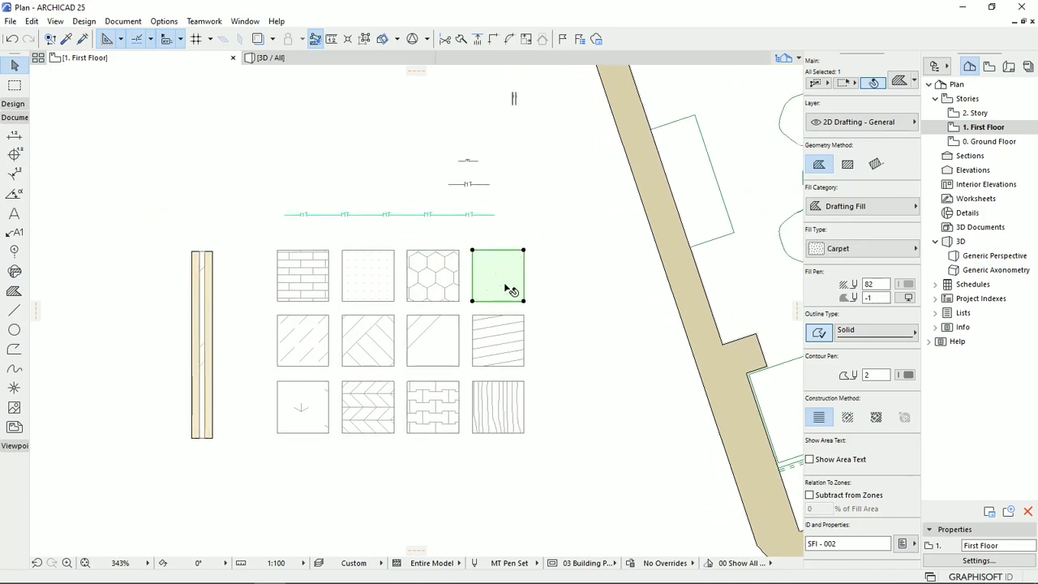
left_click(367, 407)
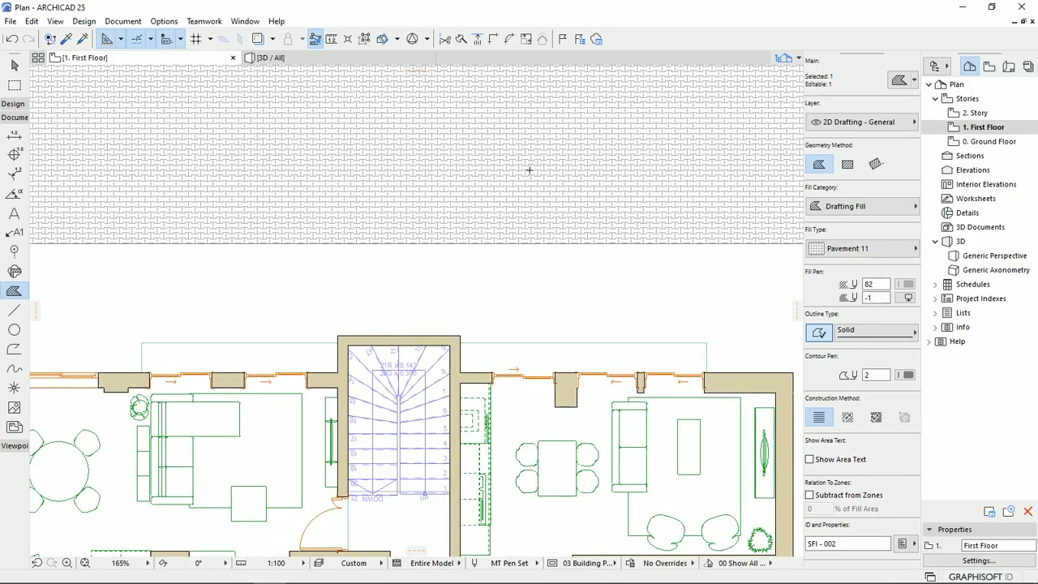
mouse_move(305, 412)
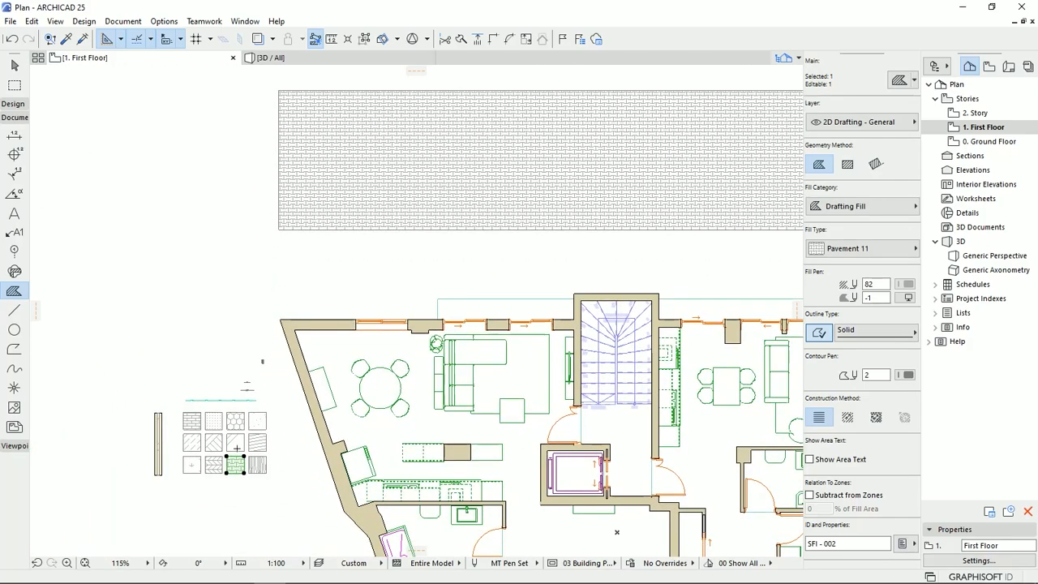
Step: Prepare the Fill tool with the Insulation hatch and zoom to the sample squares
left_click(236, 441)
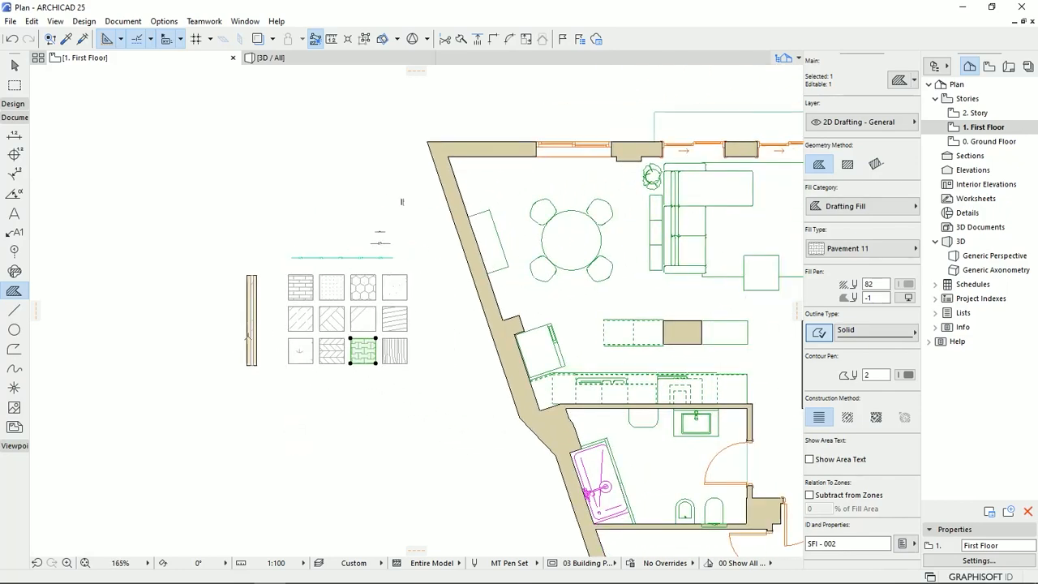
left_click(364, 350)
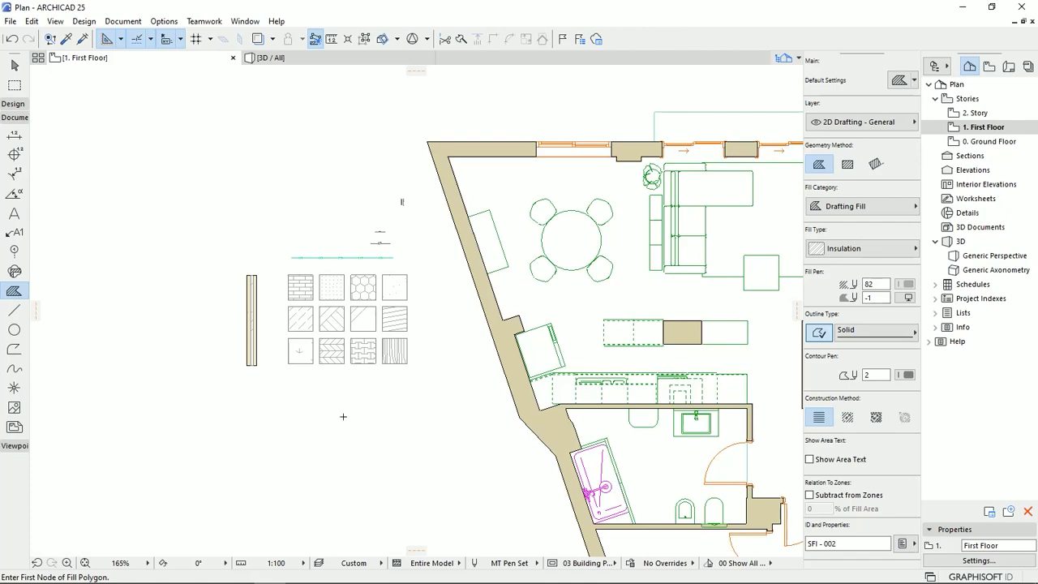
scroll("up", 3)
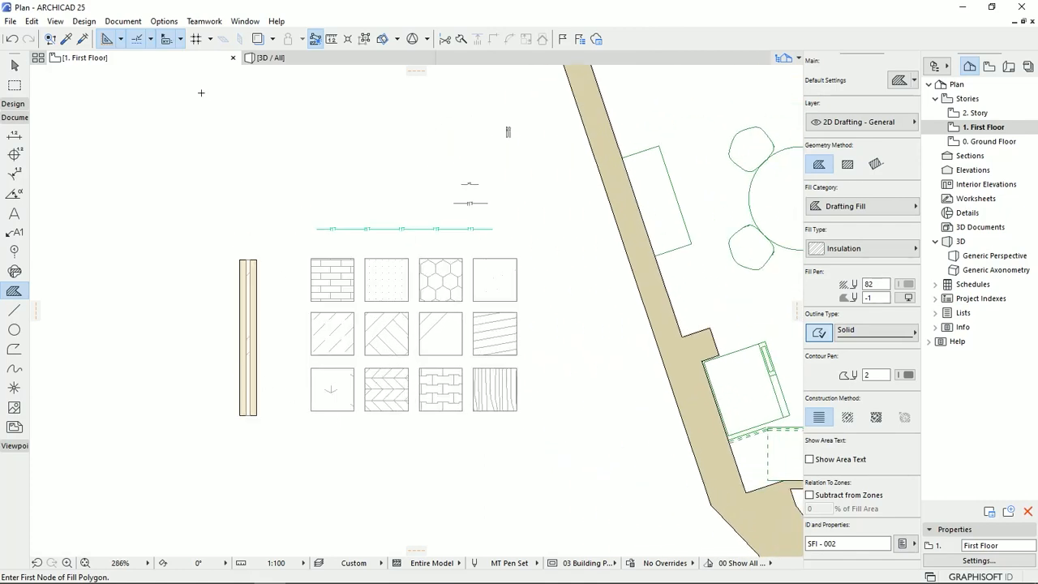
Step: Open the Insulation hatch definition via Options > Element Attributes > Fills and preview it at 100%
left_click(163, 22)
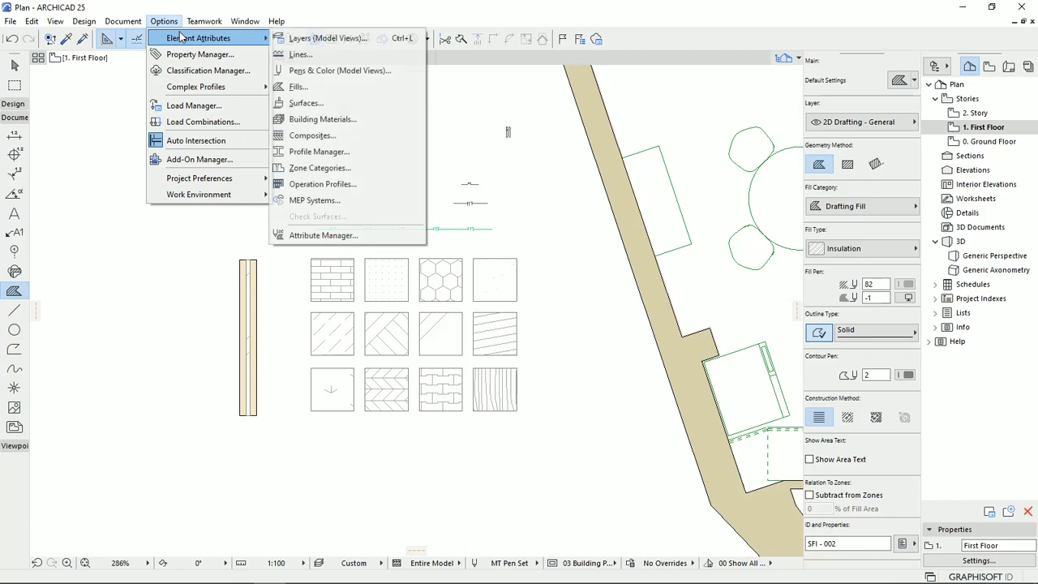
mouse_move(332, 88)
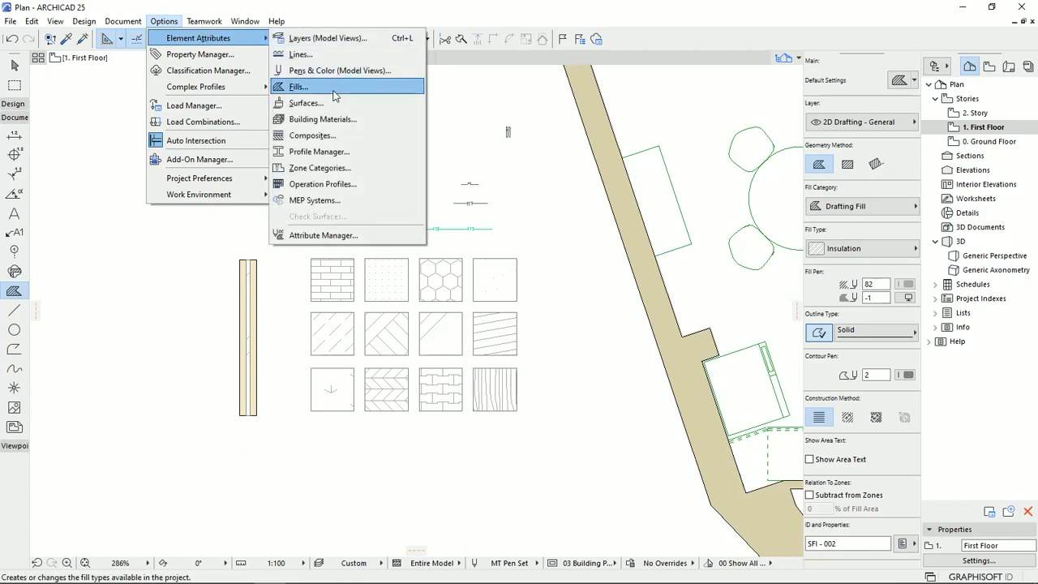
left_click(298, 88)
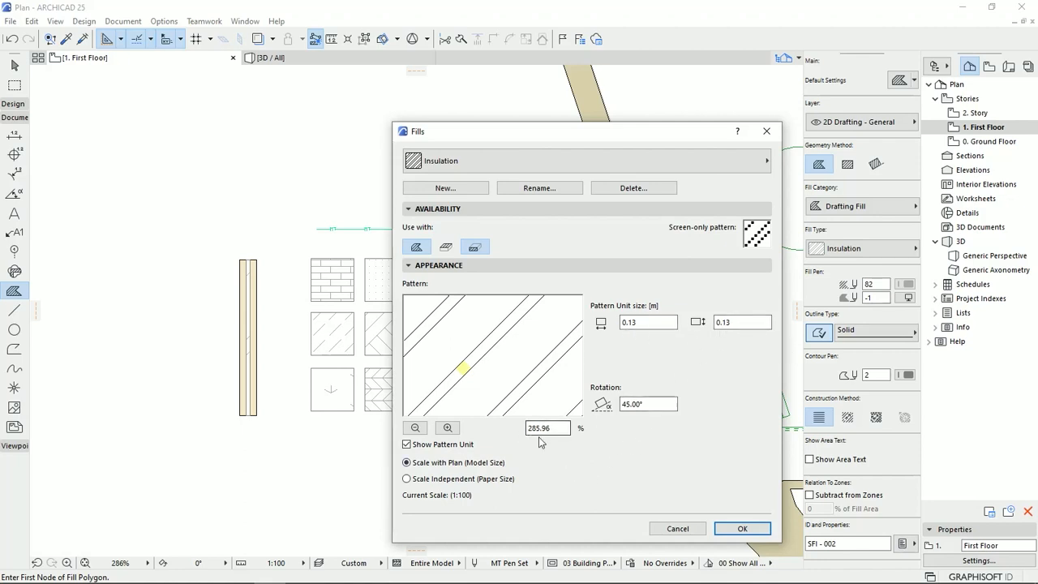
mouse_move(545, 428)
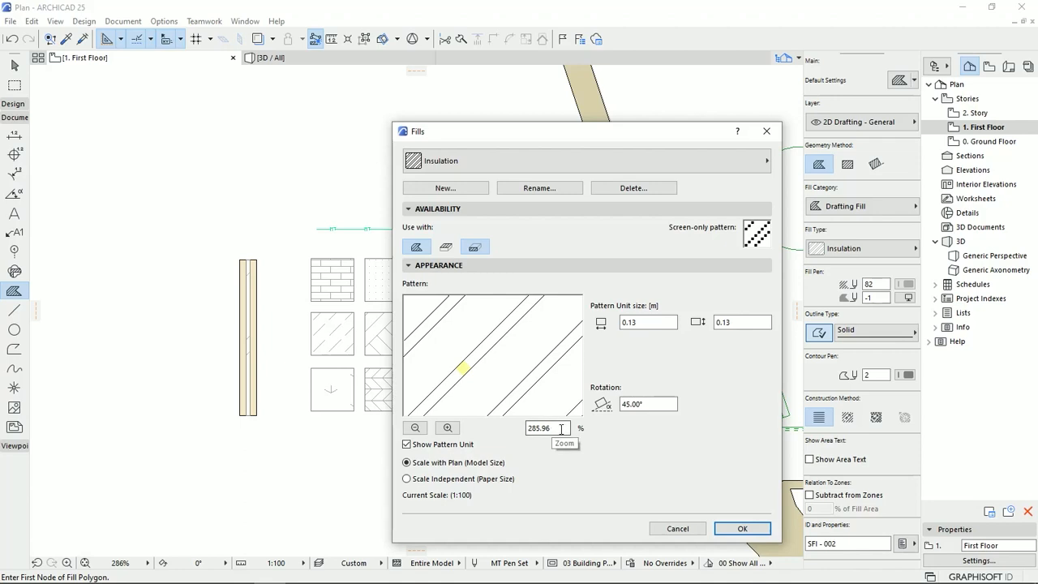
left_click(415, 429)
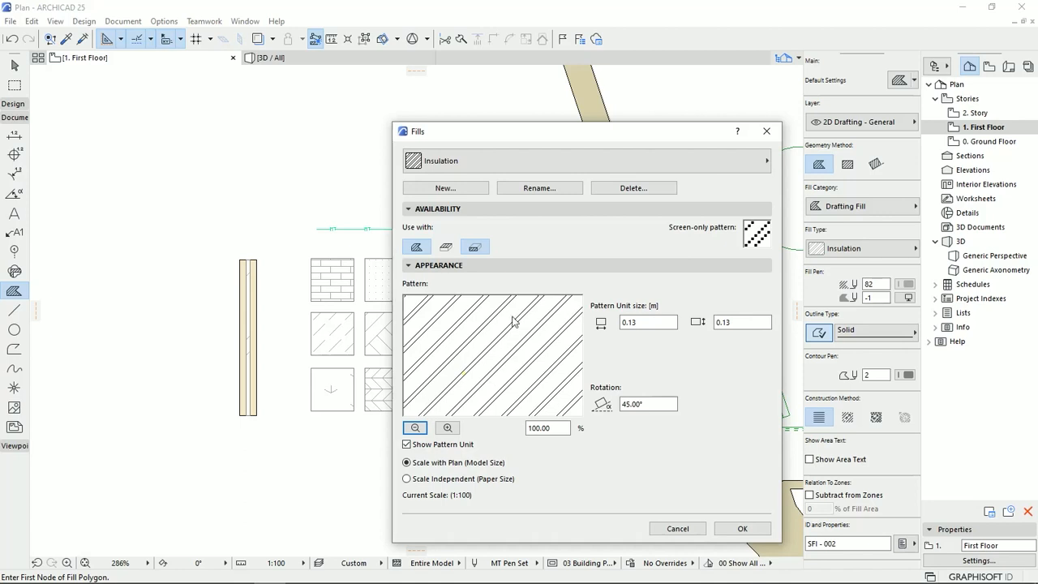
mouse_move(617, 446)
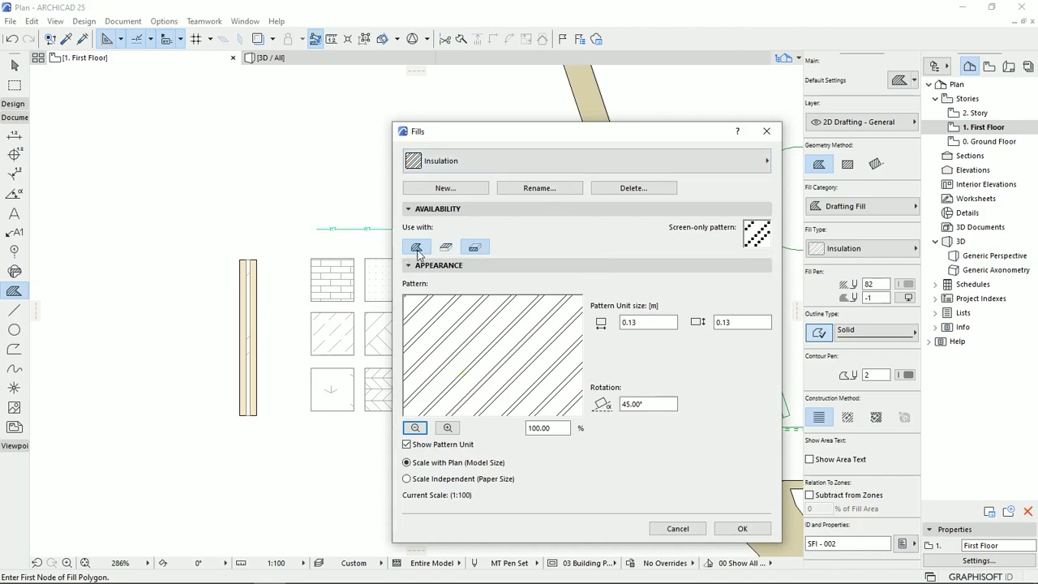
mouse_move(434, 253)
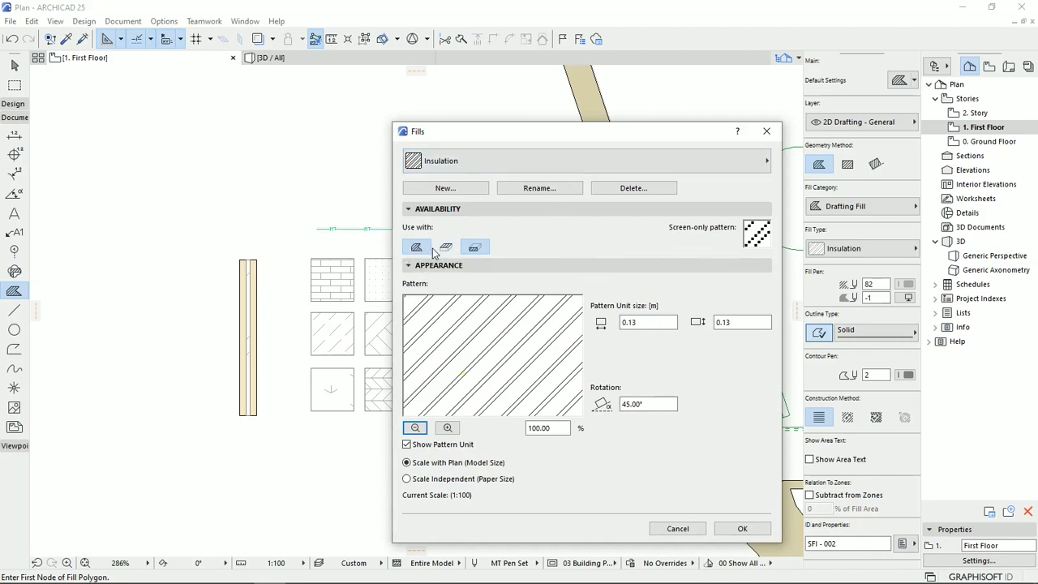
mouse_move(445, 247)
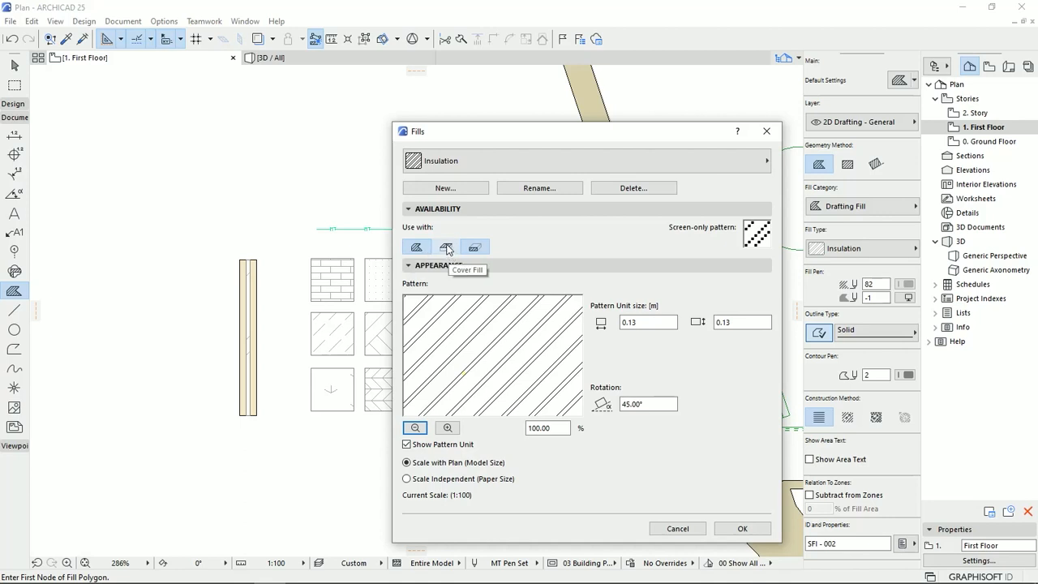
mouse_move(474, 247)
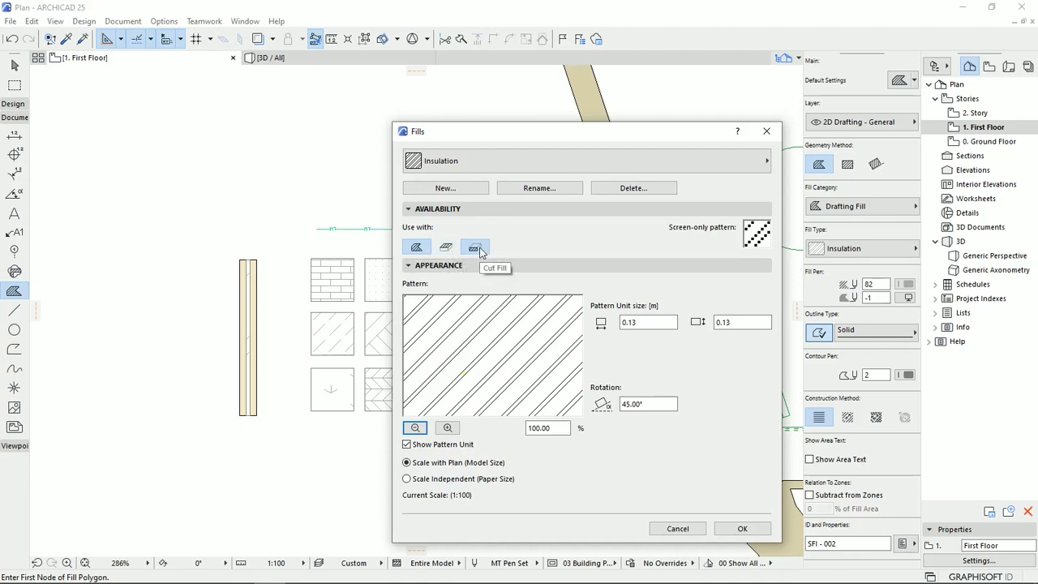
left_click(584, 160)
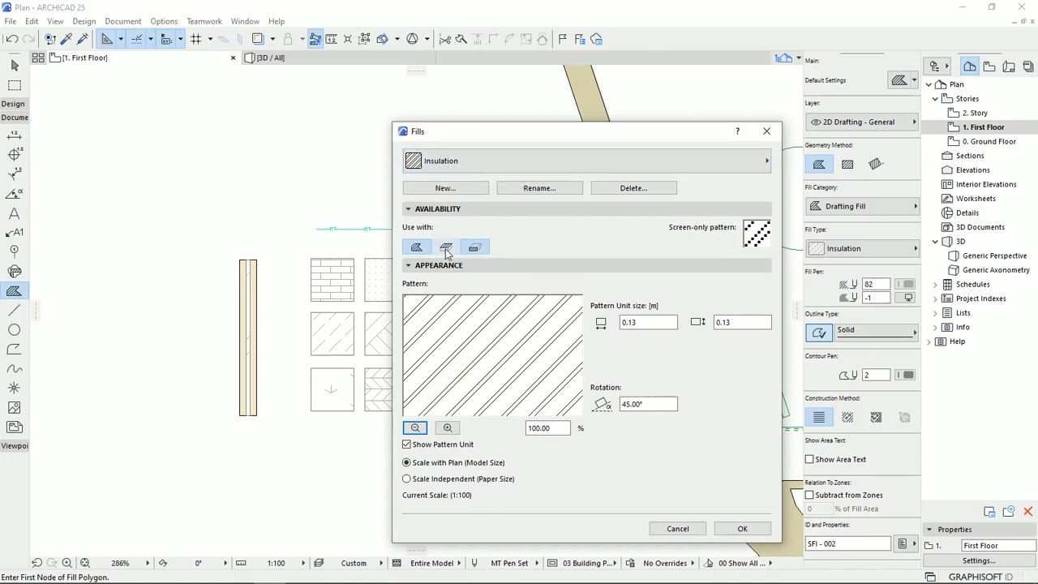
left_click(584, 161)
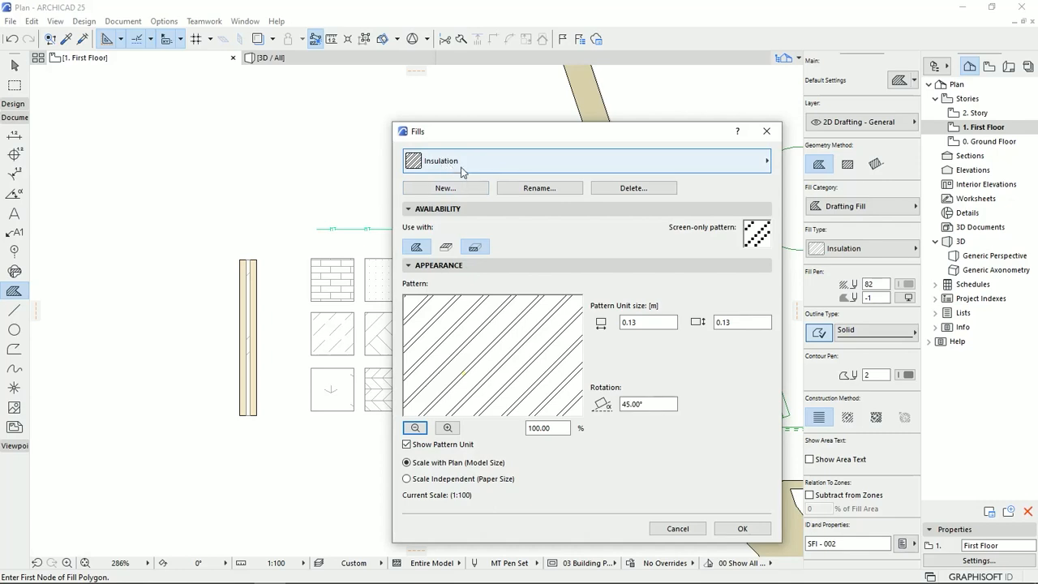
mouse_move(444, 247)
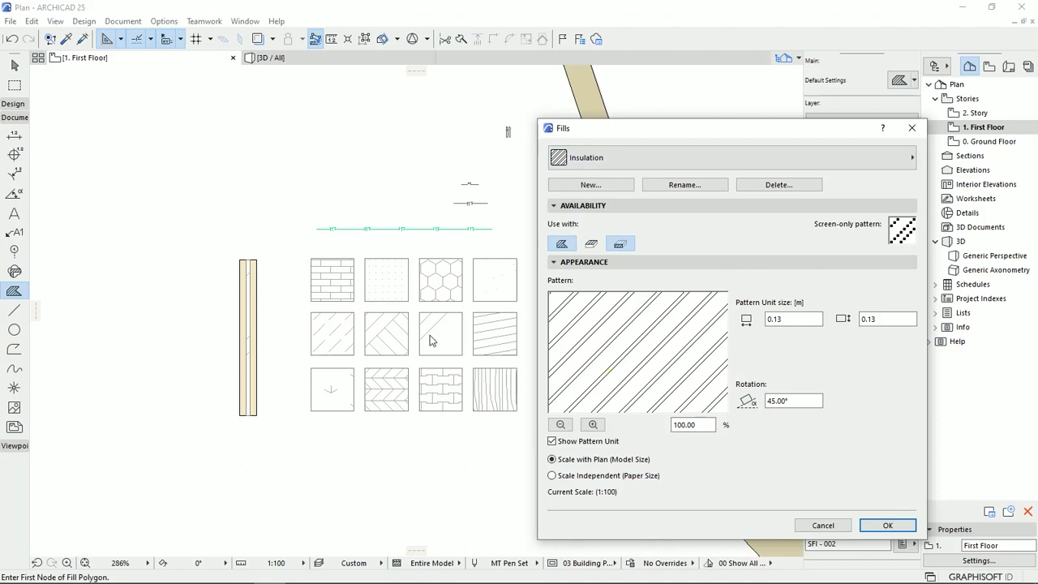
mouse_move(759, 339)
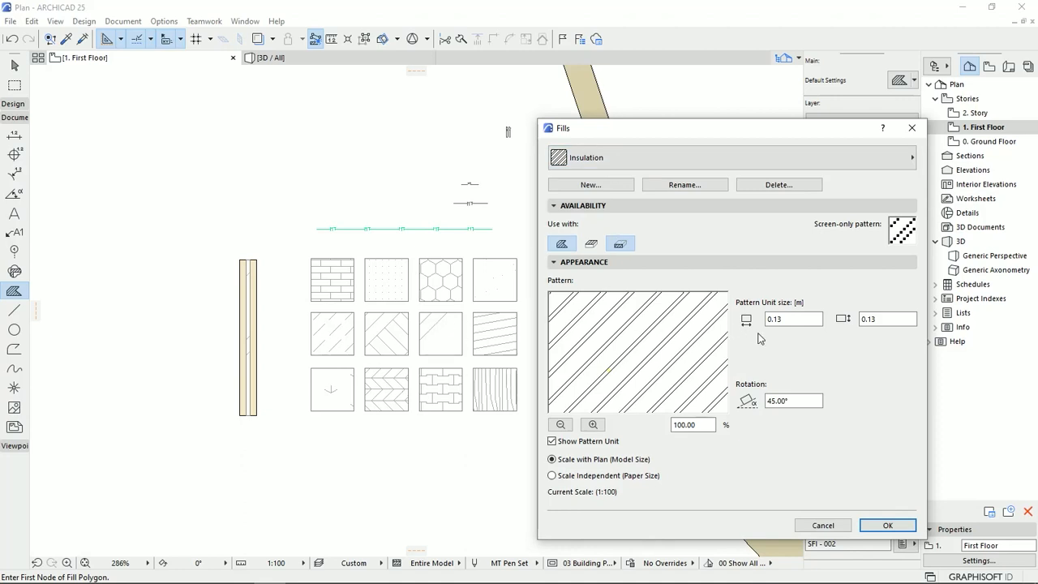
Step: Set the Insulation pattern unit to 0.05 by 0.05 m and apply it to the plan
left_click(794, 318)
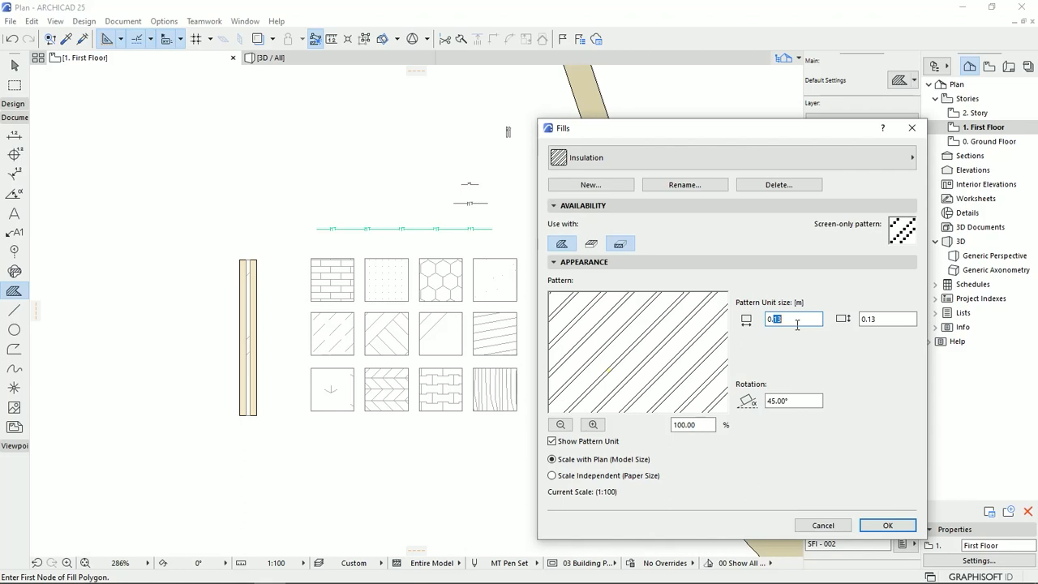
type("0.05")
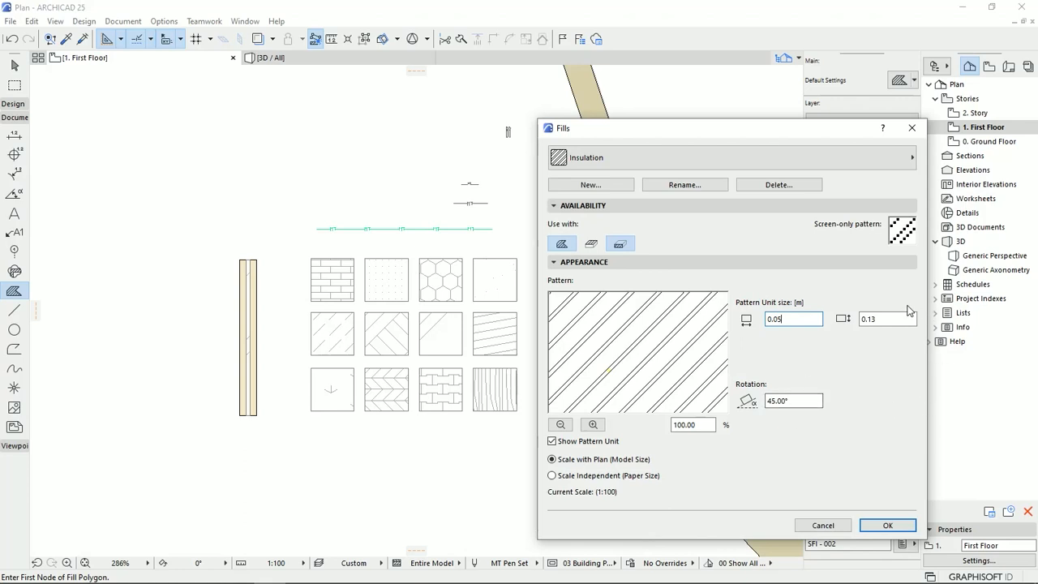
left_click(889, 318)
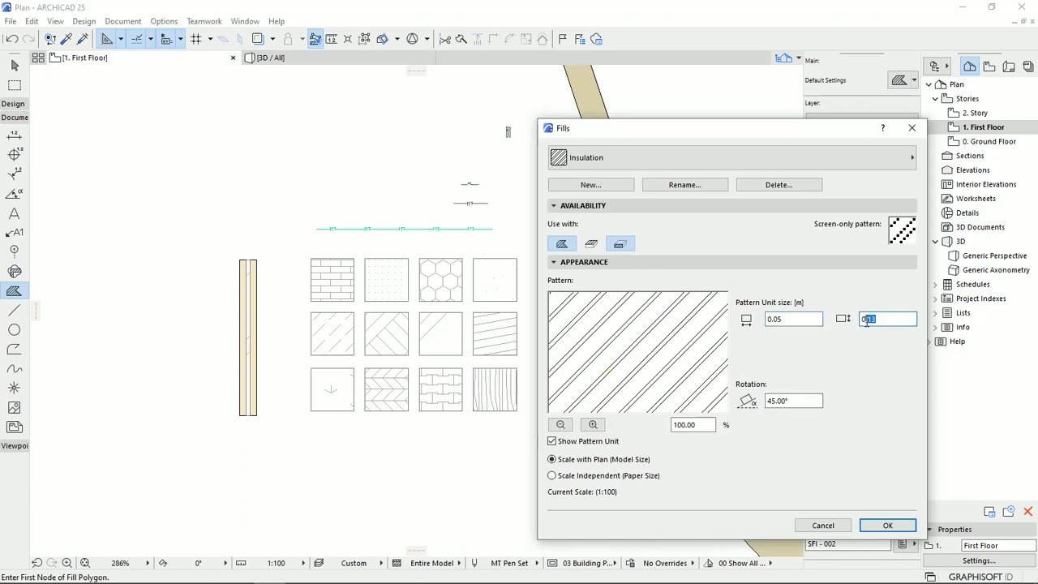
type("0.05")
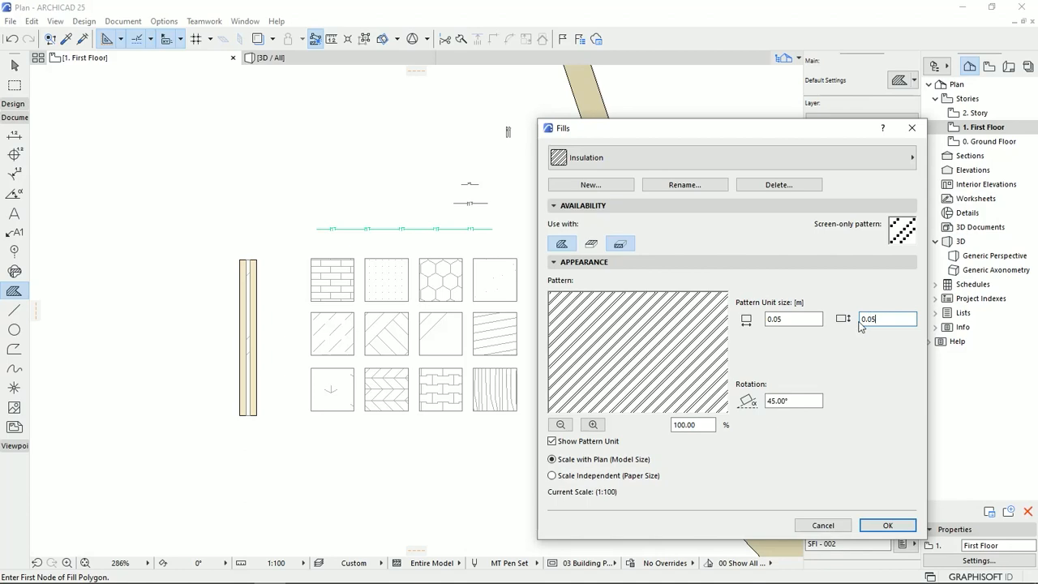
mouse_move(907, 496)
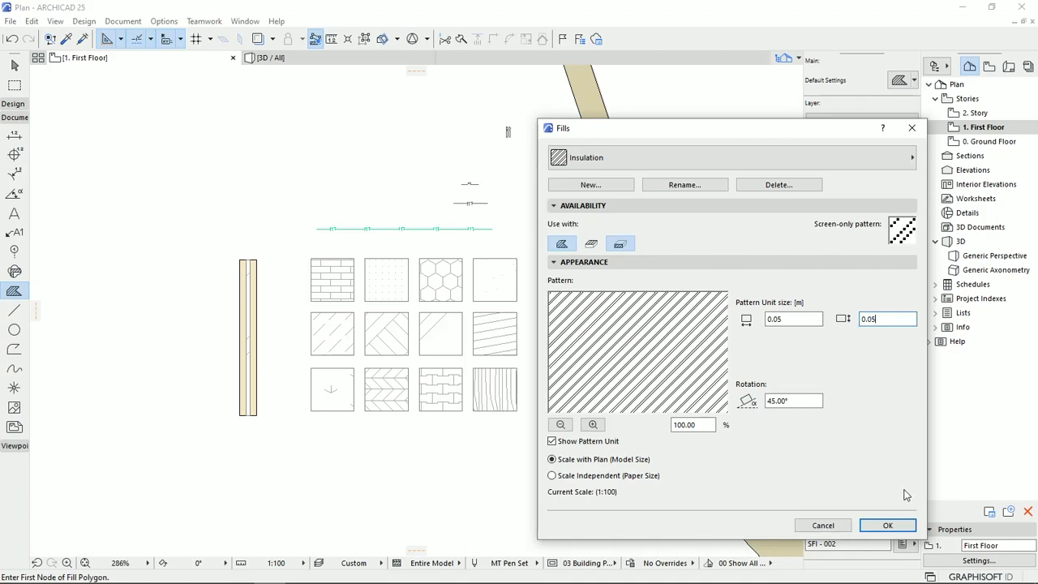
mouse_move(887, 525)
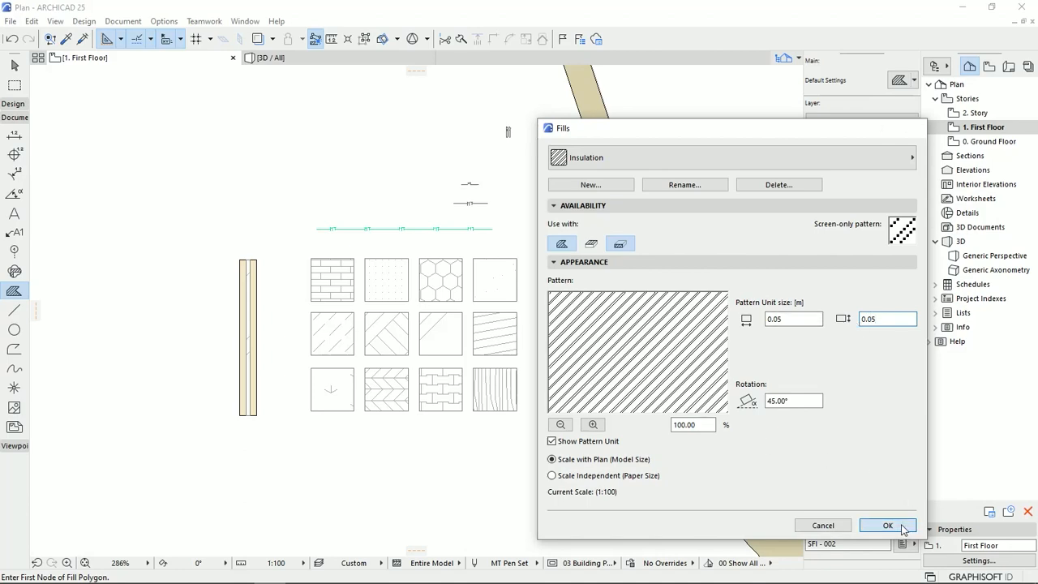
left_click(887, 526)
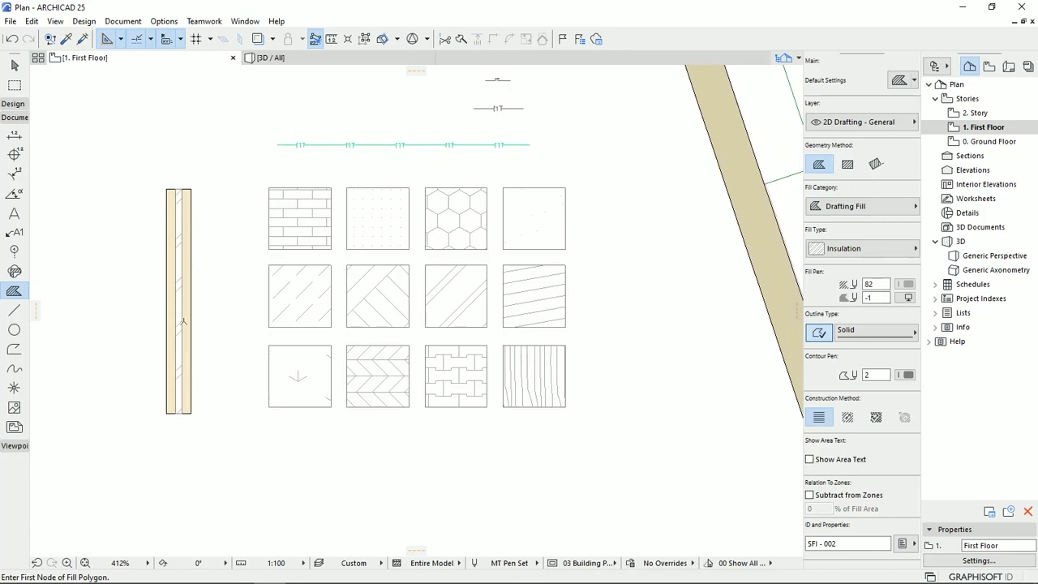
Step: Reduce the Insulation pattern unit to 0.01 by 0.01 m and apply it
left_click(164, 19)
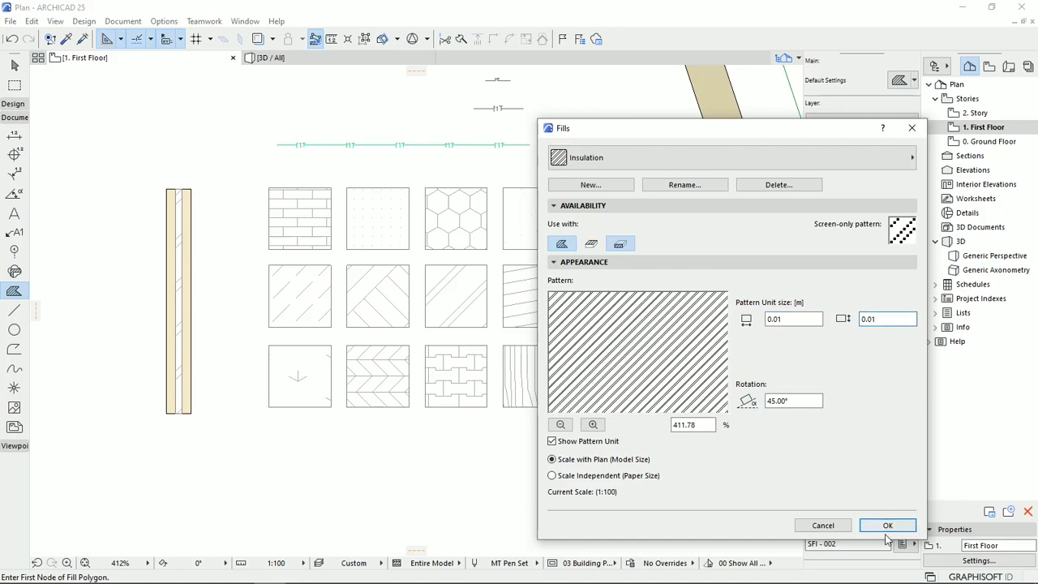
left_click(887, 526)
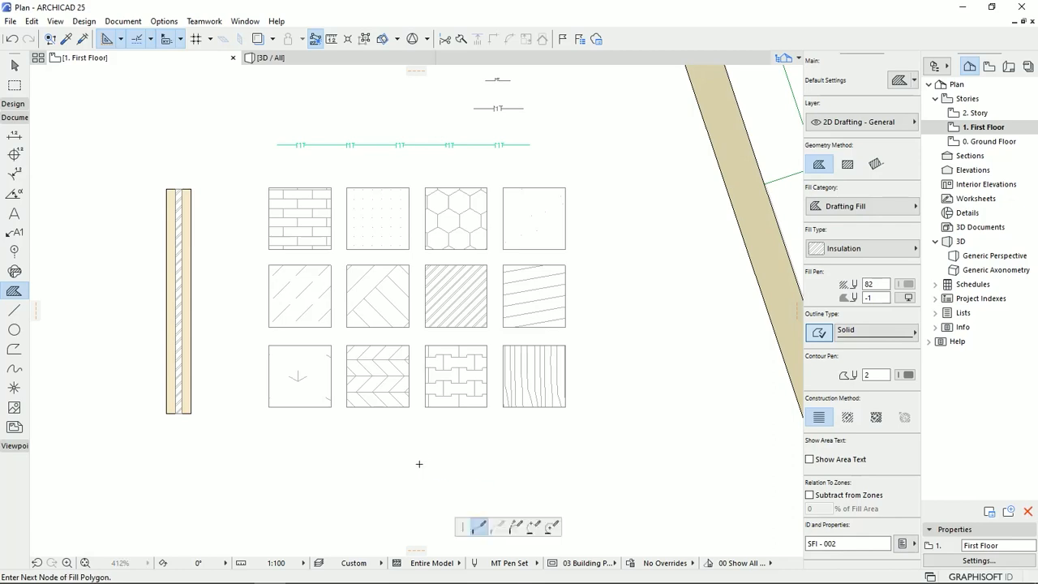
scroll("down", 3)
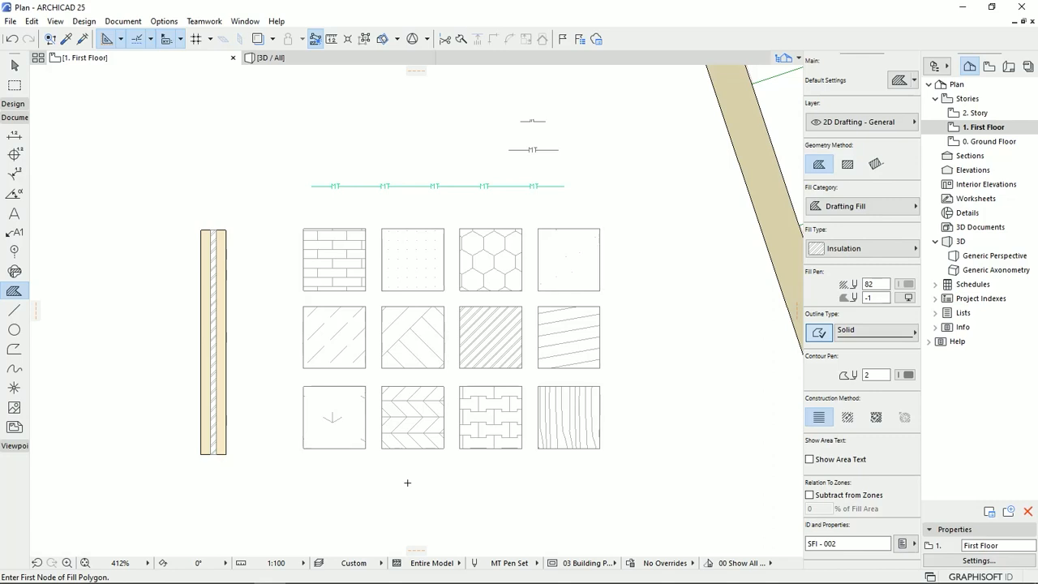
mouse_move(464, 472)
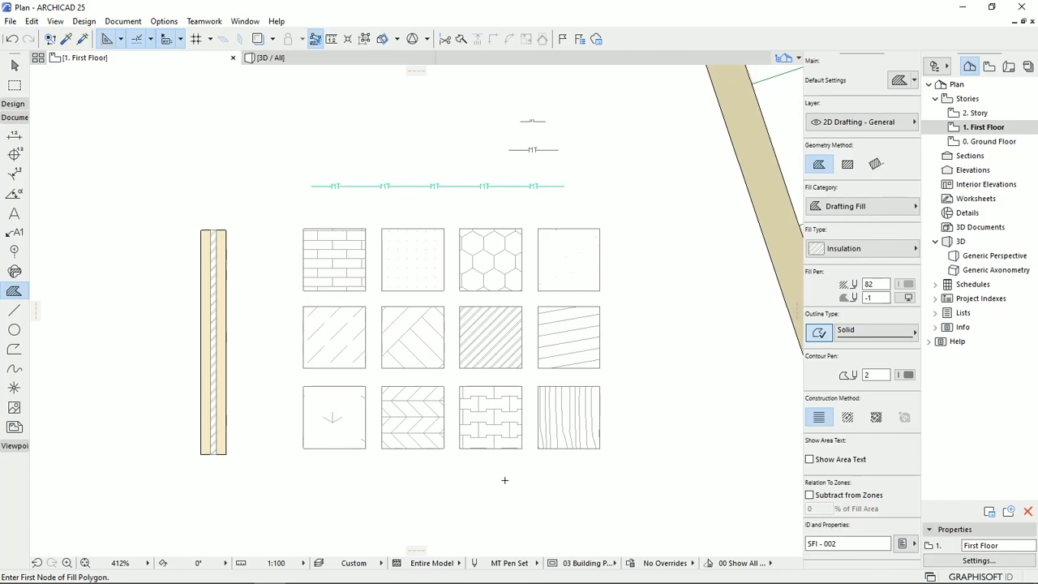
left_click(863, 248)
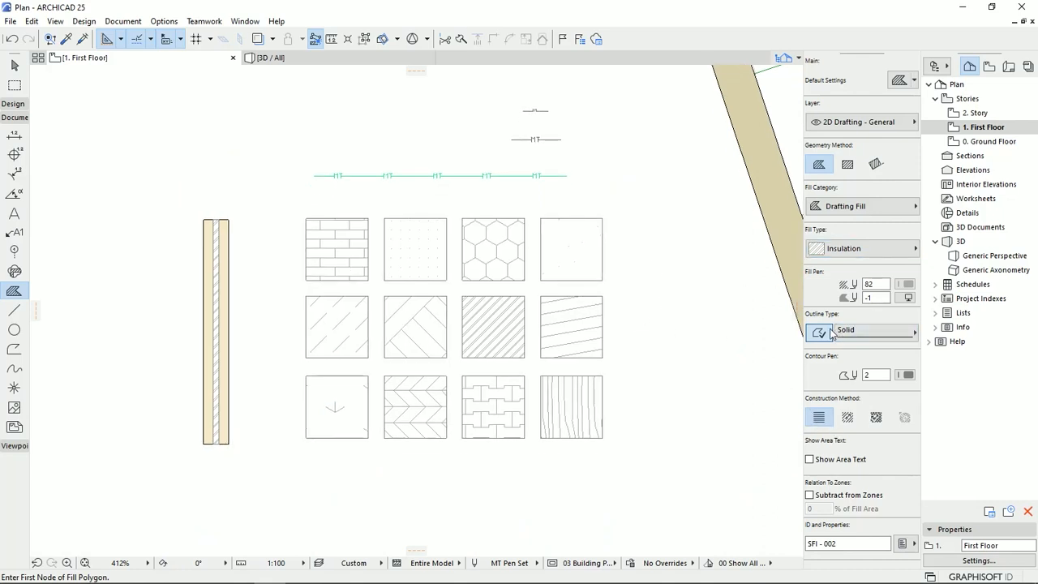
left_click(493, 328)
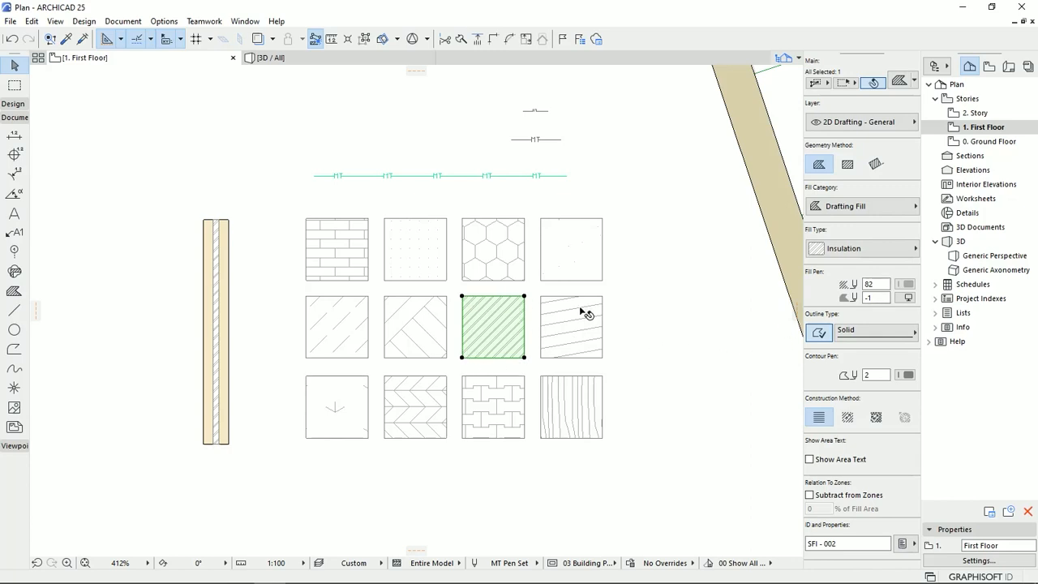
left_click(876, 331)
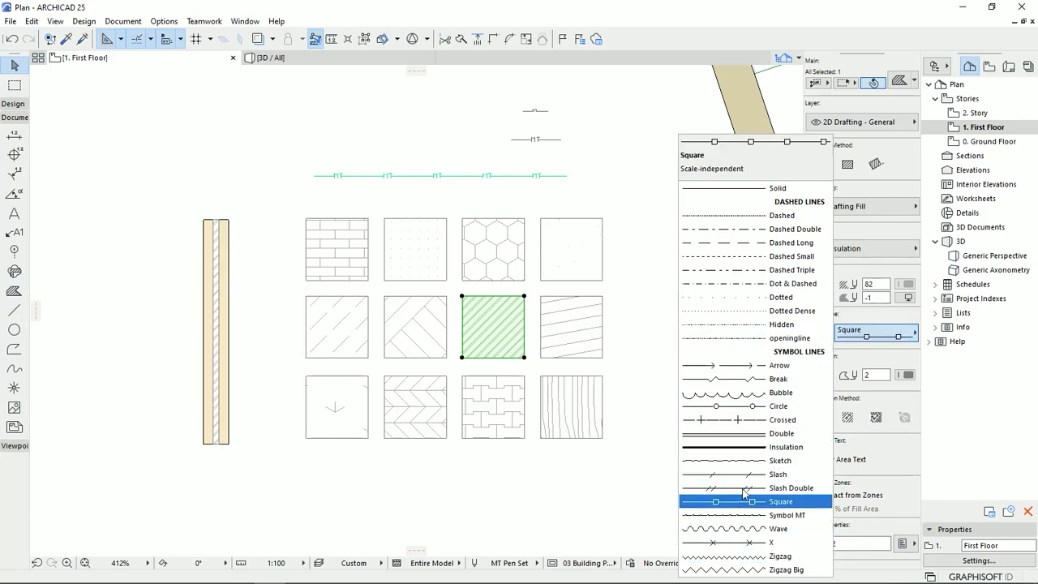
left_click(779, 188)
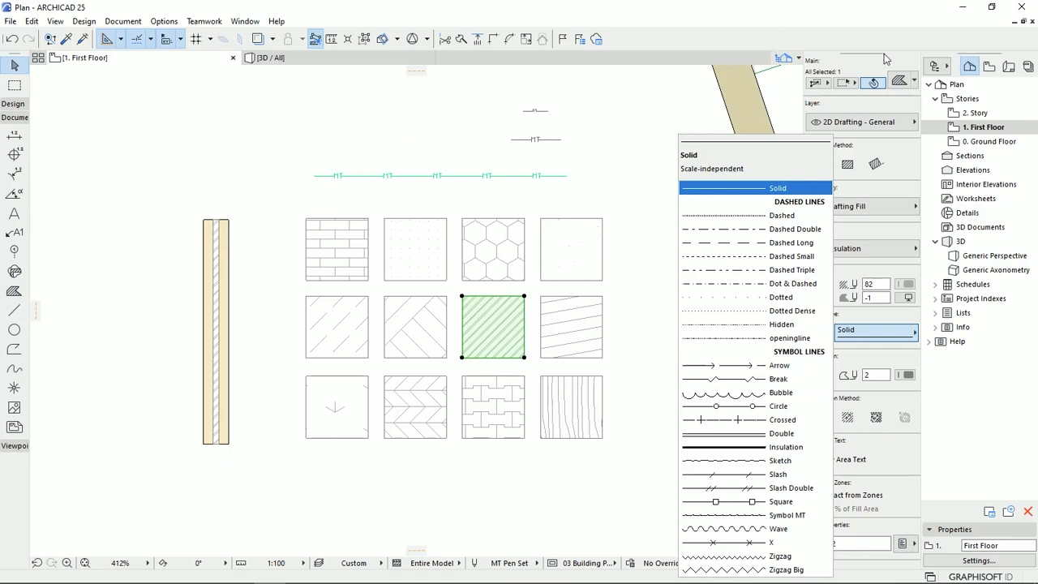
mouse_move(610, 166)
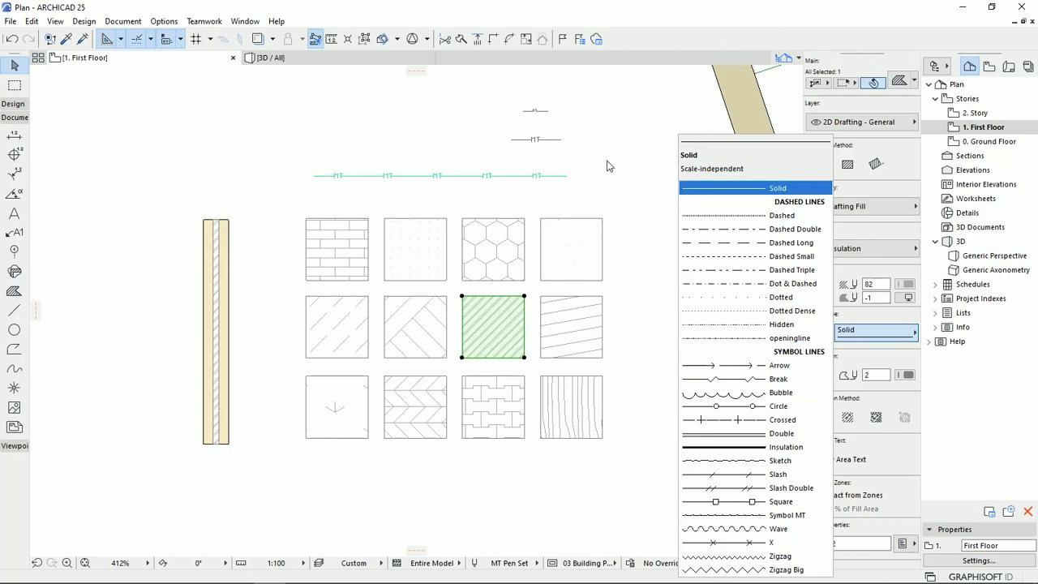
mouse_move(643, 205)
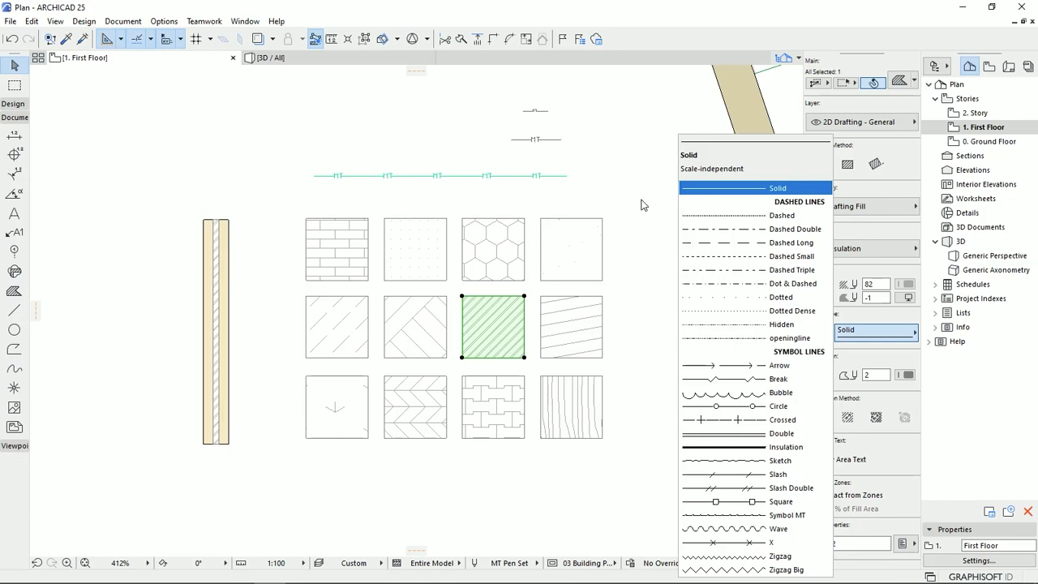
left_click(777, 188)
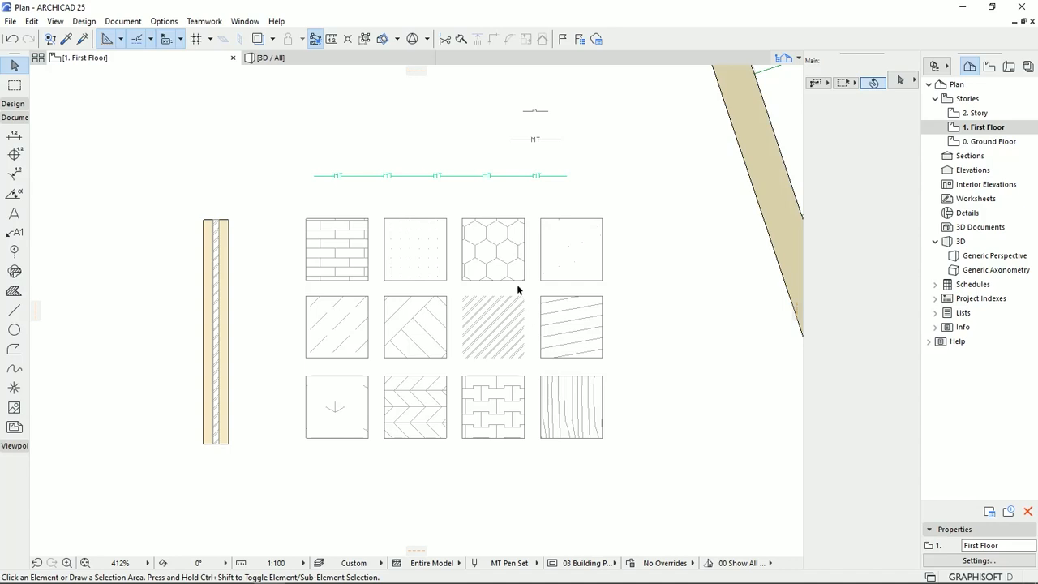
left_click(493, 327)
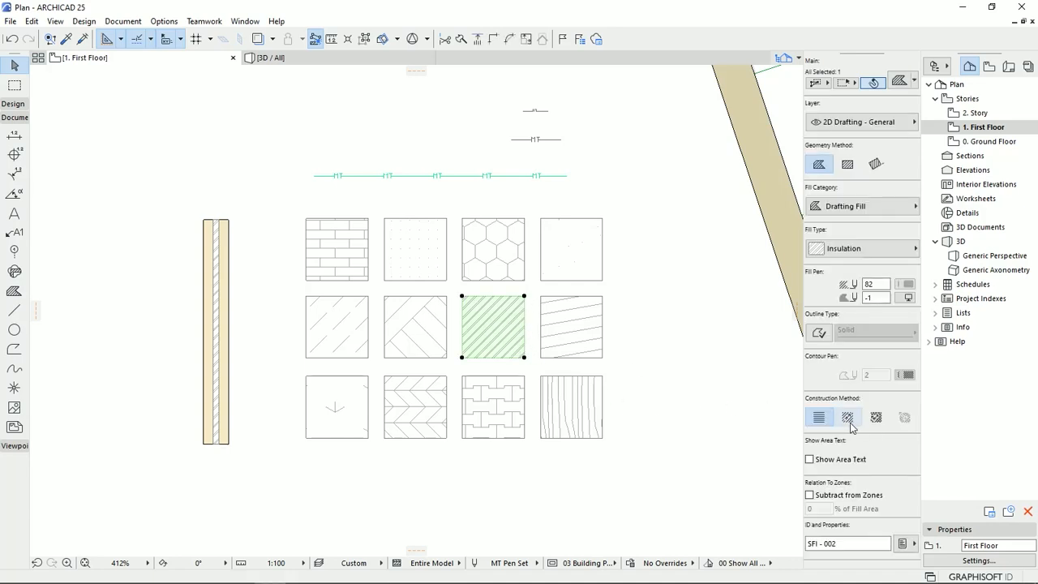
left_click(817, 417)
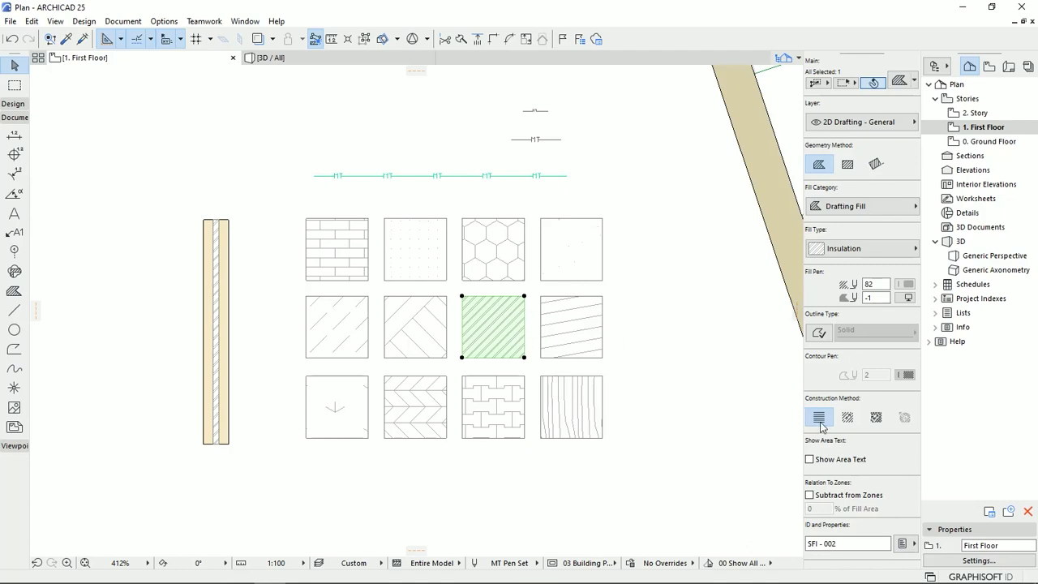
mouse_move(819, 417)
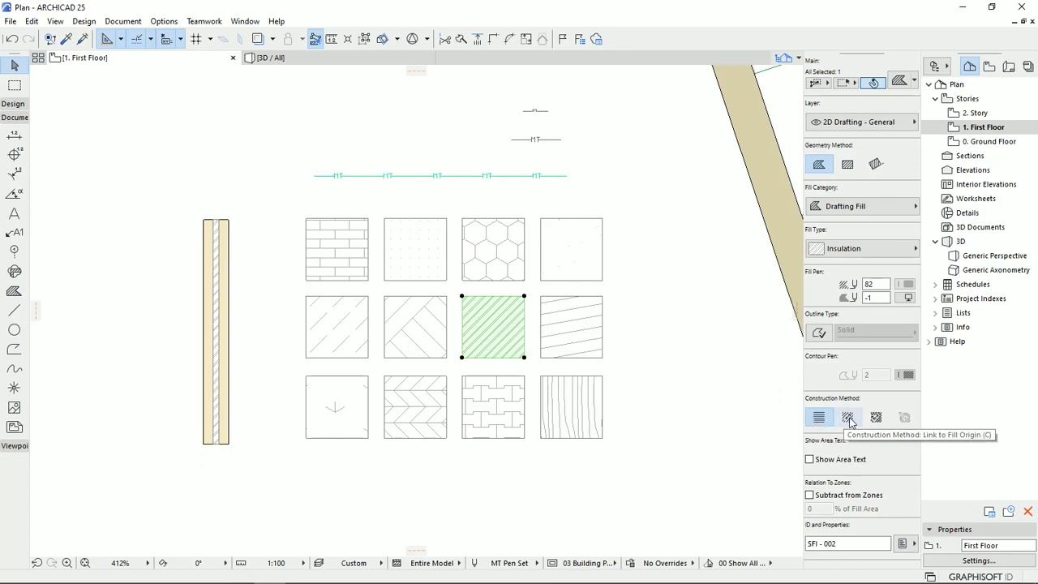
left_click(847, 417)
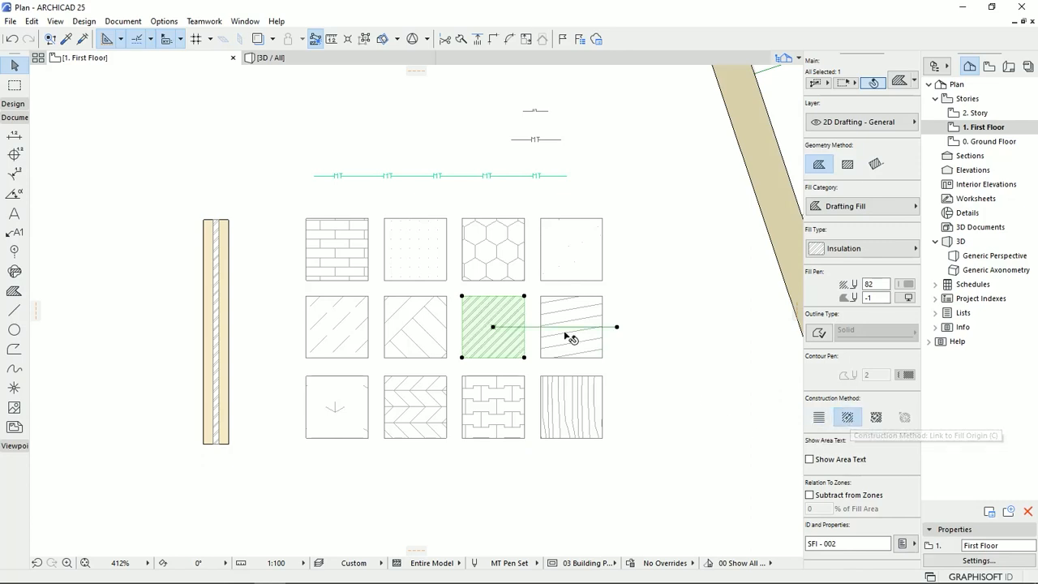
scroll("up", 3)
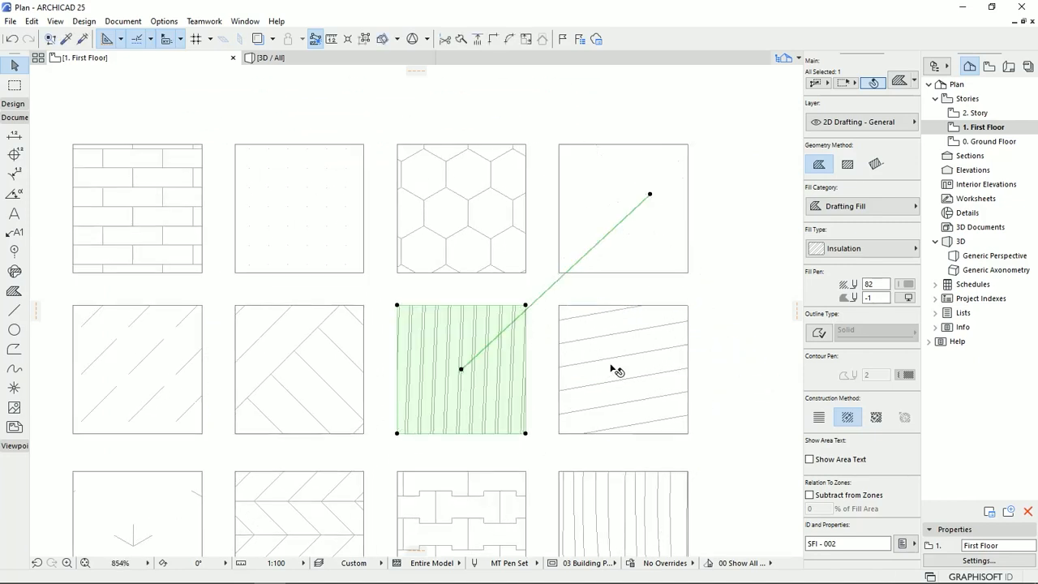
left_click_drag(649, 195, 714, 405)
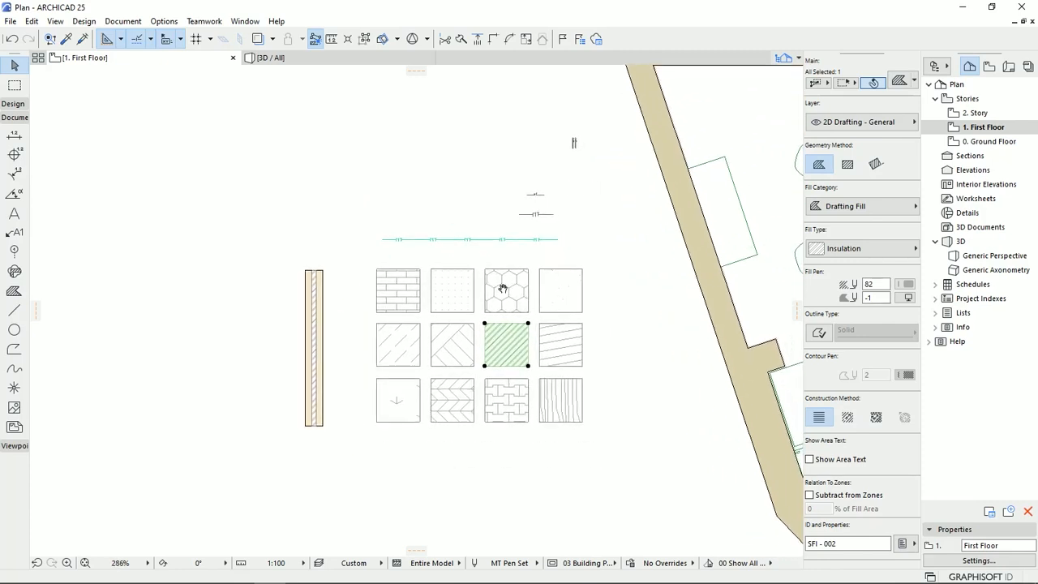
Step: Start a new fill attribute of the Symbol kind and name it 'MT fill'
left_click(164, 21)
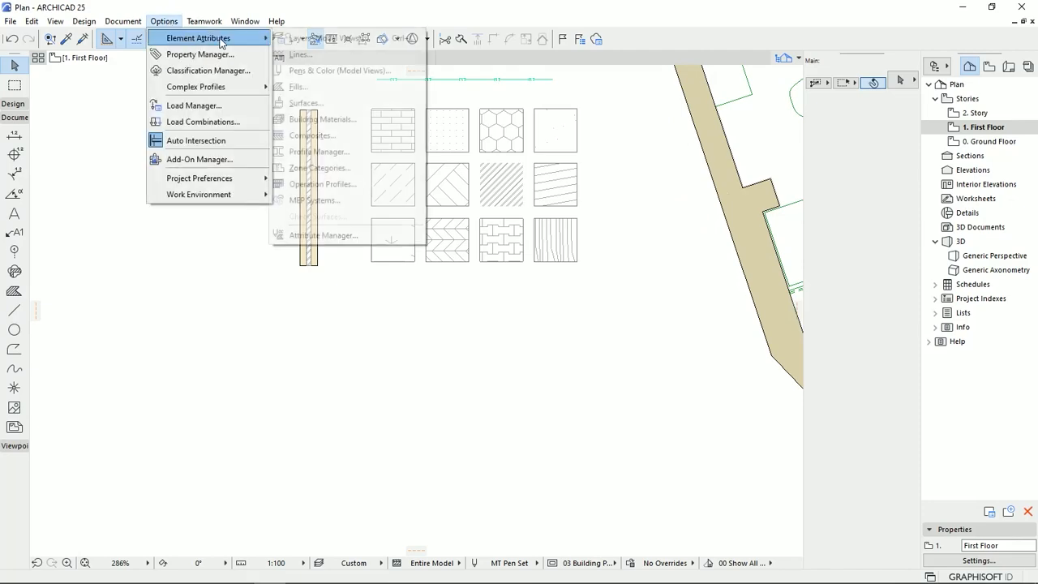
left_click(299, 88)
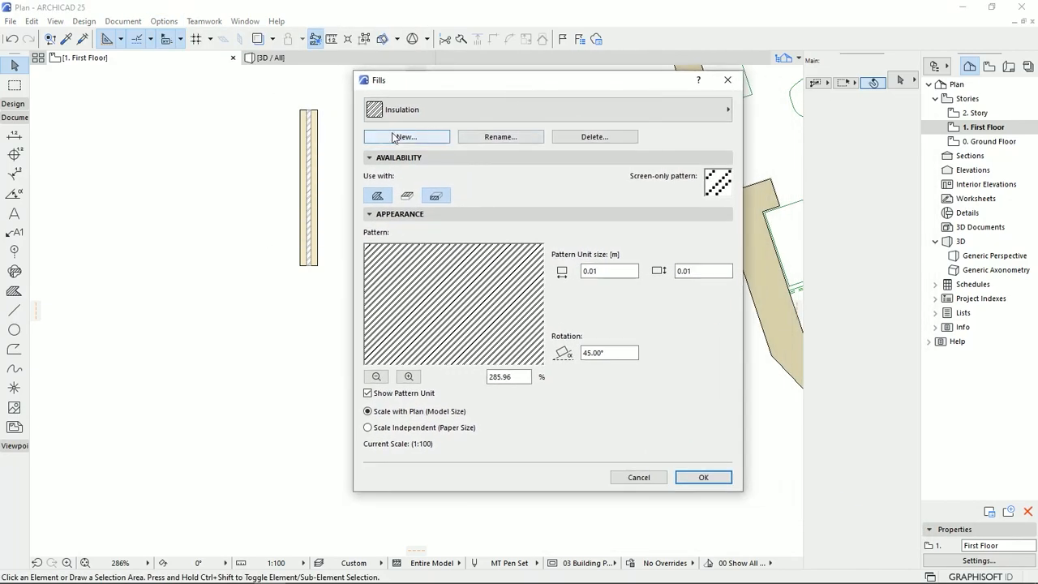
left_click(405, 137)
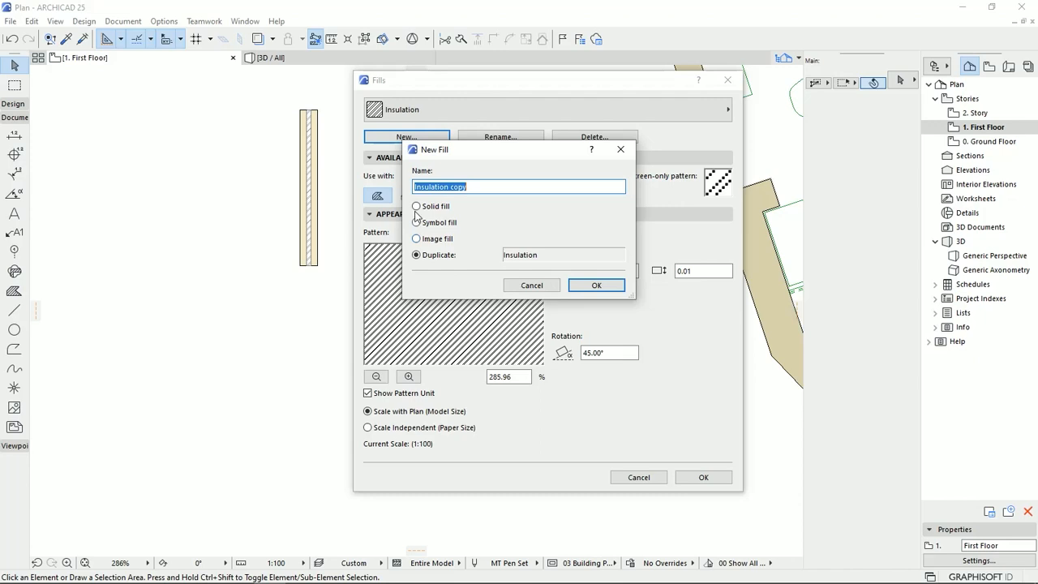
left_click(415, 223)
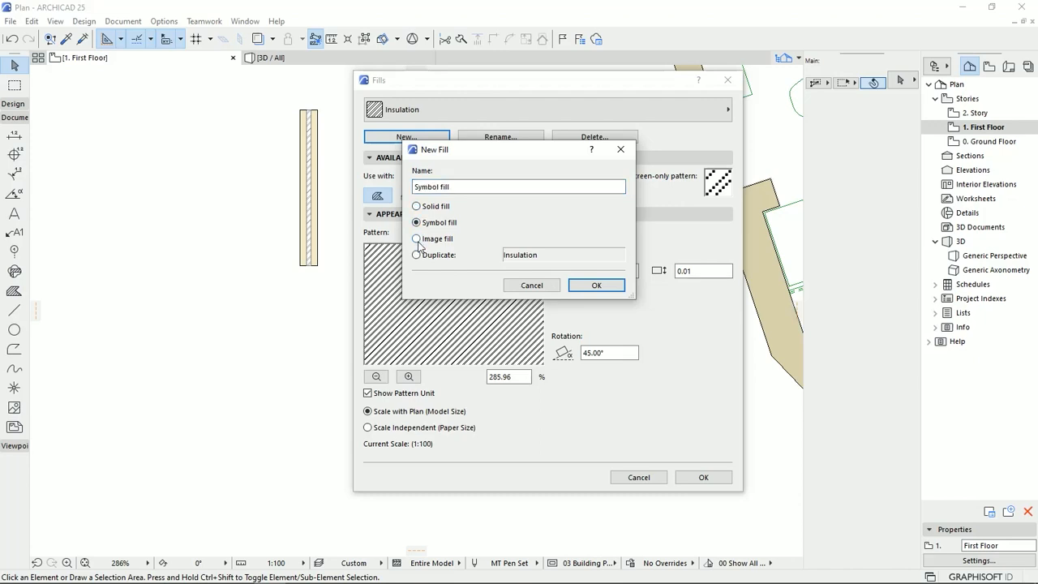
left_click(415, 238)
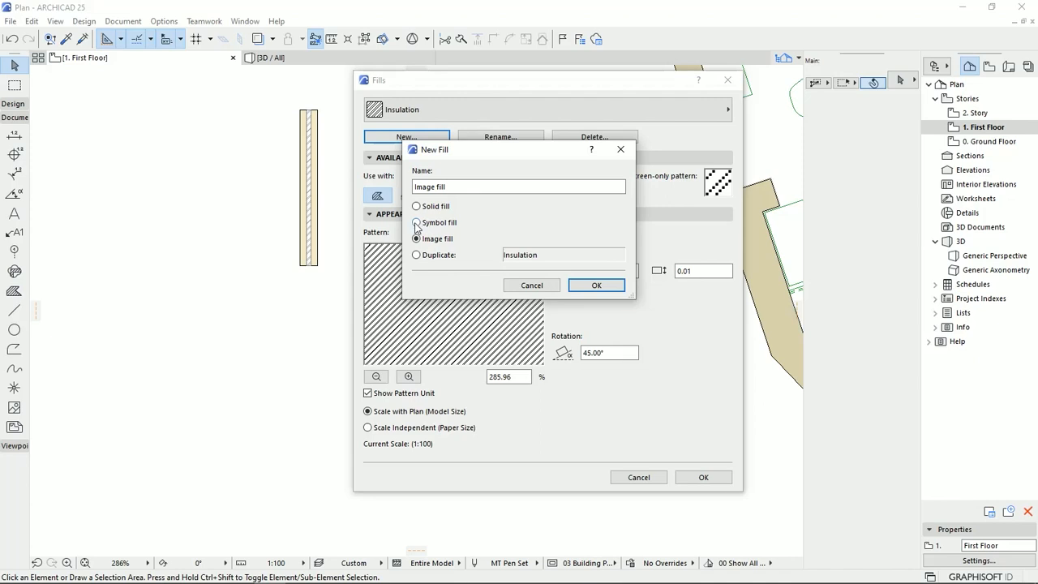
left_click(416, 239)
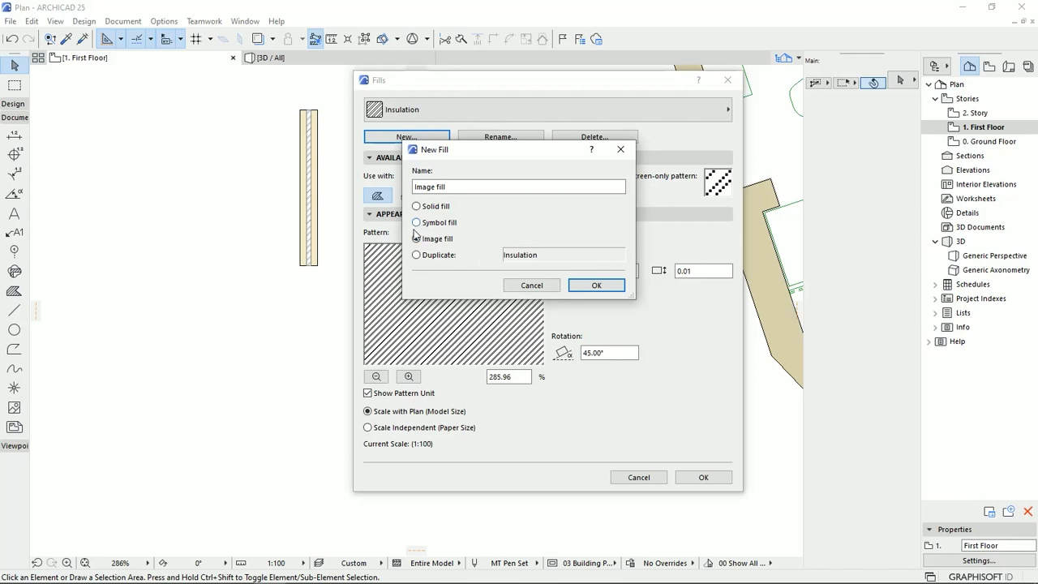
left_click(416, 238)
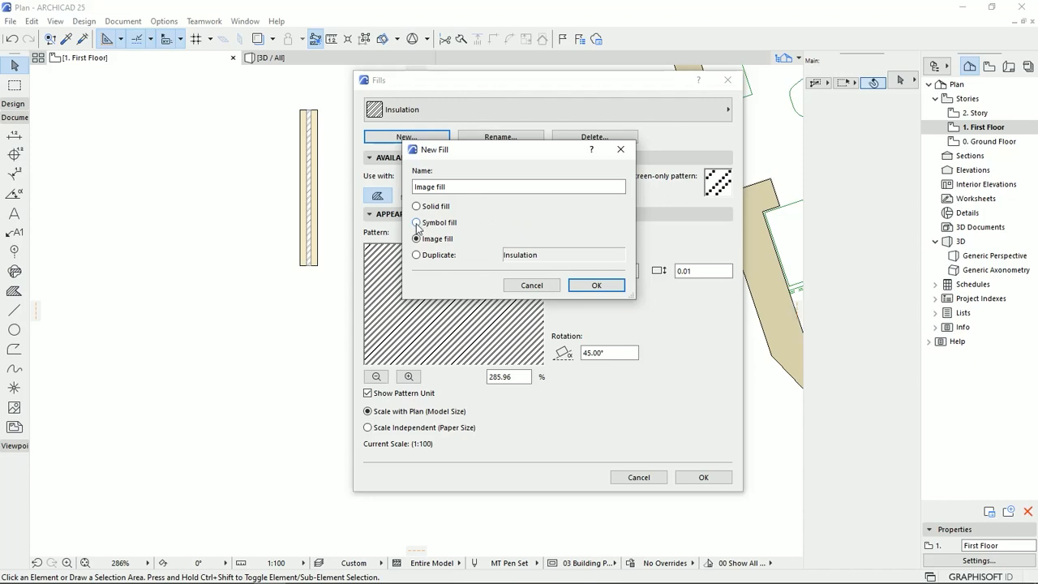
left_click(416, 223)
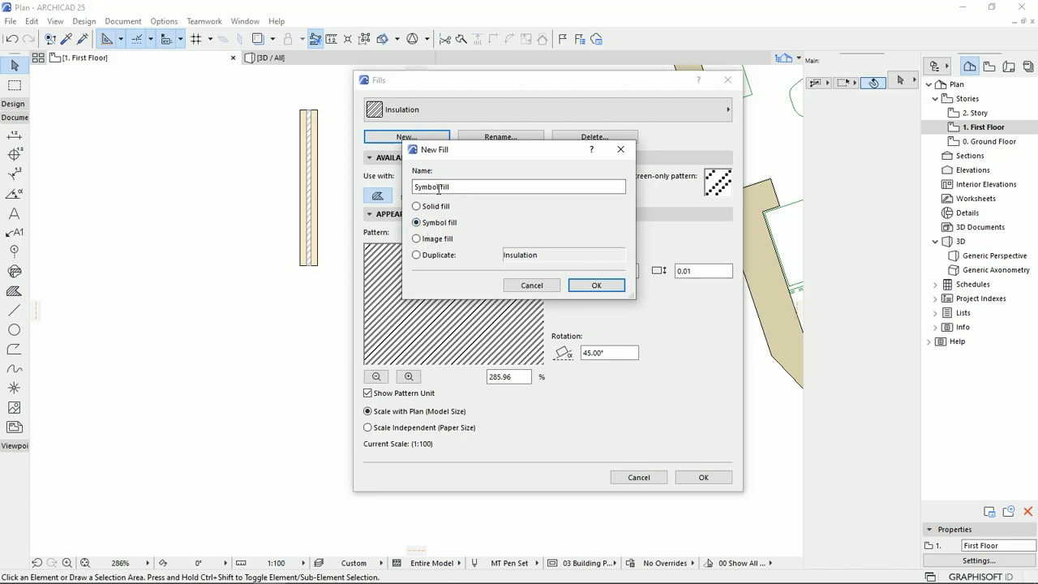
type("fill")
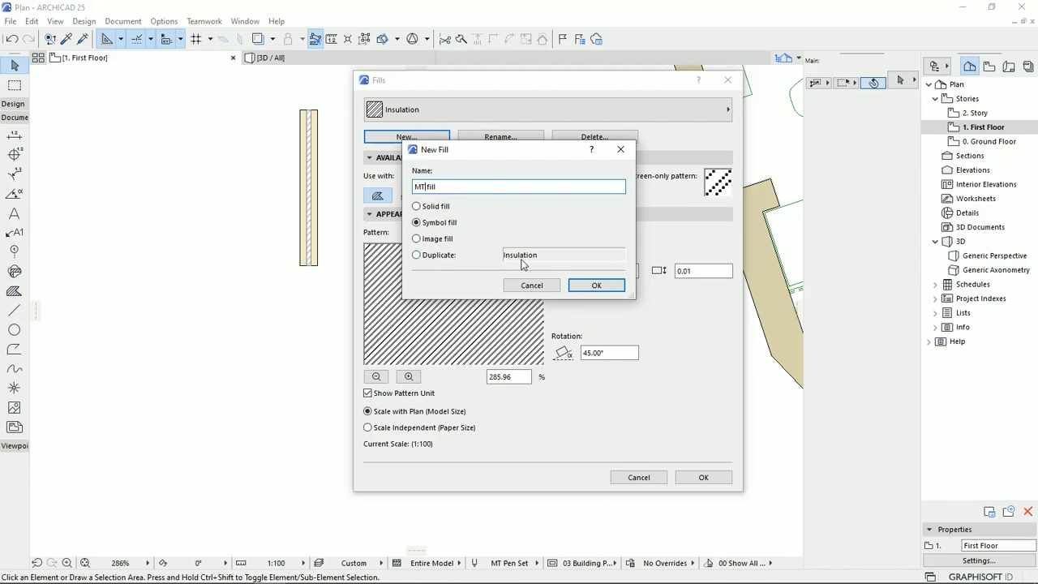
mouse_move(500, 261)
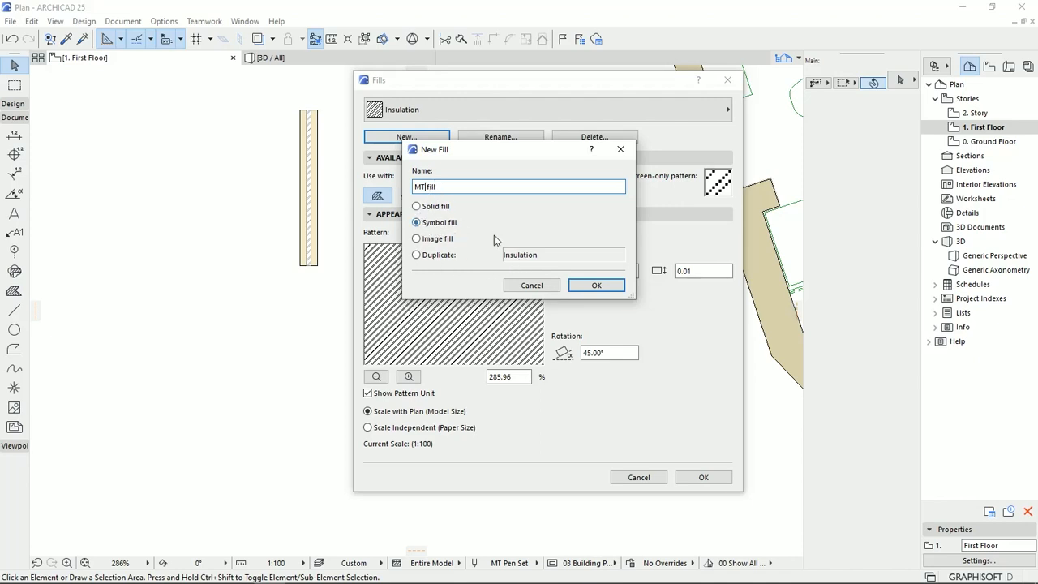
Step: Confirm creating MT fill and set its 'Use with' availability for drafting
left_click(597, 285)
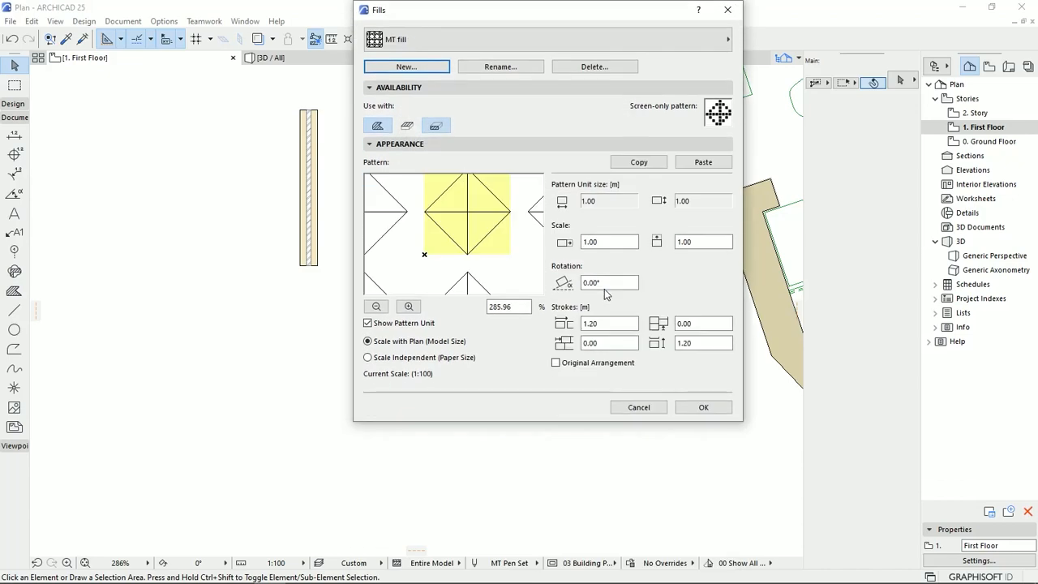
left_click_drag(549, 10, 559, 117)
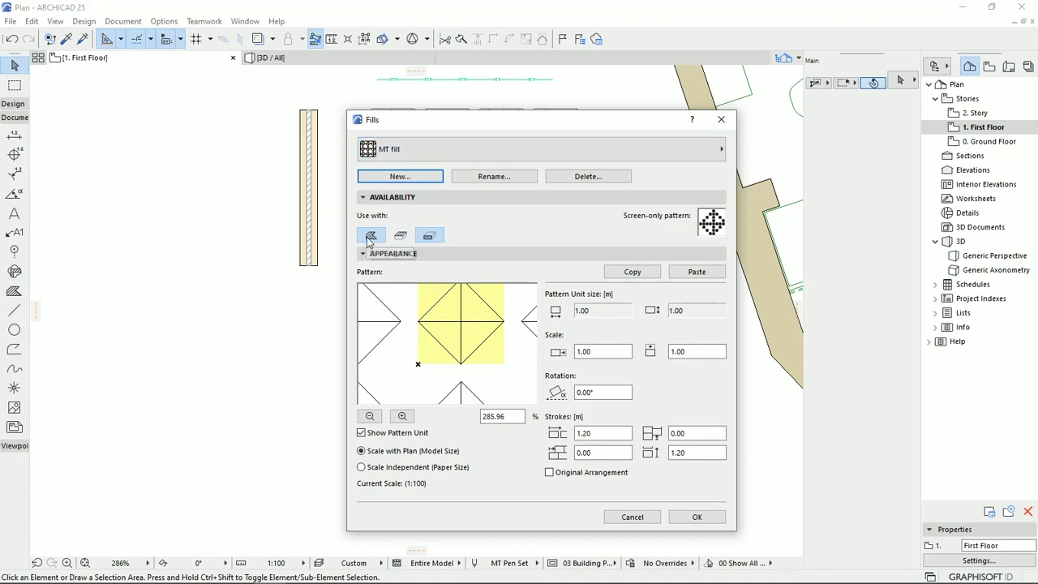
left_click(428, 236)
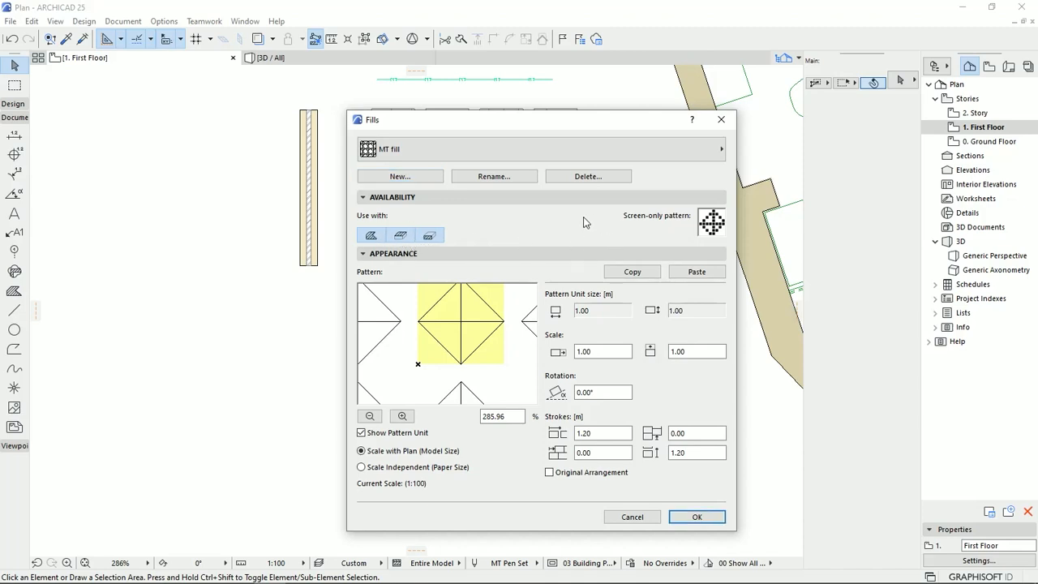
mouse_move(627, 225)
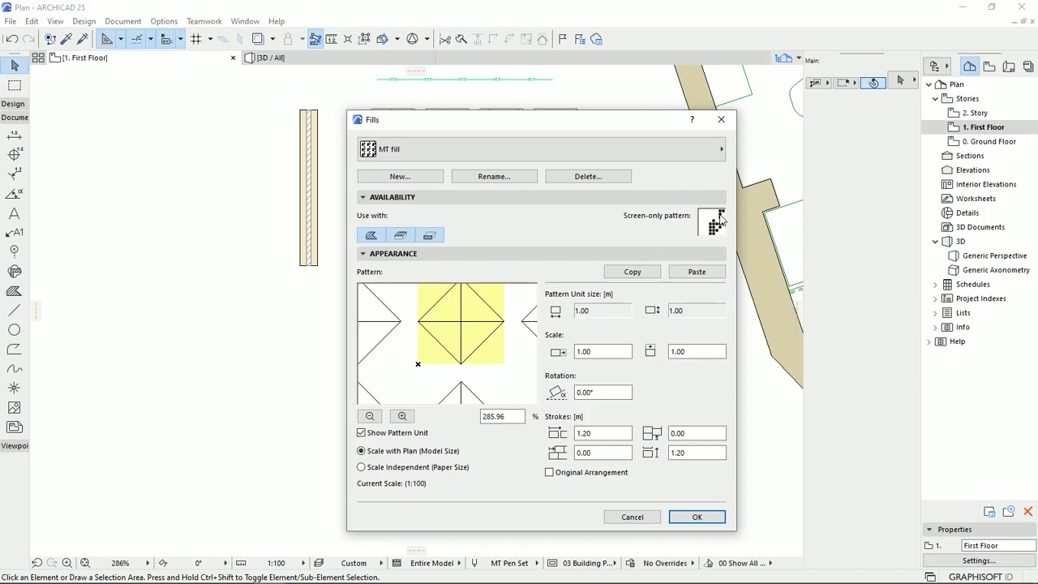
mouse_move(721, 224)
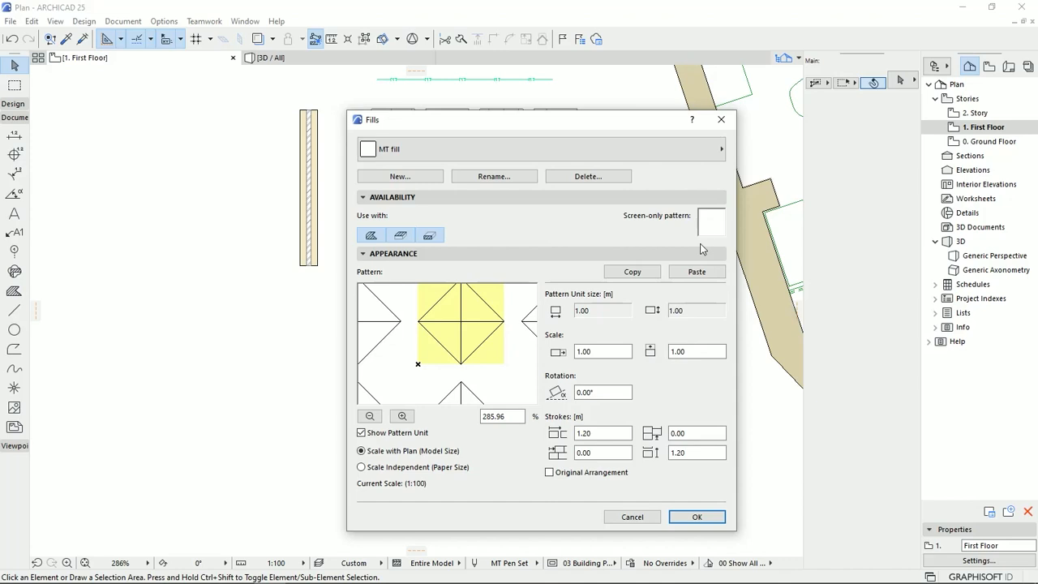
mouse_move(704, 234)
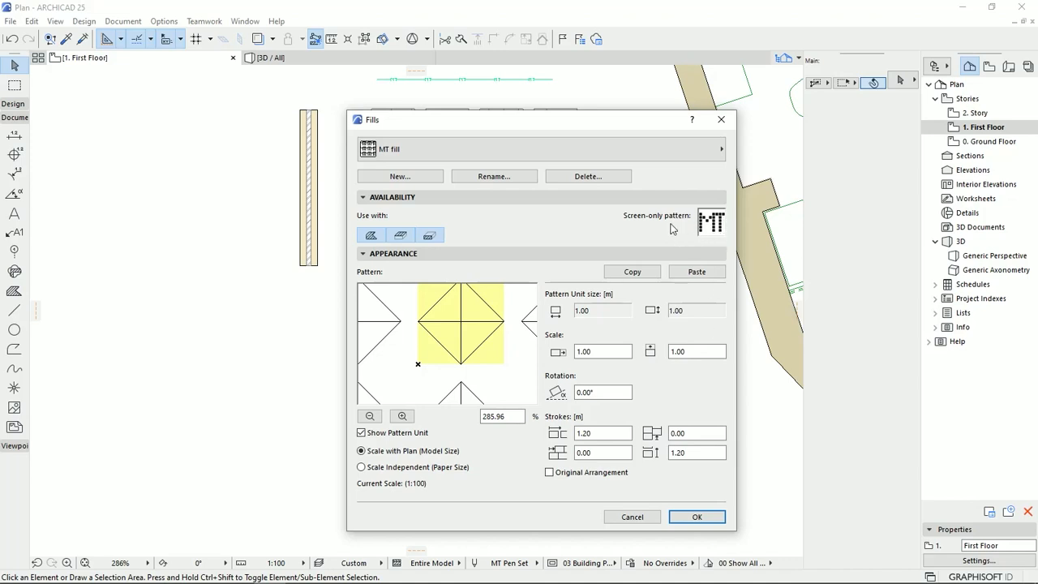
mouse_move(705, 230)
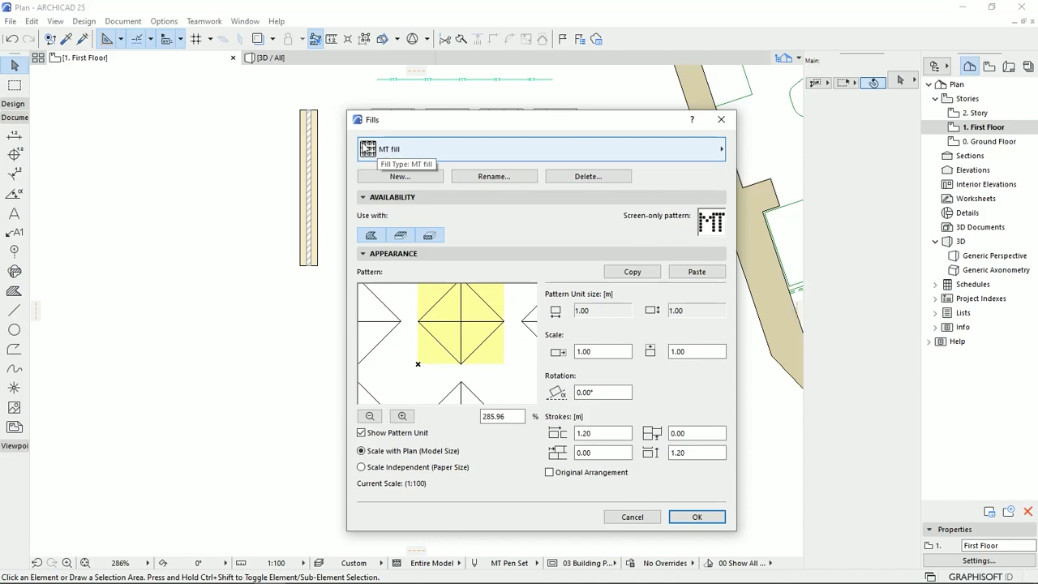
mouse_move(877, 263)
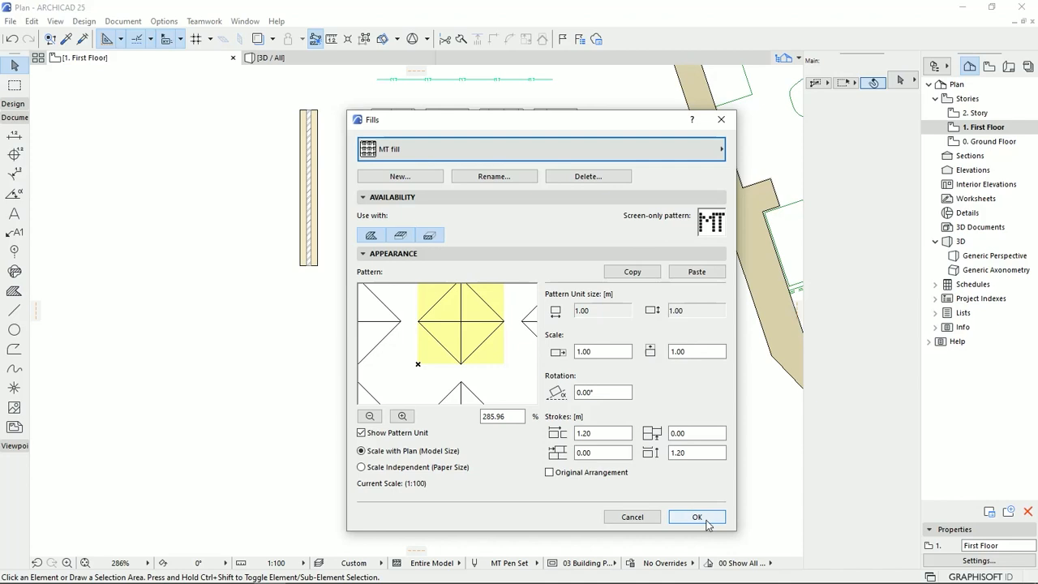
Step: Confirm the MT fill settings and arrange rotated copies of the MT lines into one cluster
left_click(696, 516)
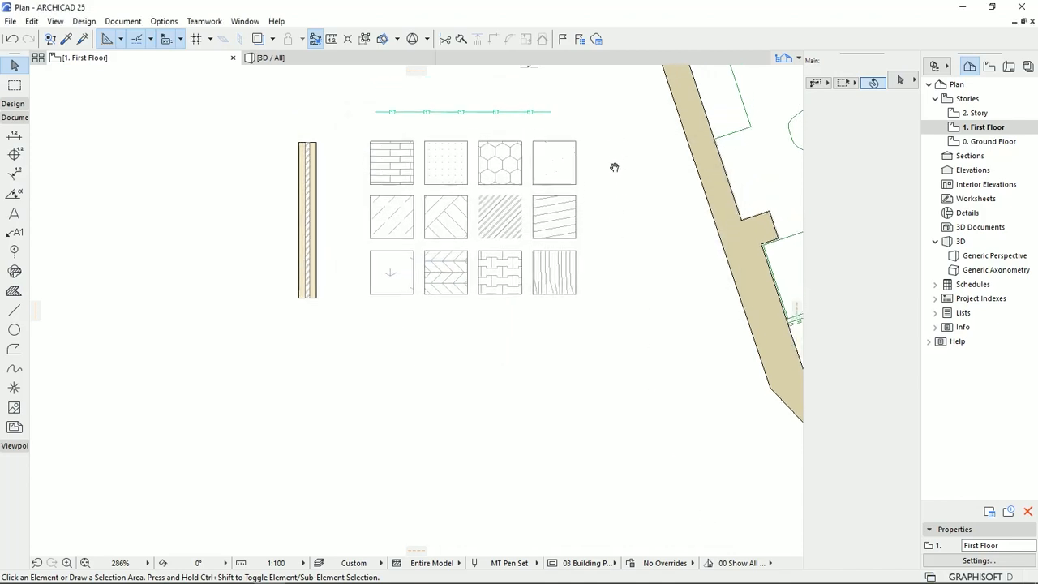
scroll("up", 3)
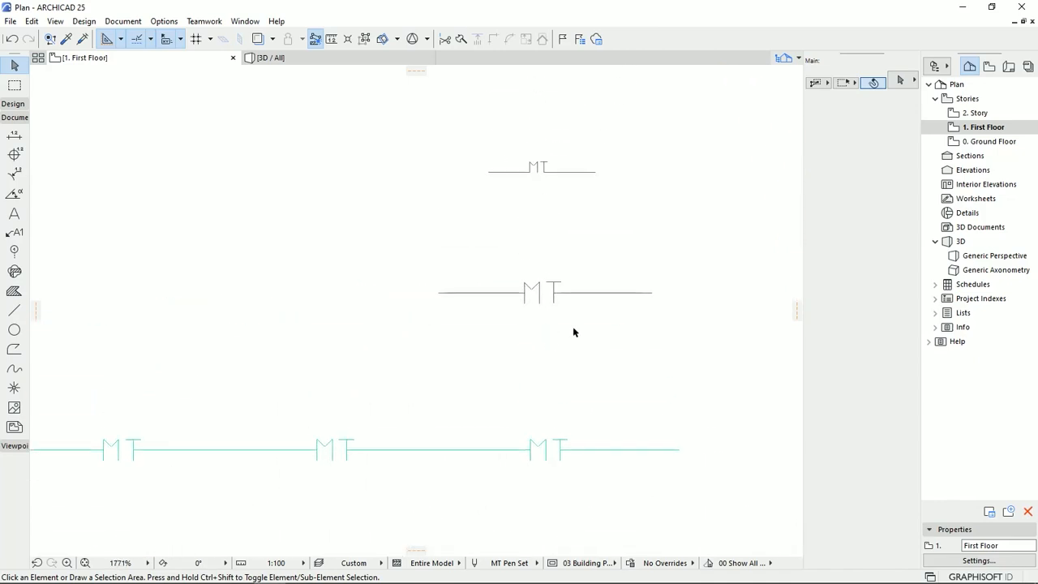
left_click(545, 292)
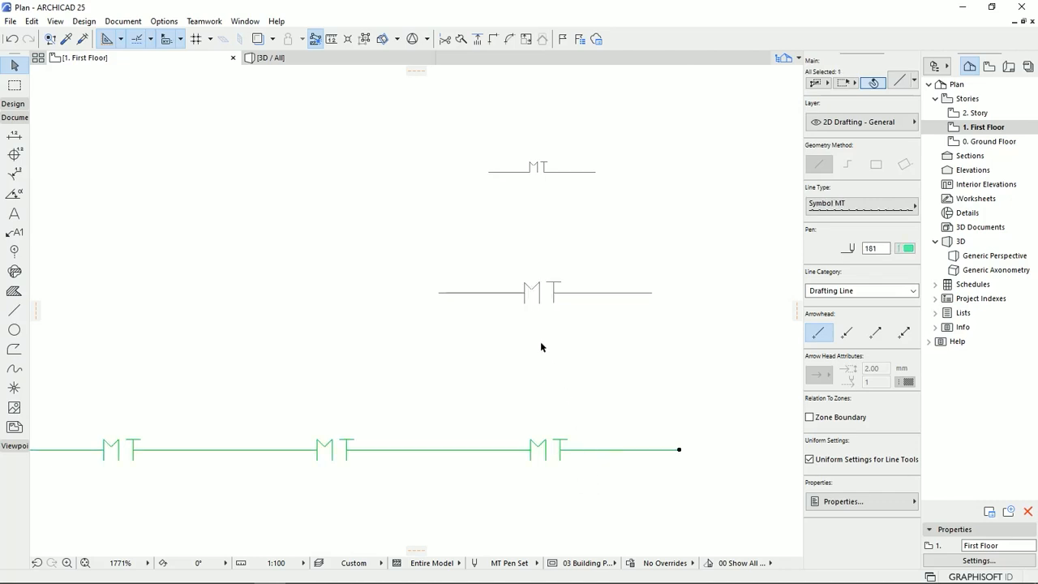
left_click(544, 292)
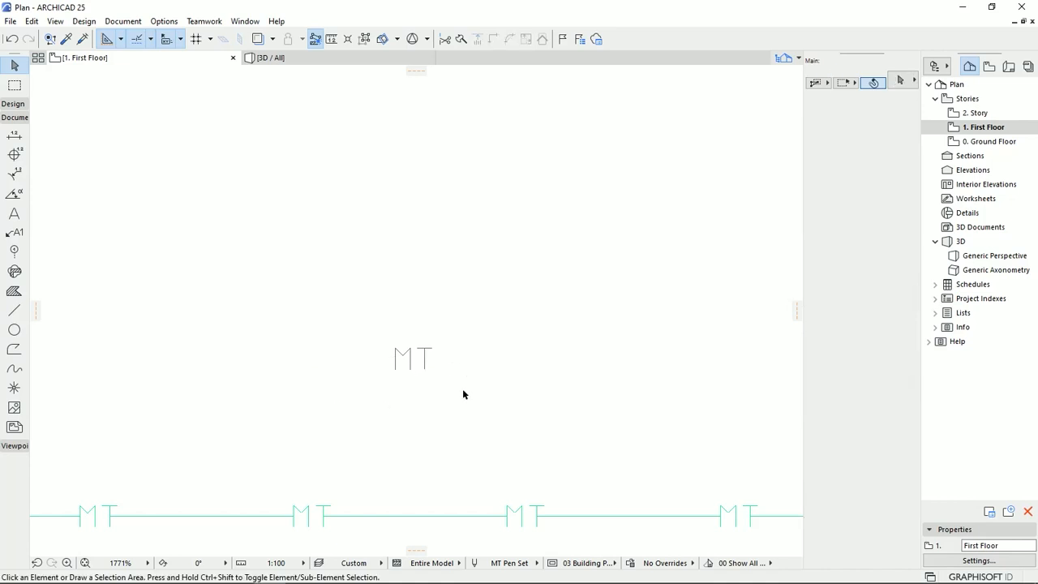
left_click(412, 359)
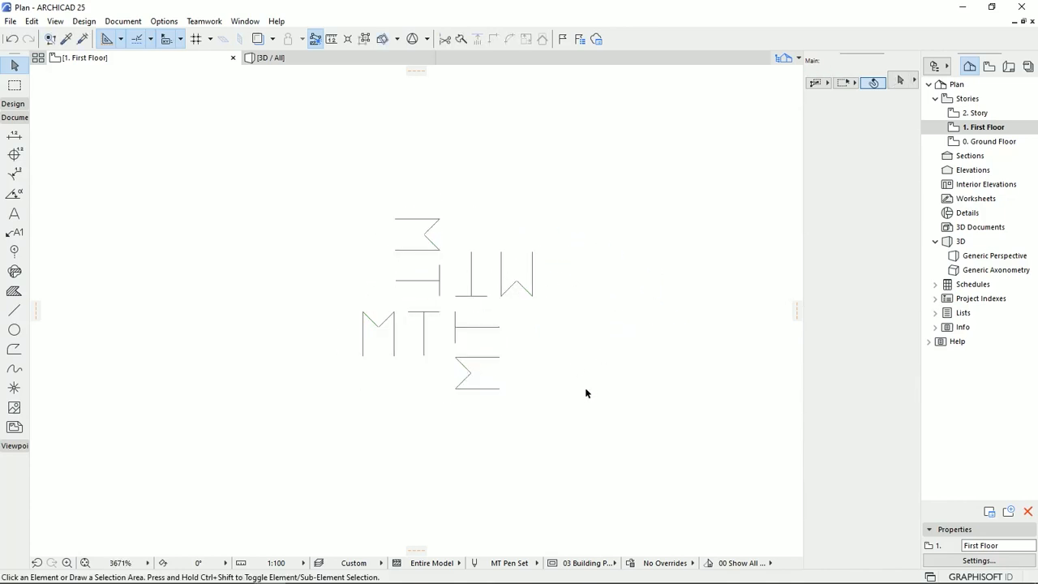
Step: Select the whole cluster of rotated MT line pieces with a marquee, ready to copy
left_click_drag(607, 136, 398, 428)
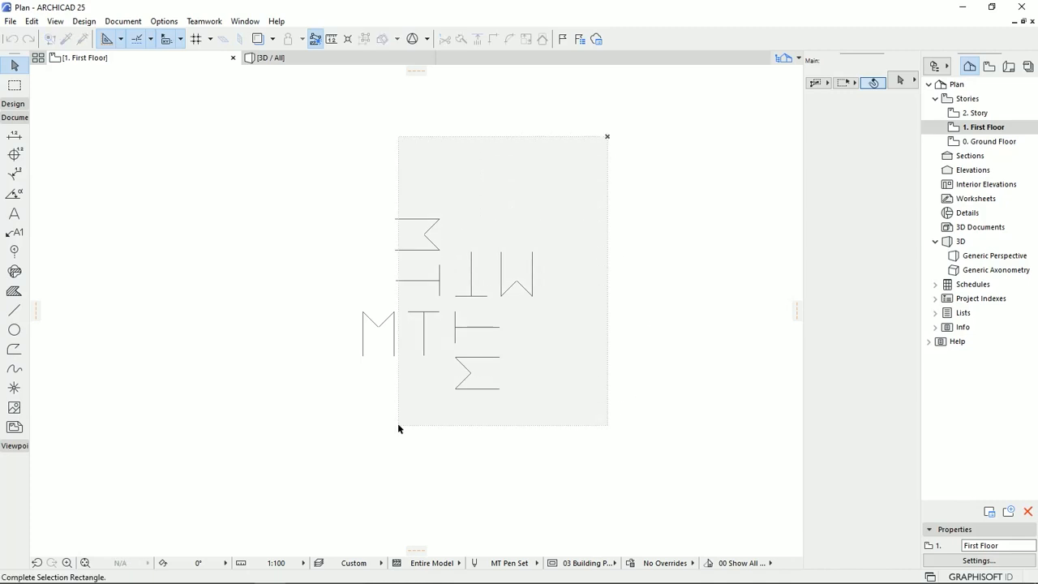
left_click_drag(397, 136, 607, 429)
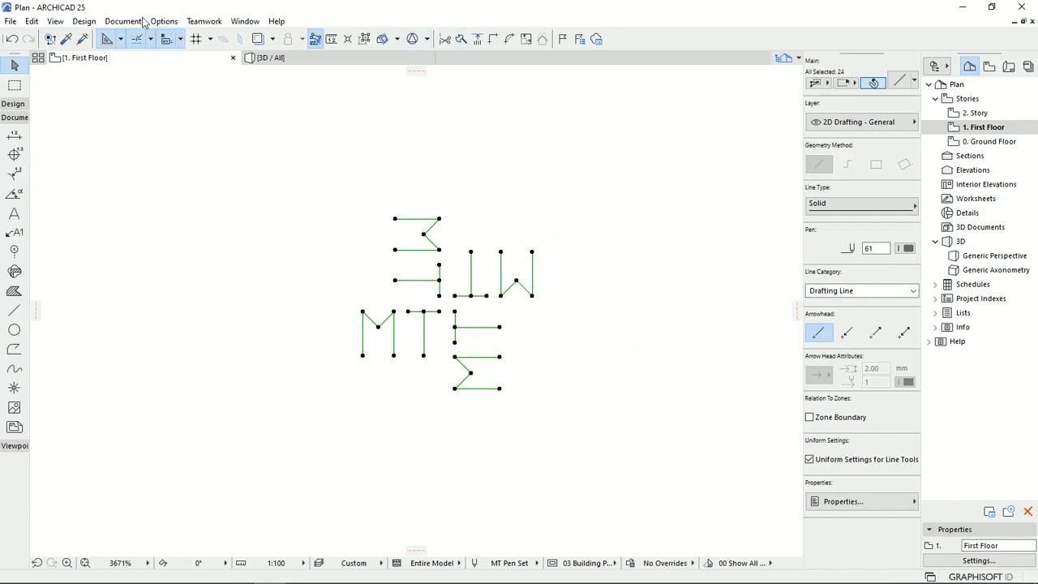
Step: In Element Attributes > Fills, paste the copied MT lines as the MT fill's symbol pattern
left_click(164, 21)
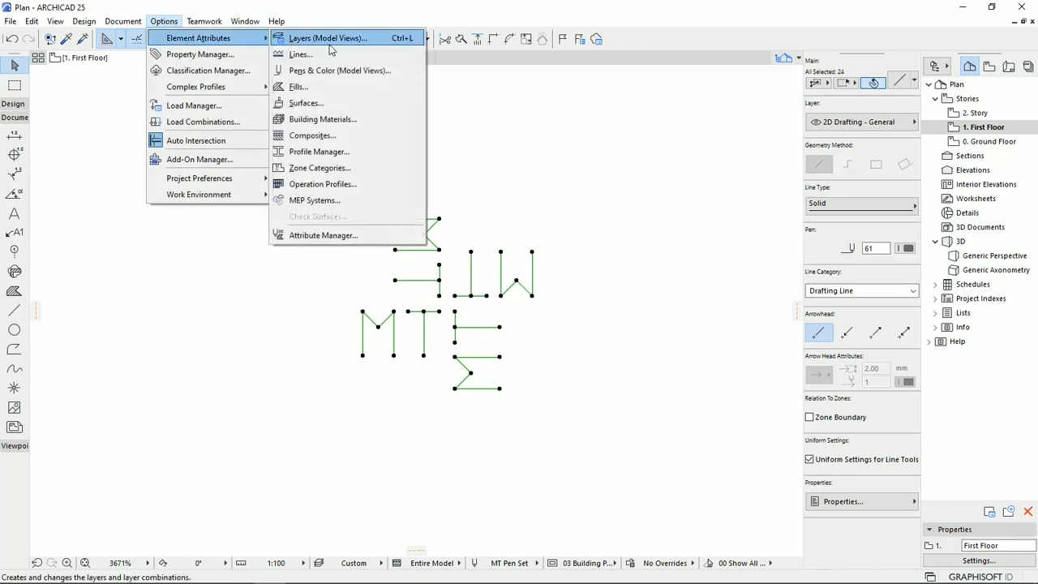
left_click(299, 88)
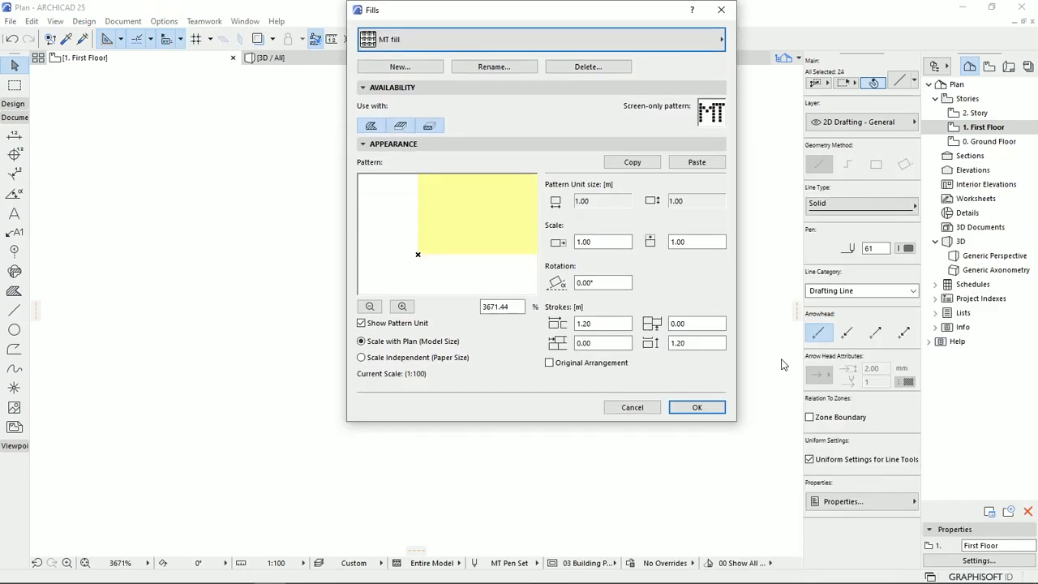
left_click_drag(539, 10, 454, 68)
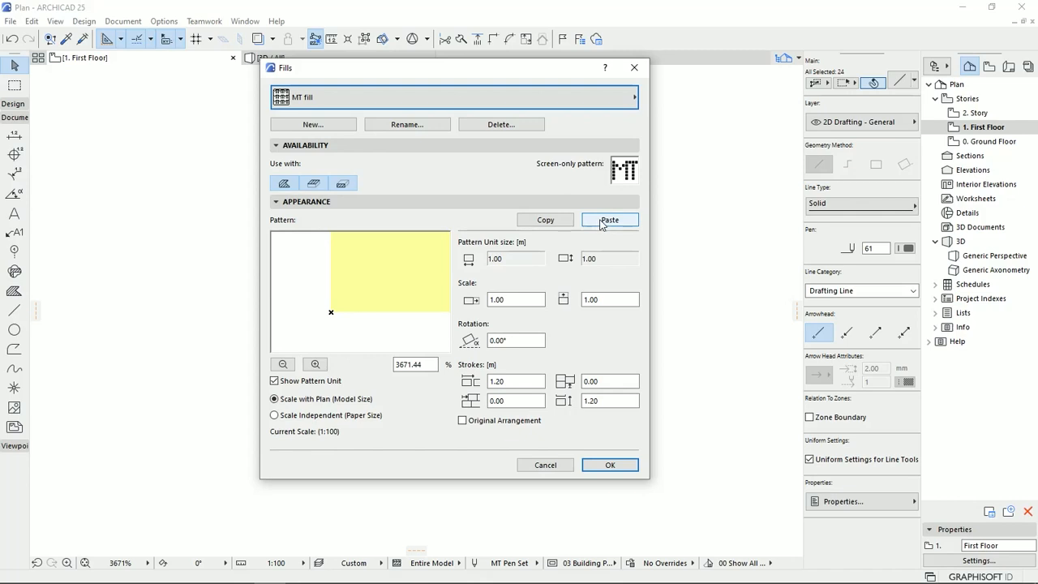
left_click(610, 221)
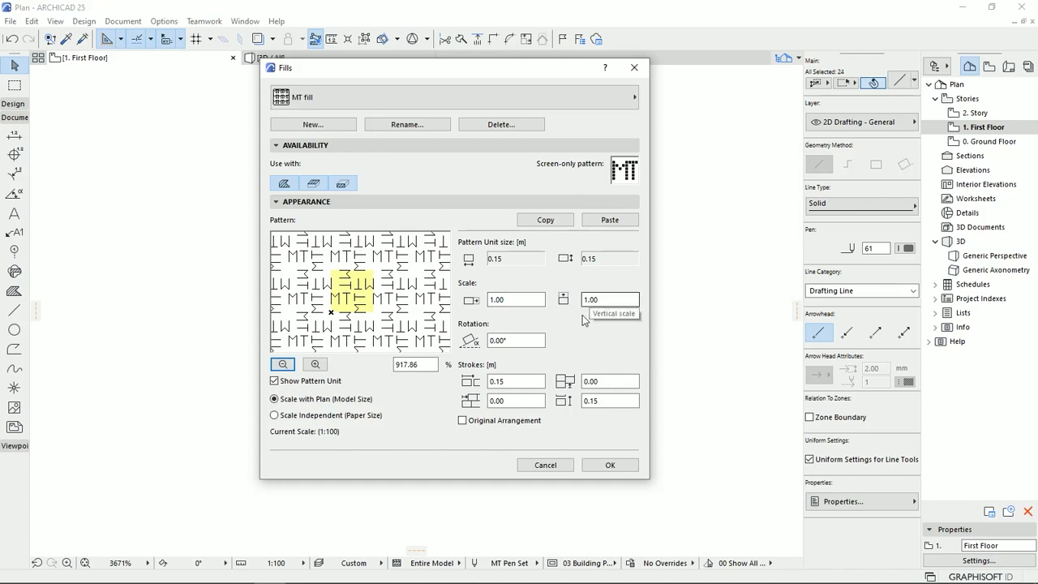
type("45")
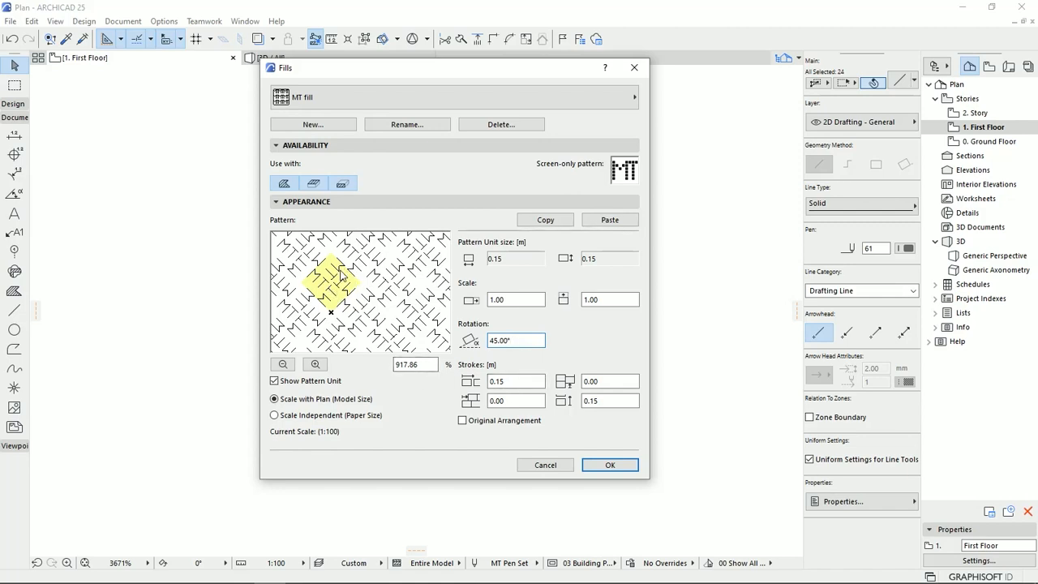
left_click(315, 363)
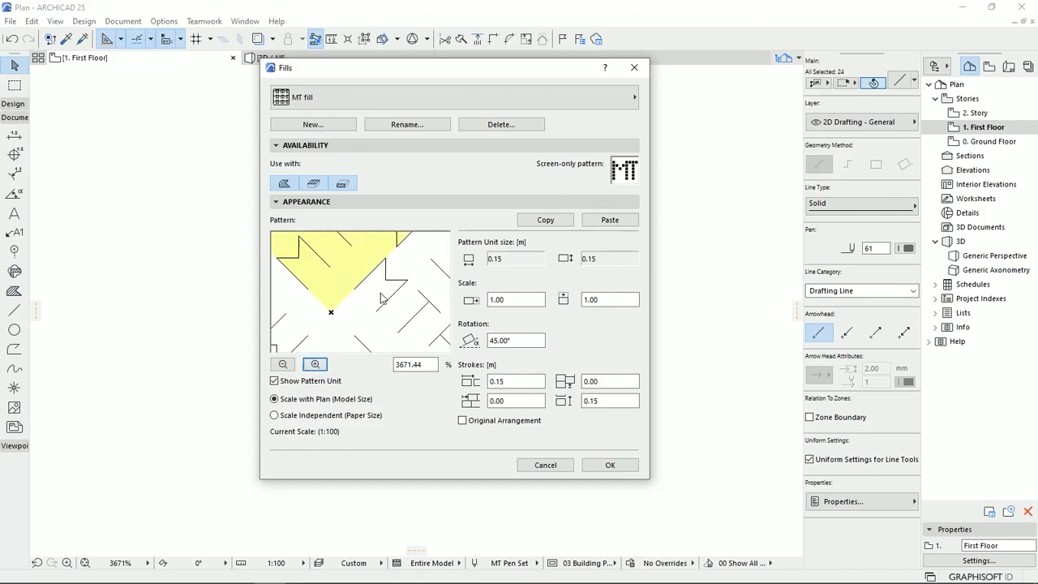
left_click(282, 363)
type("0.6")
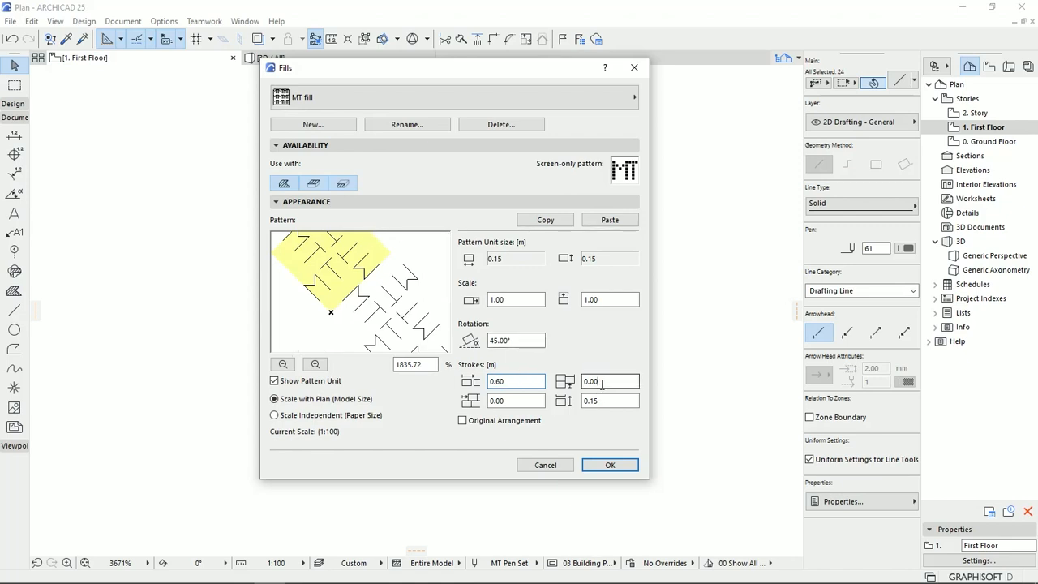
Step: Try pattern spacing values 0.6 and 0.20 and set the pattern rotation to 0
left_click(608, 382)
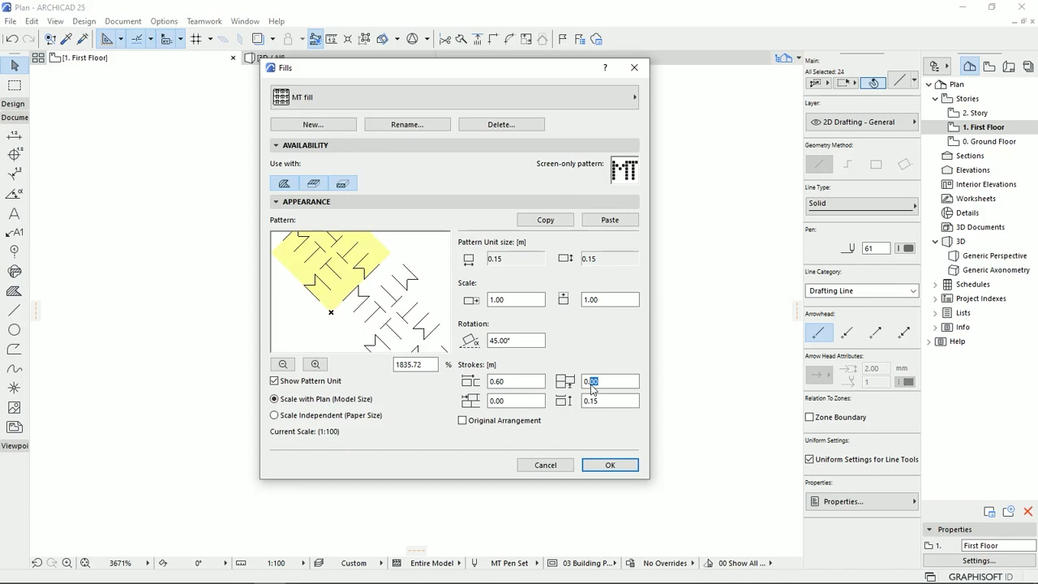
left_click(610, 399)
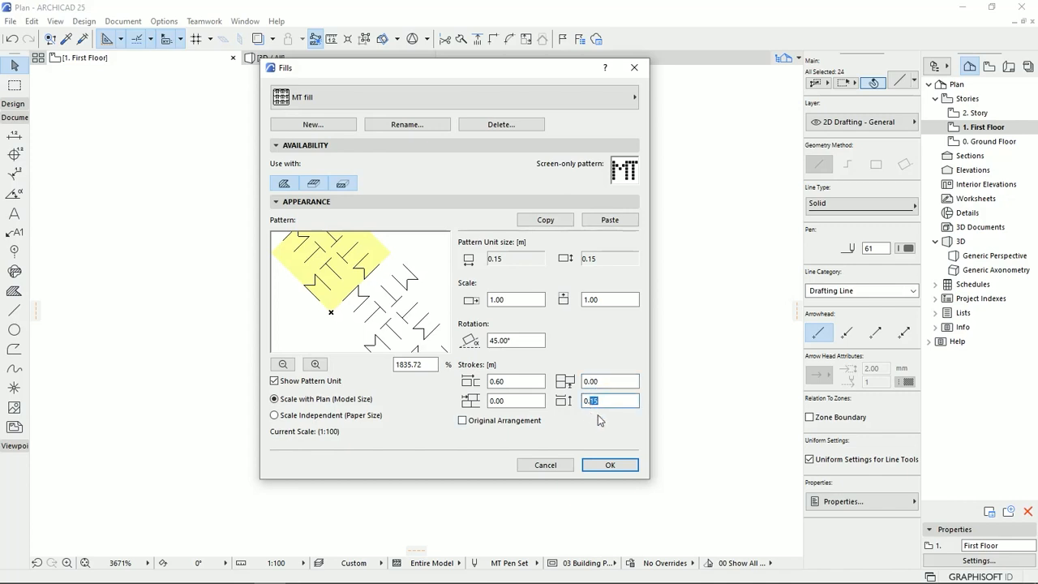
type("0.60")
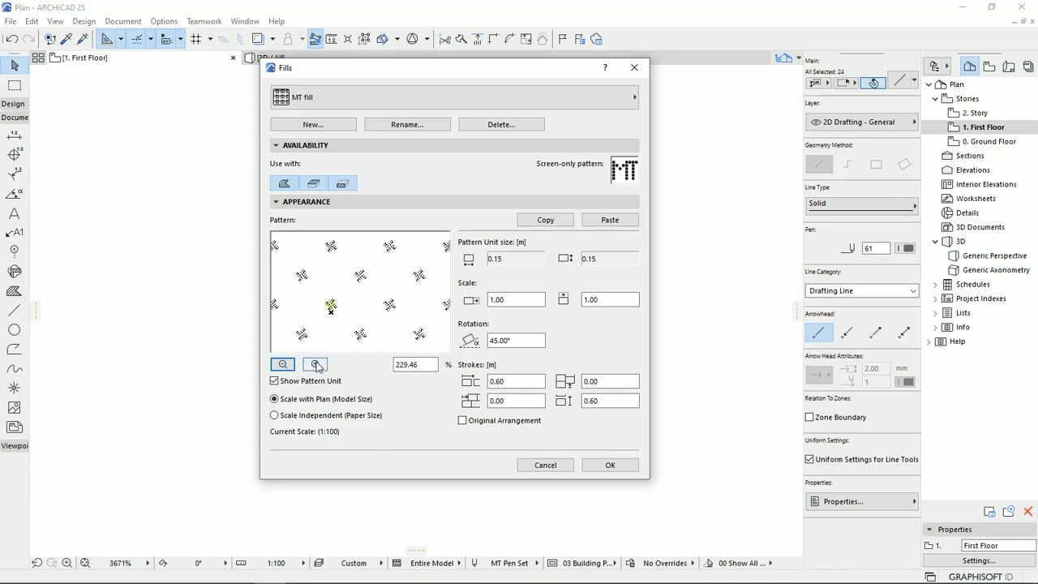
left_click(315, 363)
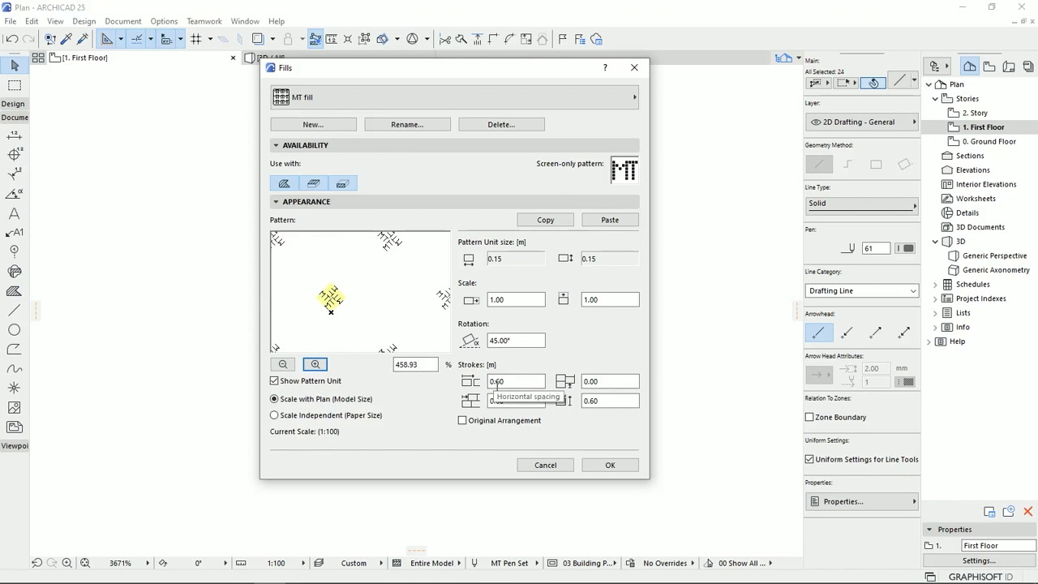
type("0.2")
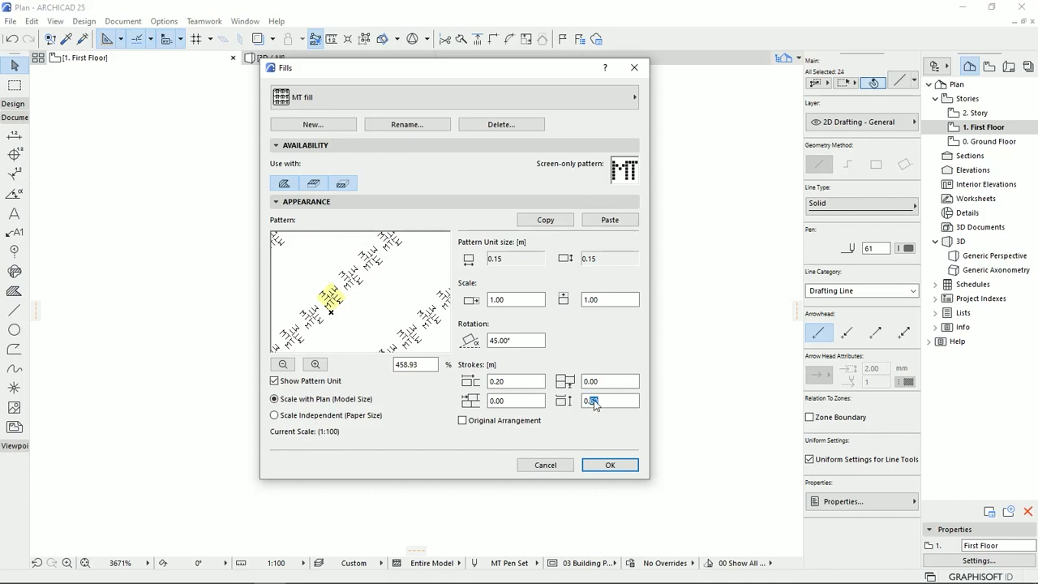
type("0.20")
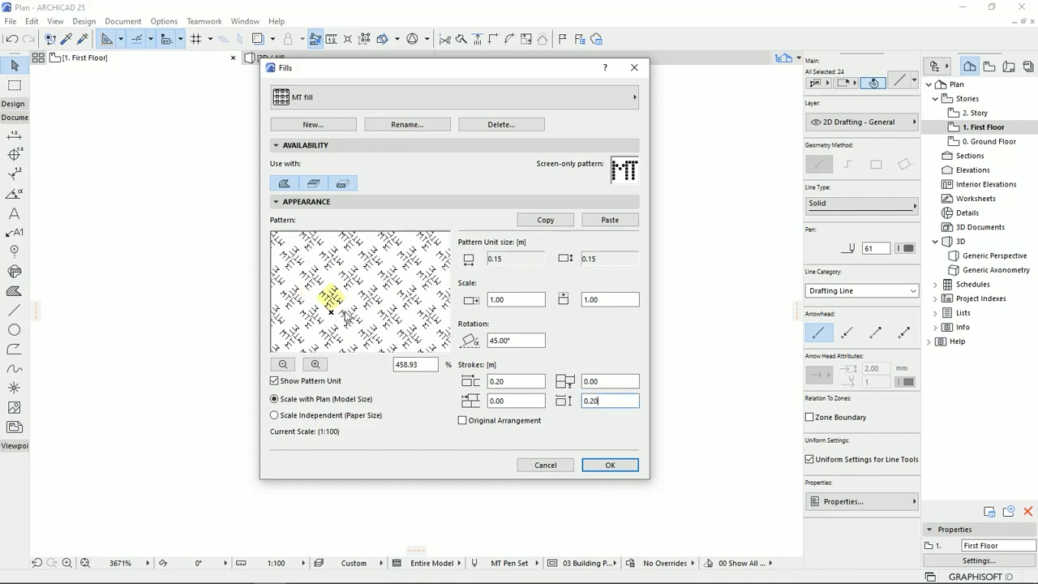
mouse_move(506, 416)
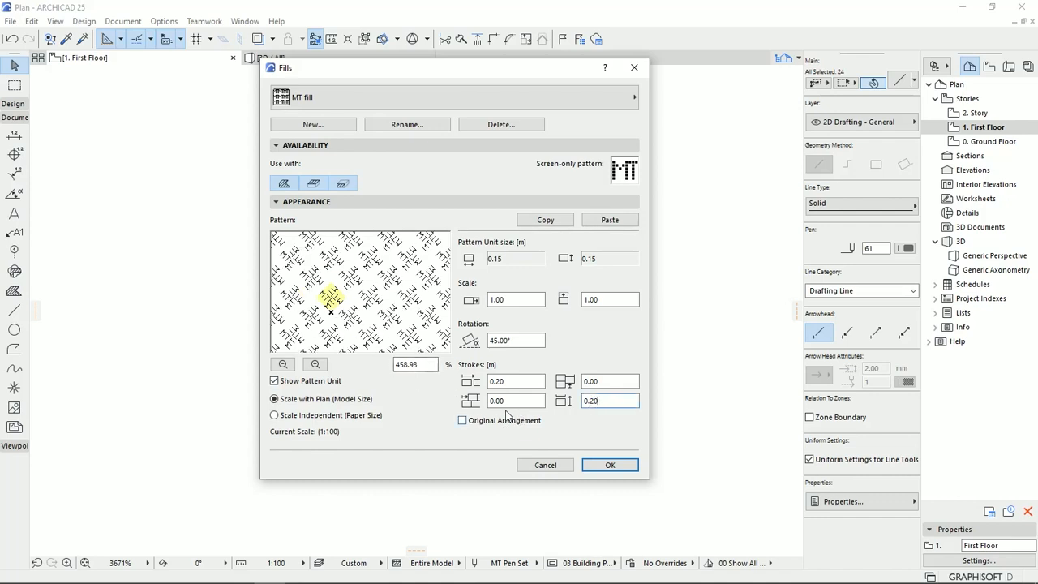
left_click(516, 341)
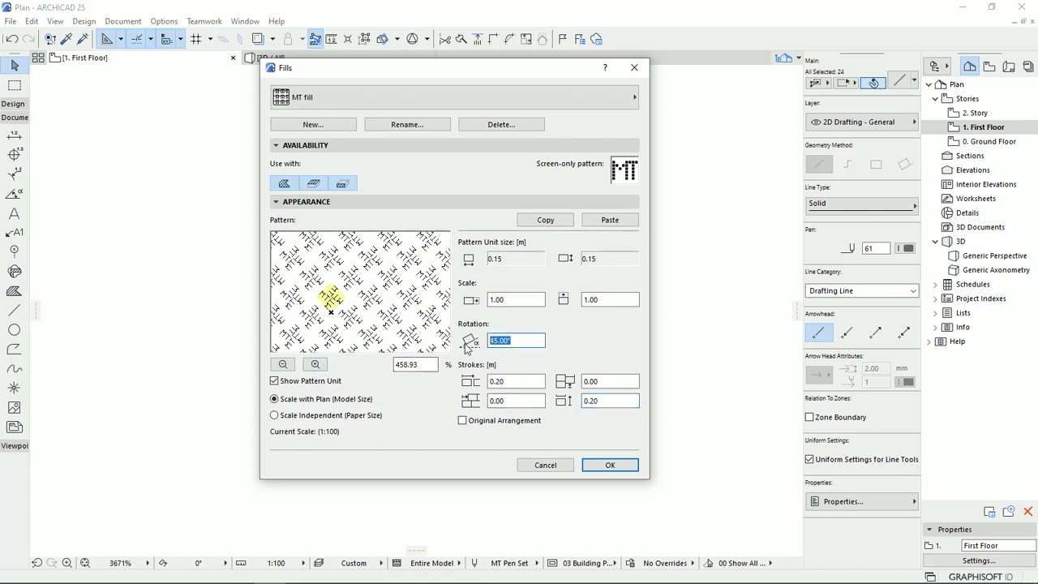
type("0")
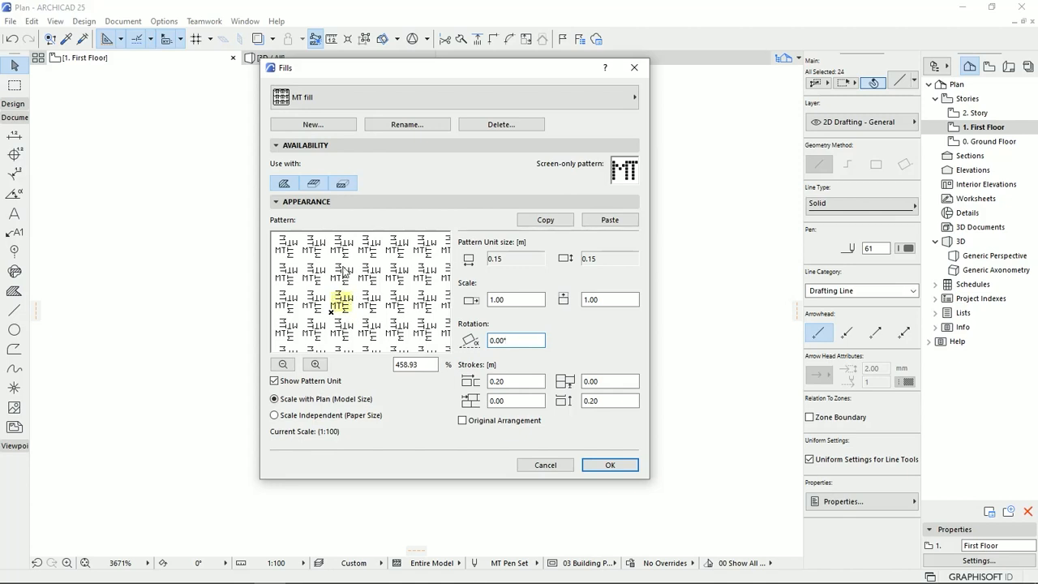
left_click(516, 341)
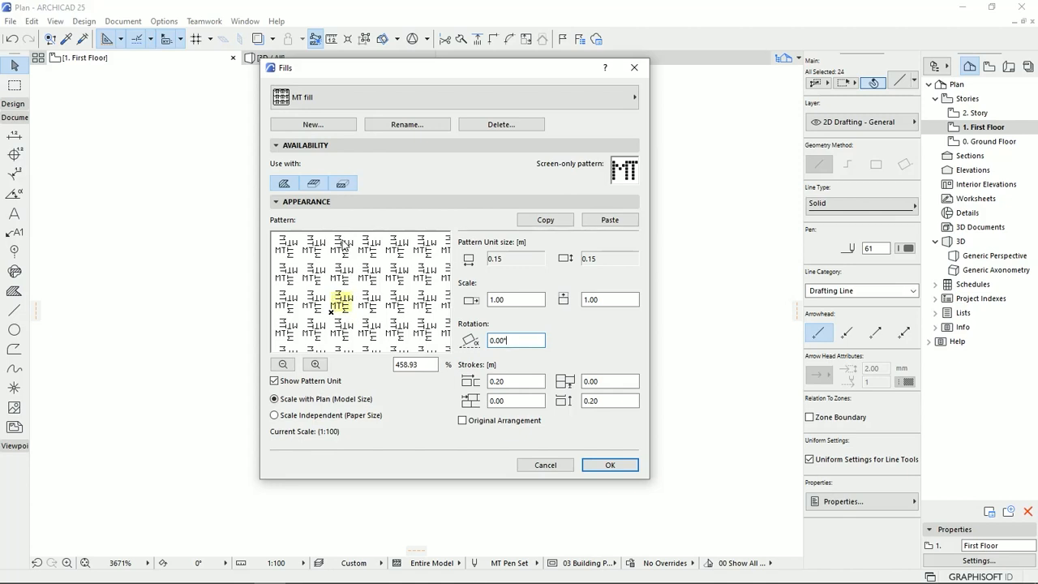
mouse_move(383, 305)
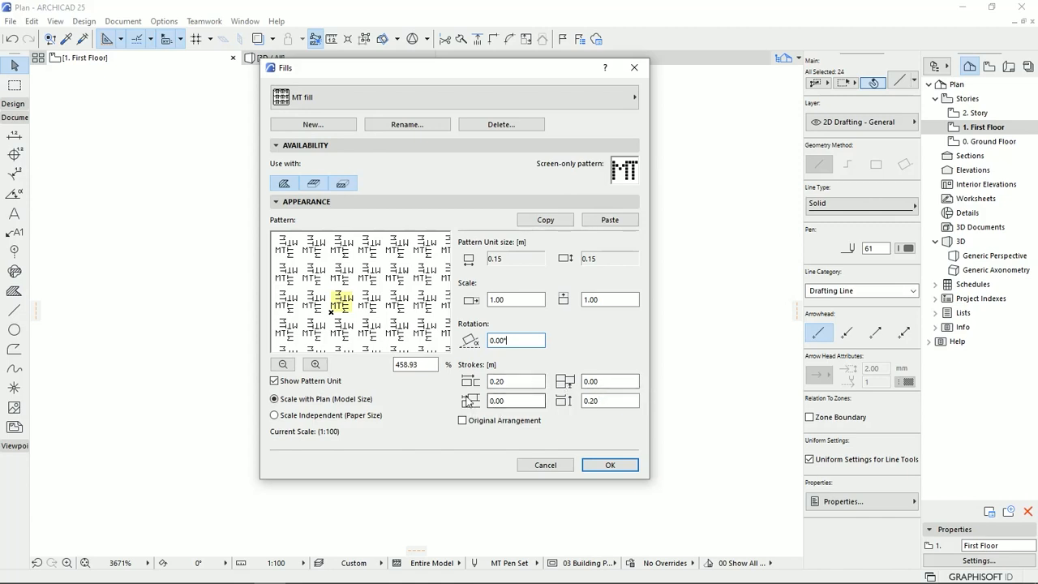
Step: Adjust offsets and set symbol spacing to 0.15 both ways, checking the tiling in the zoomed-out preview
left_click(511, 401)
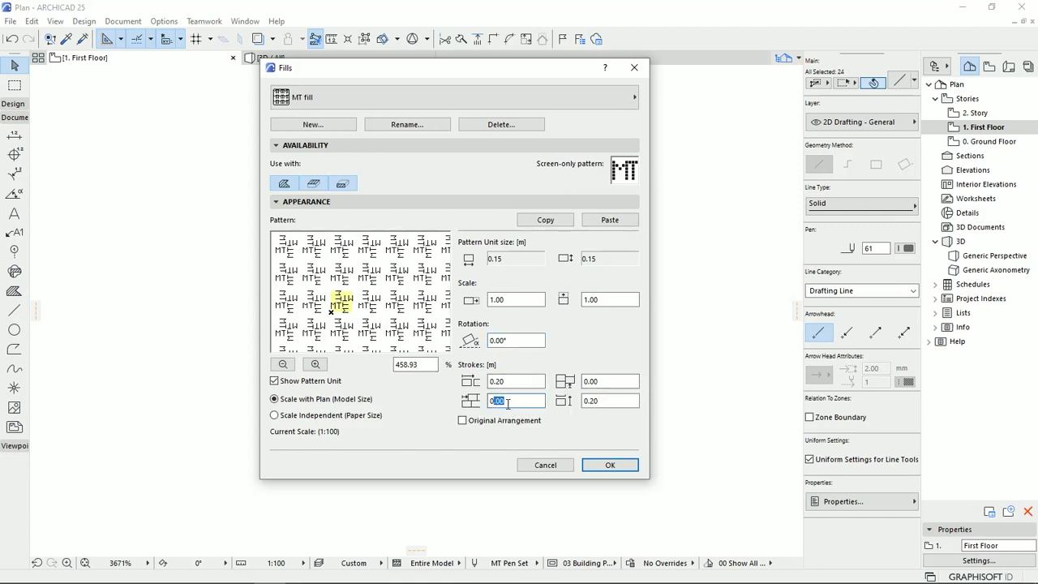
mouse_move(516, 400)
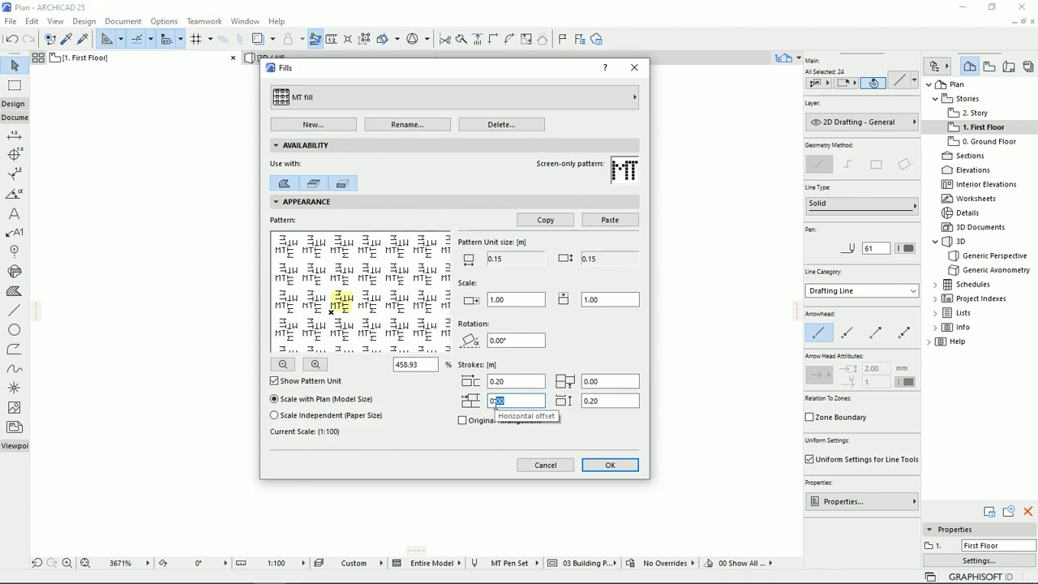
type("0.8")
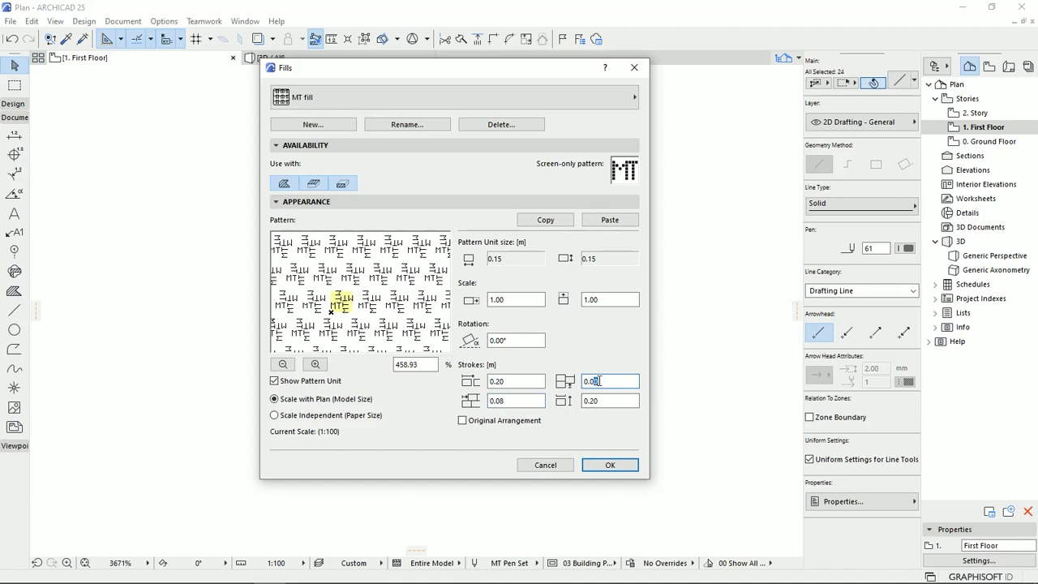
type("0.08")
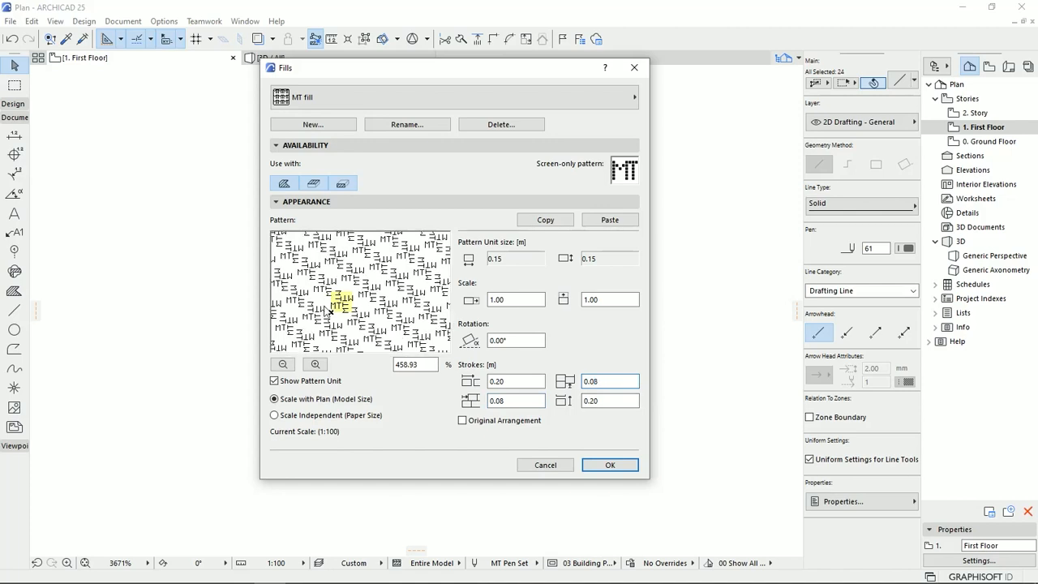
left_click(315, 364)
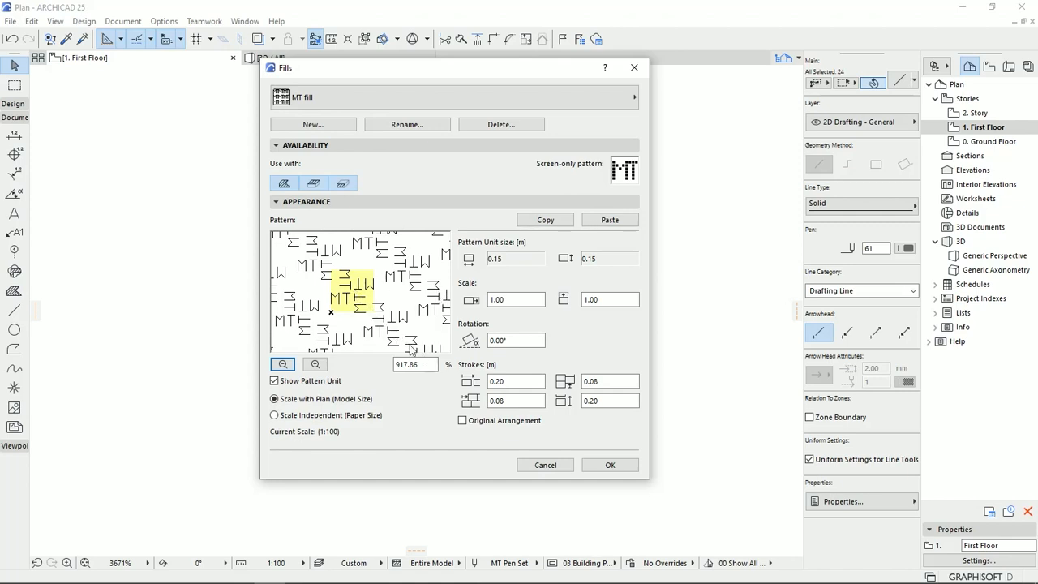
mouse_move(369, 348)
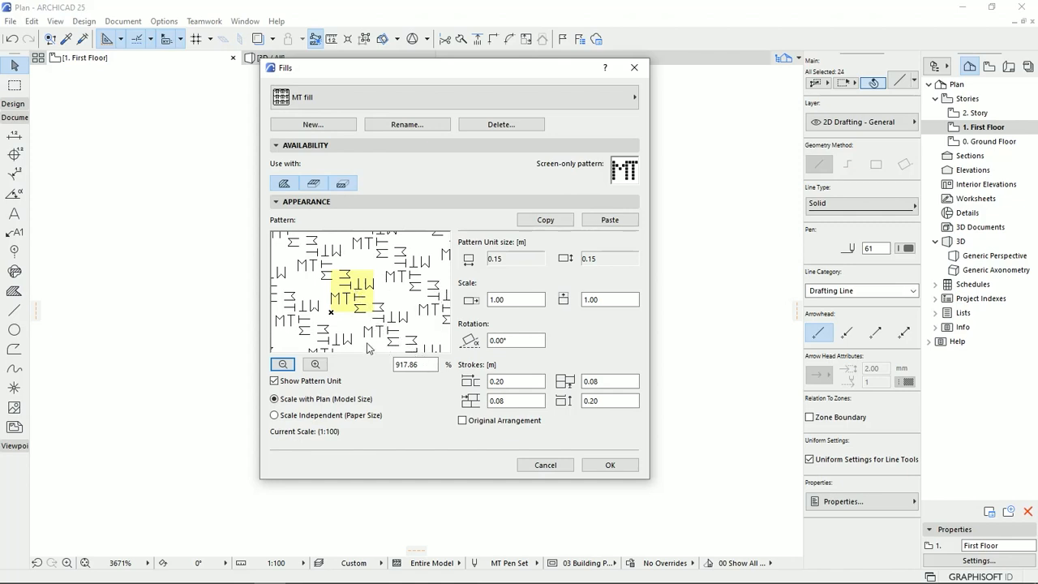
mouse_move(341, 296)
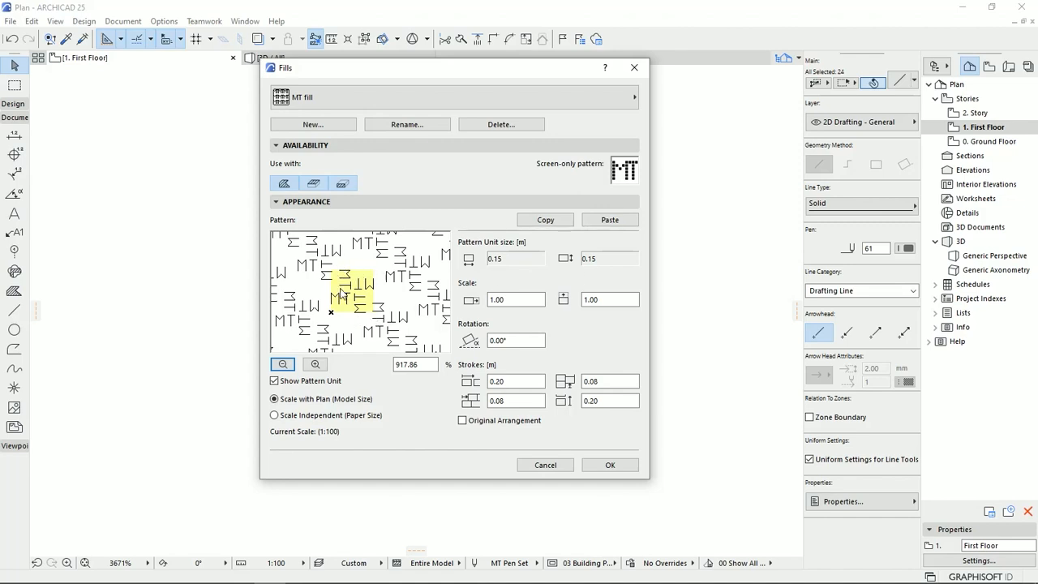
mouse_move(597, 266)
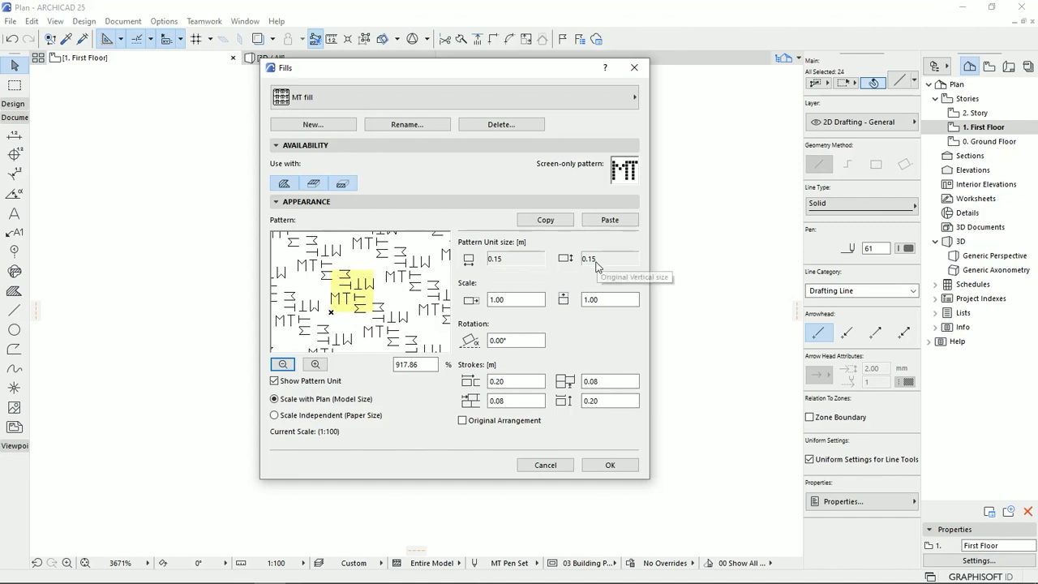
mouse_move(590, 262)
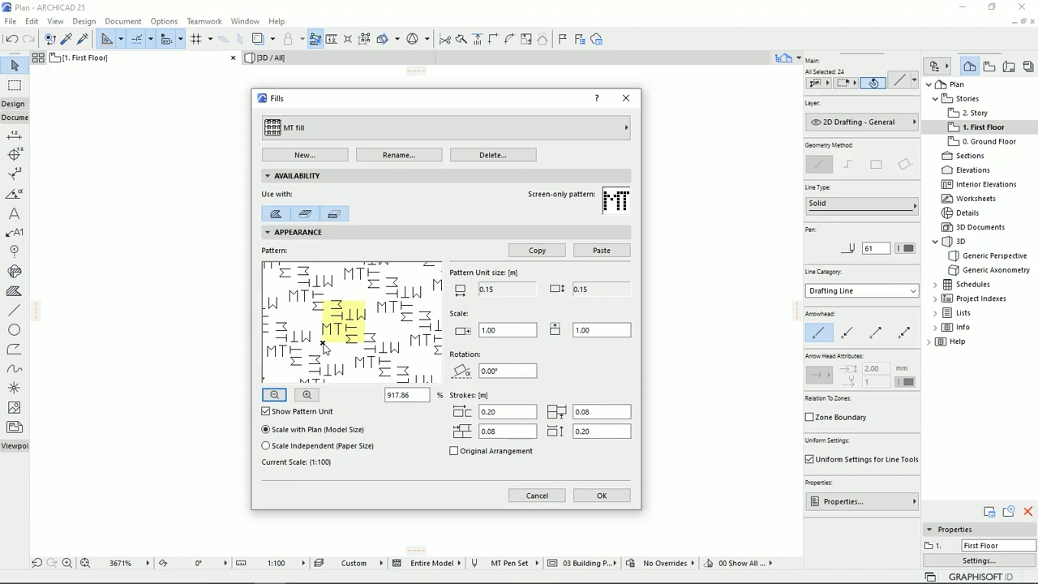
mouse_move(341, 355)
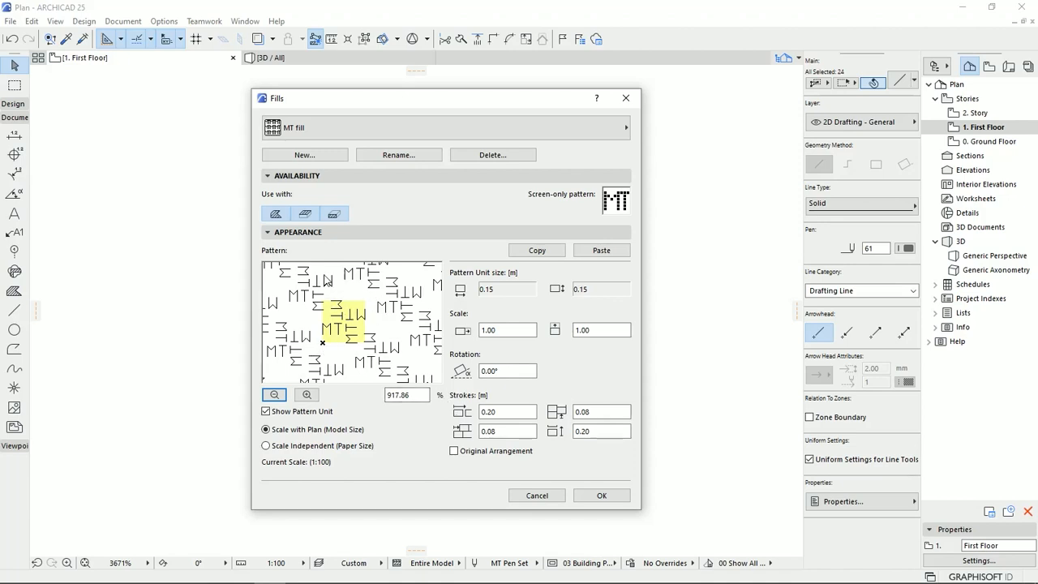
left_click(507, 432)
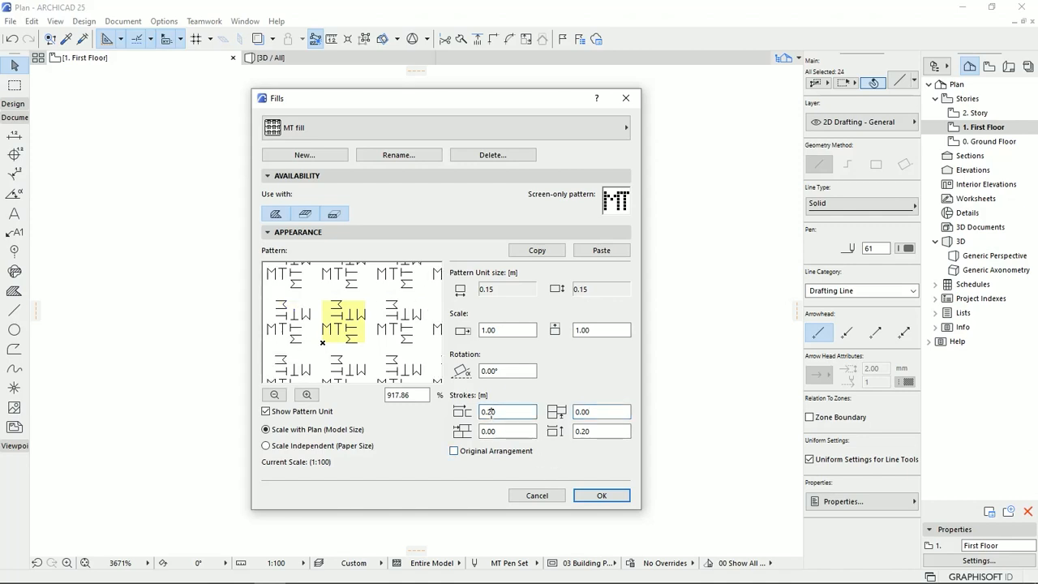
type("0.15")
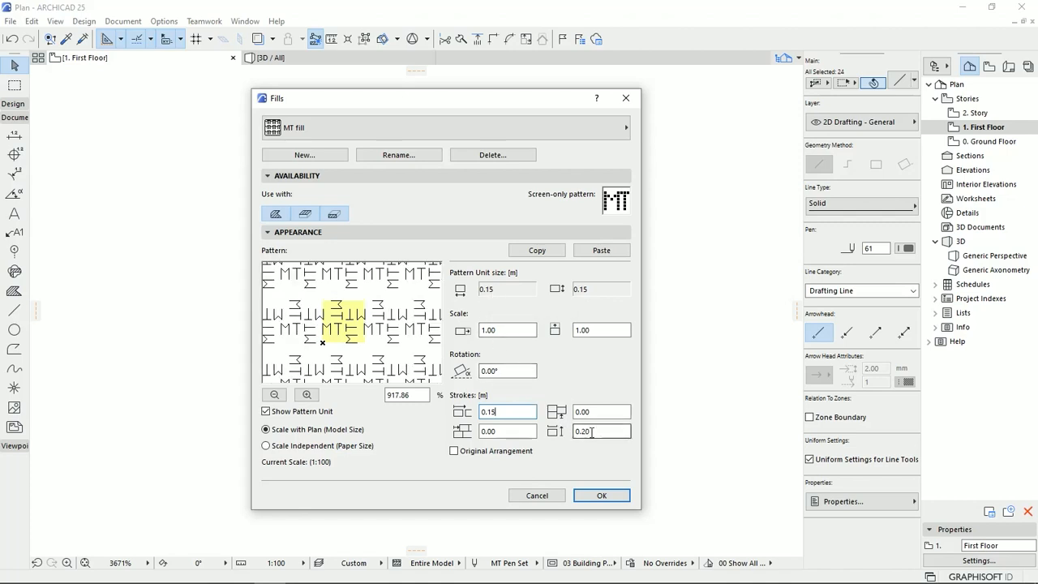
type("0.15")
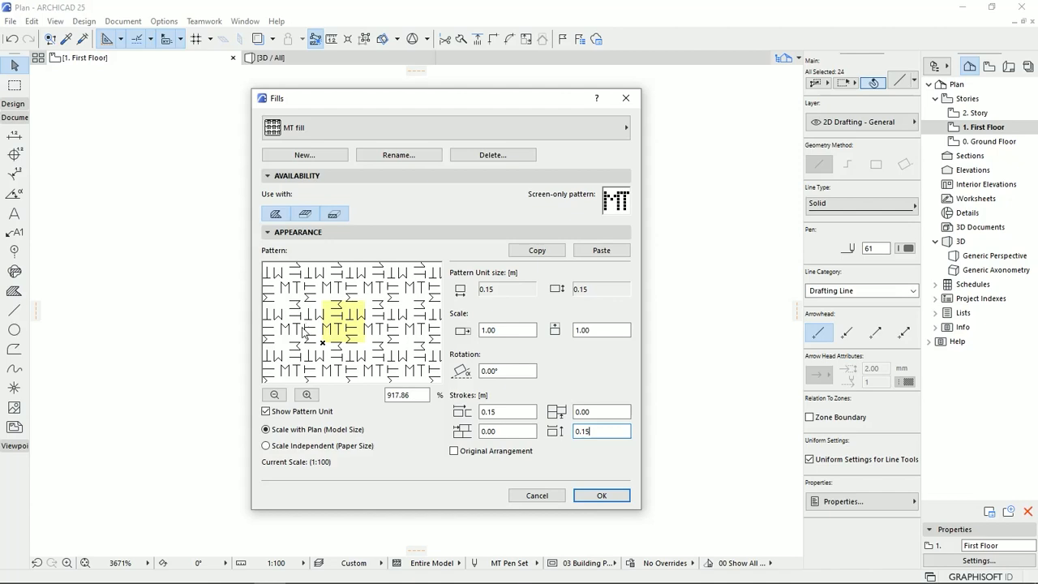
left_click(275, 396)
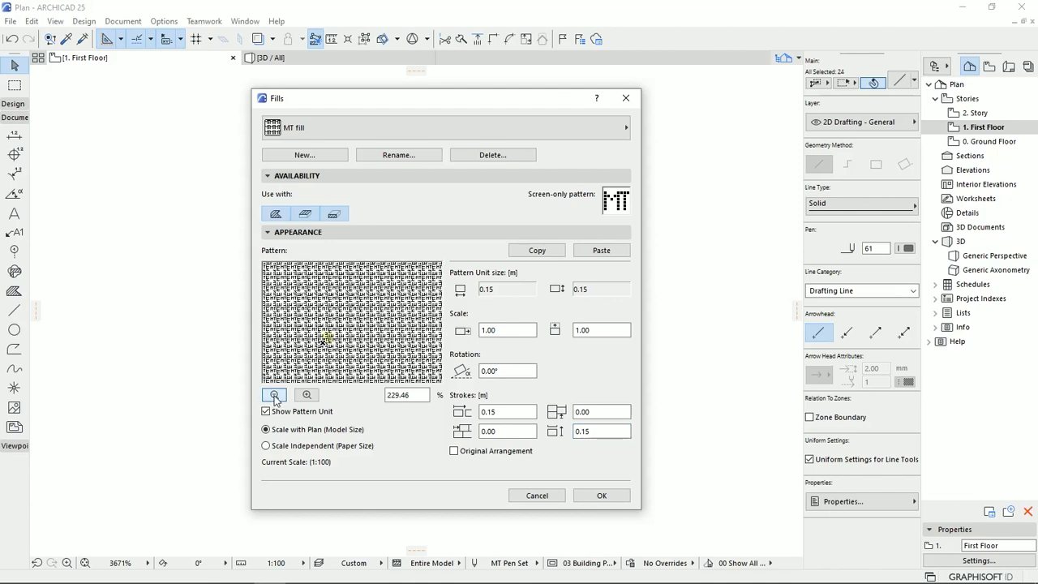
left_click(273, 396)
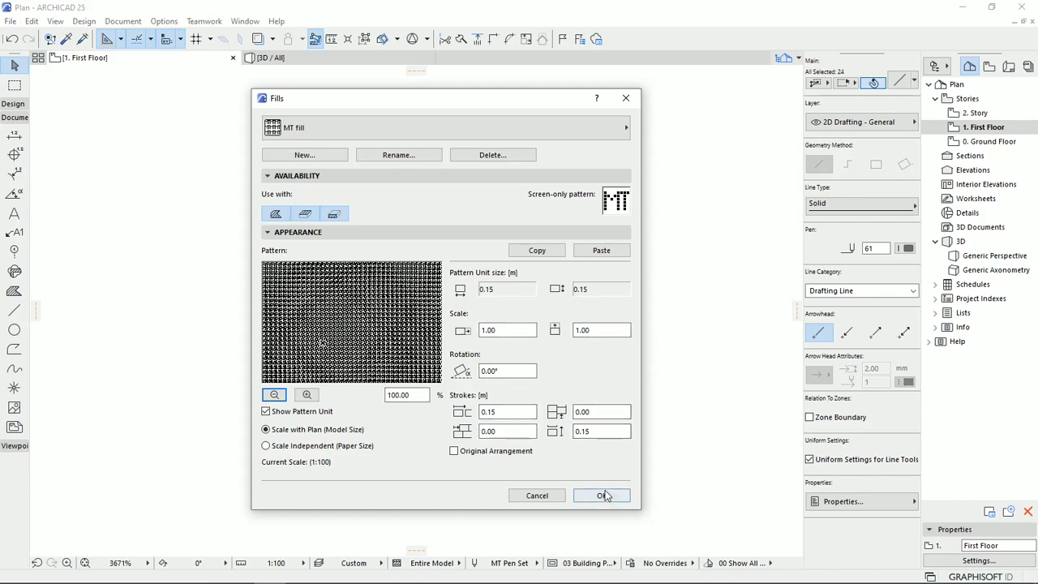
Step: Save the MT fill definition and assign MT fill to the large fill area above the plan
left_click(602, 497)
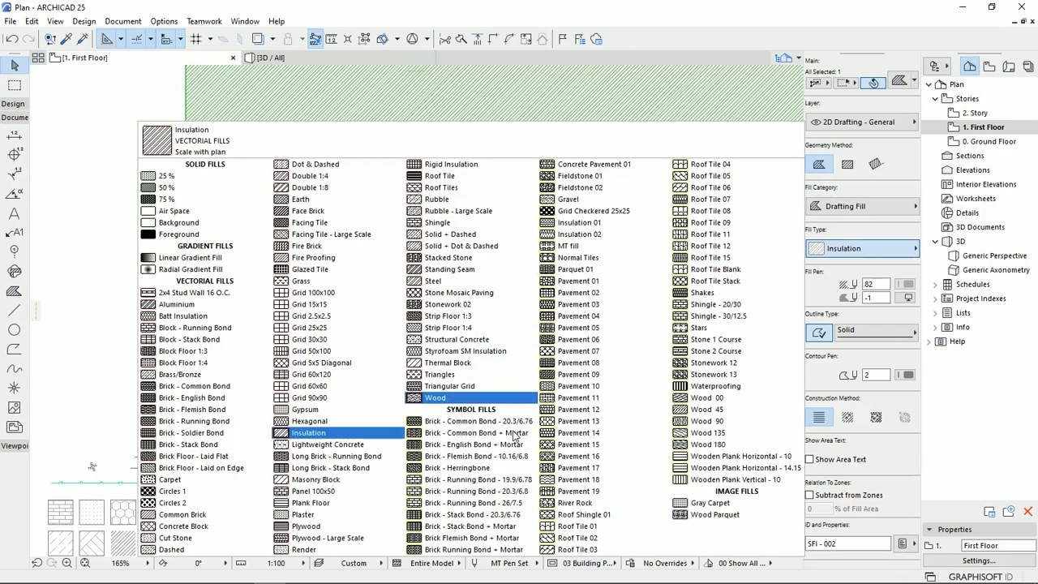
left_click(581, 467)
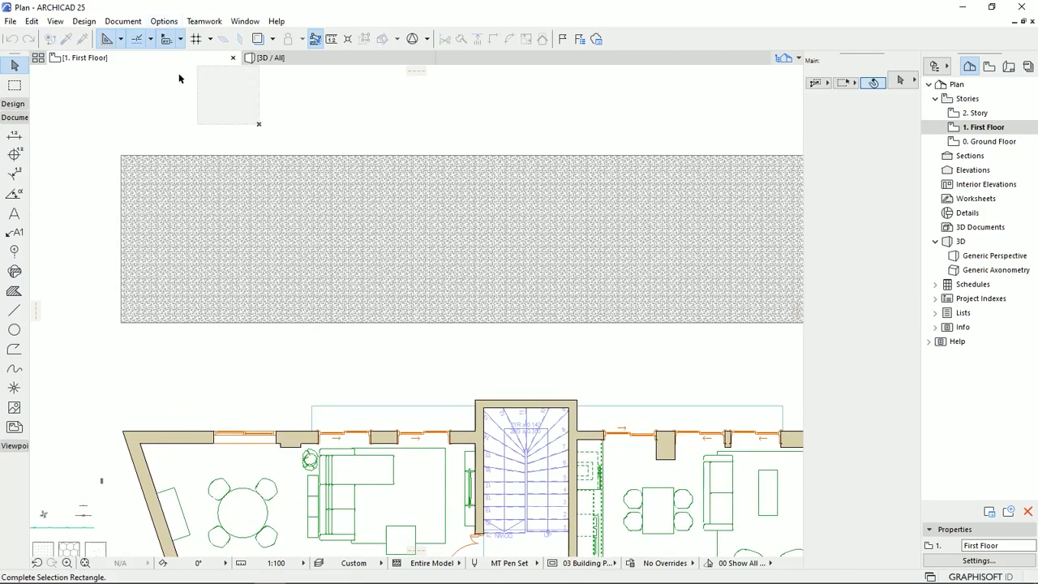
Step: In Fills, try scale 3.00 then set both Scale fields of MT fill to 5.00 and apply
left_click(164, 22)
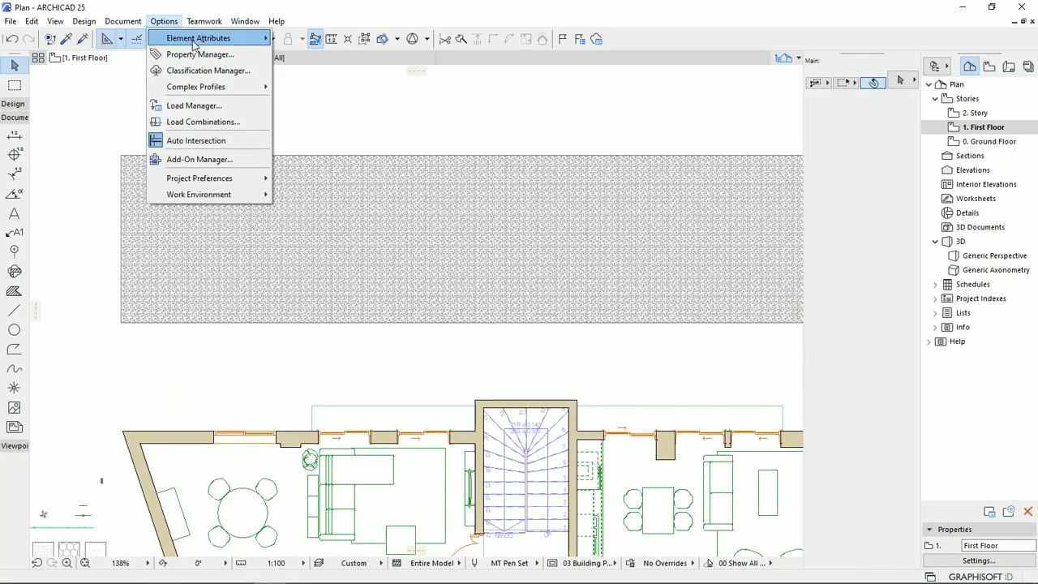
left_click(198, 37)
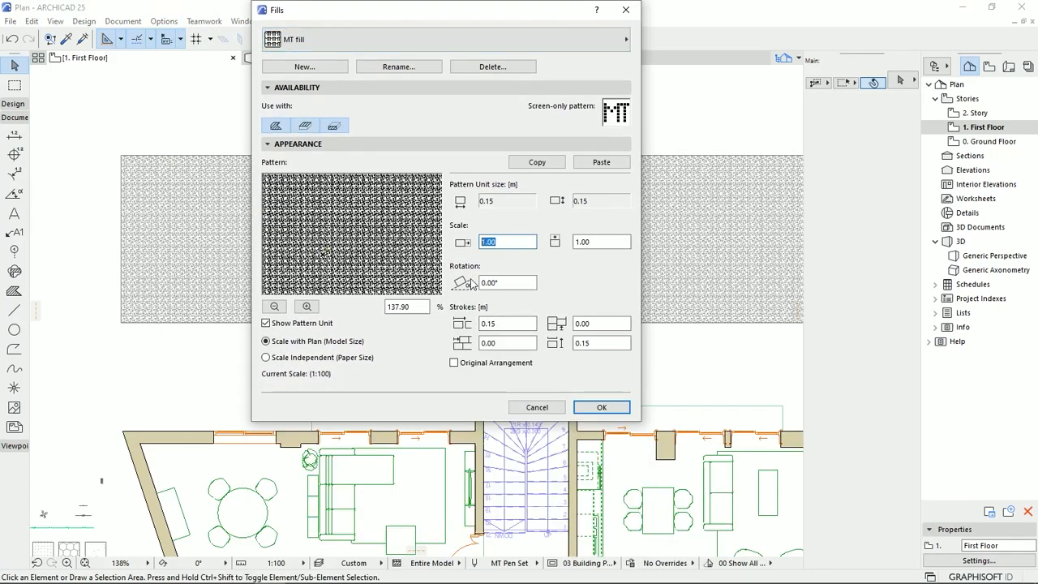
type("3")
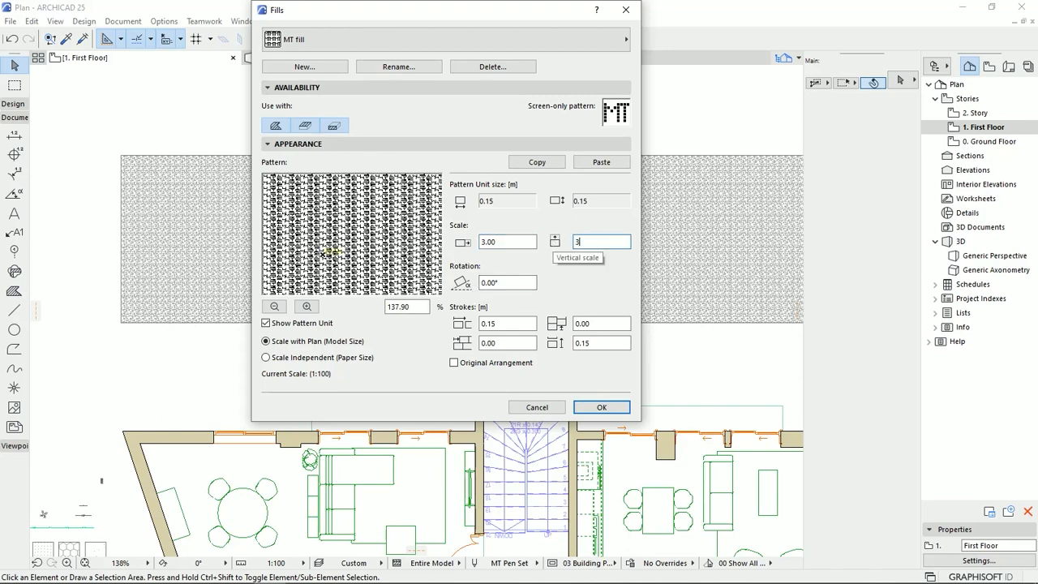
type("3.00")
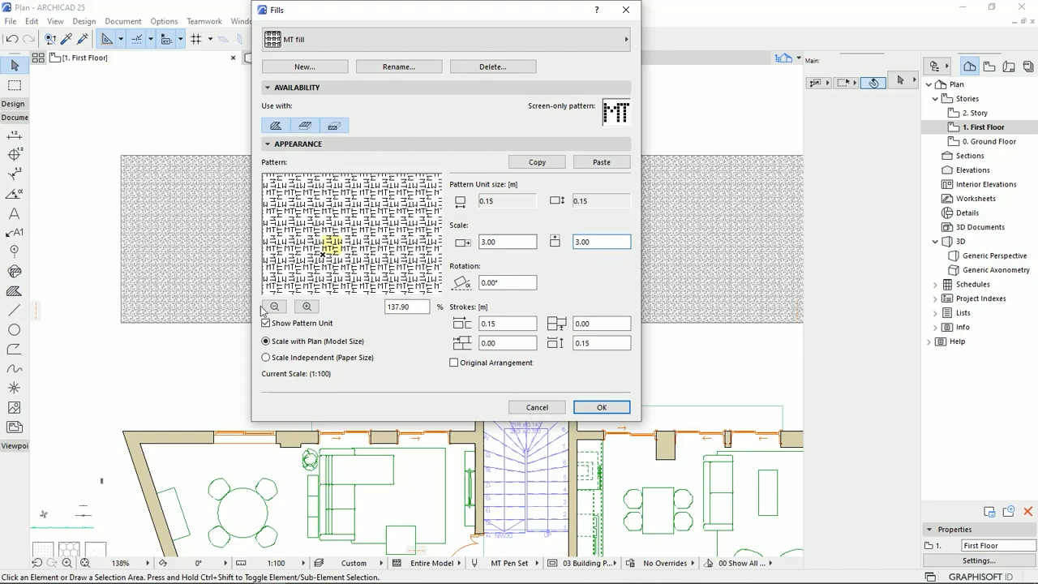
left_click(272, 307)
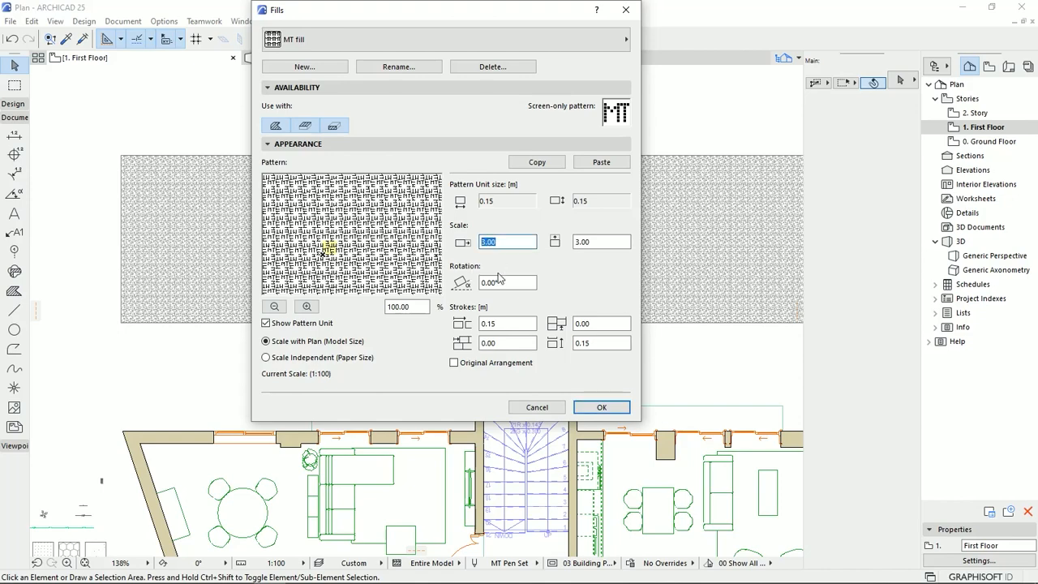
type("5.00")
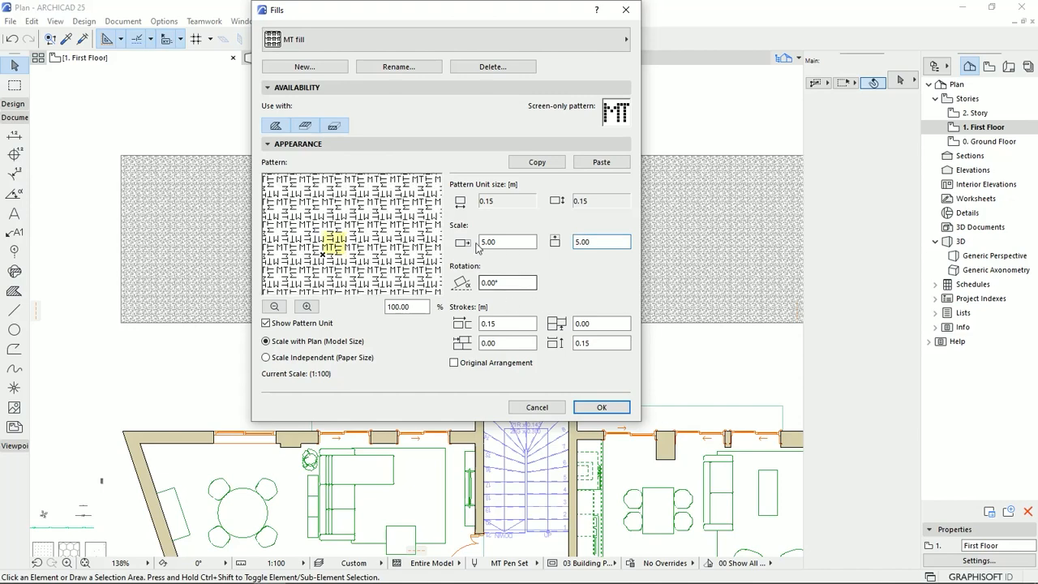
left_click(600, 405)
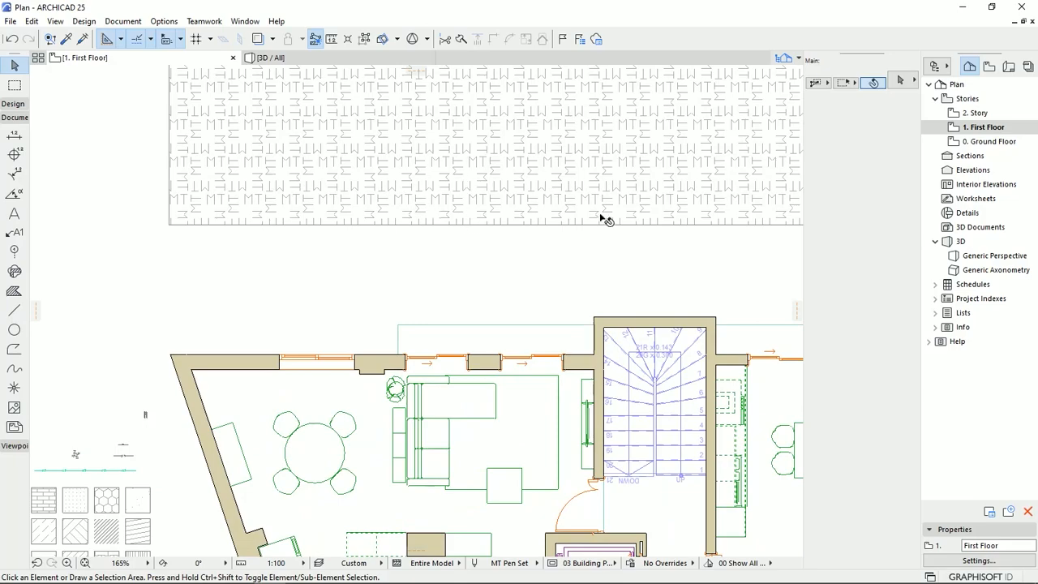
mouse_move(413, 276)
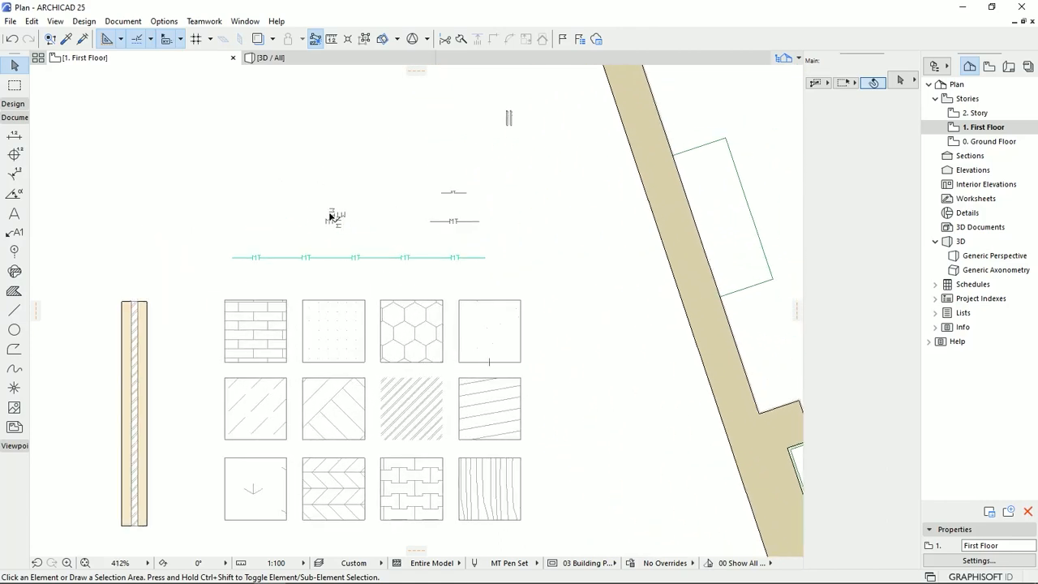
mouse_move(302, 210)
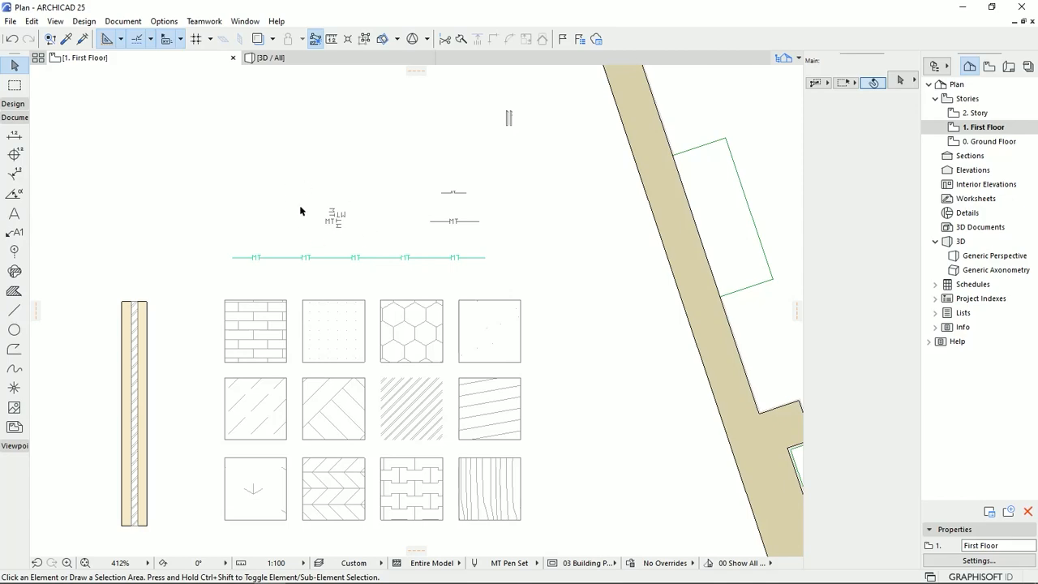
mouse_move(306, 236)
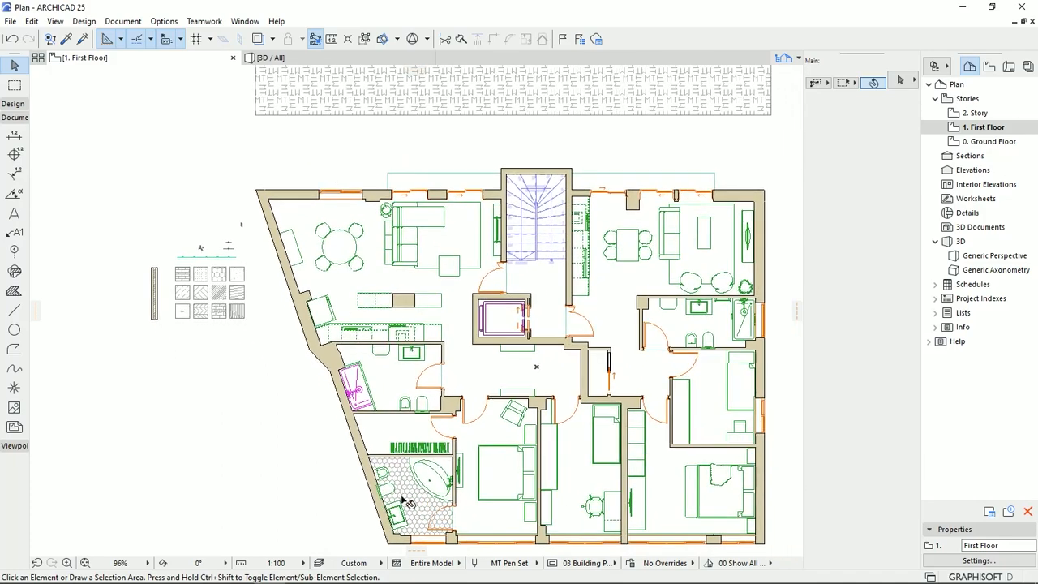
scroll("down", 3)
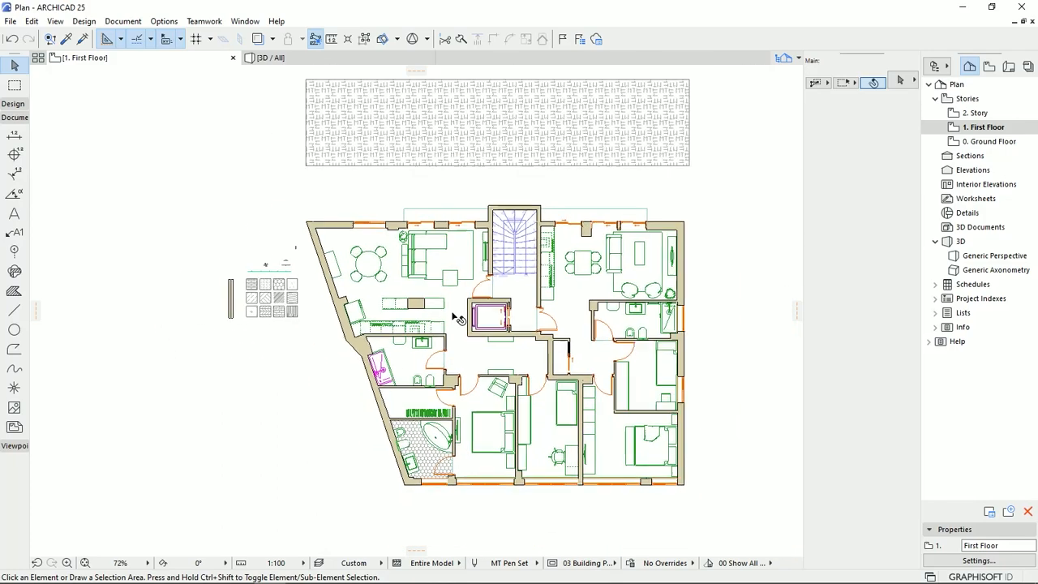
scroll("down", 3)
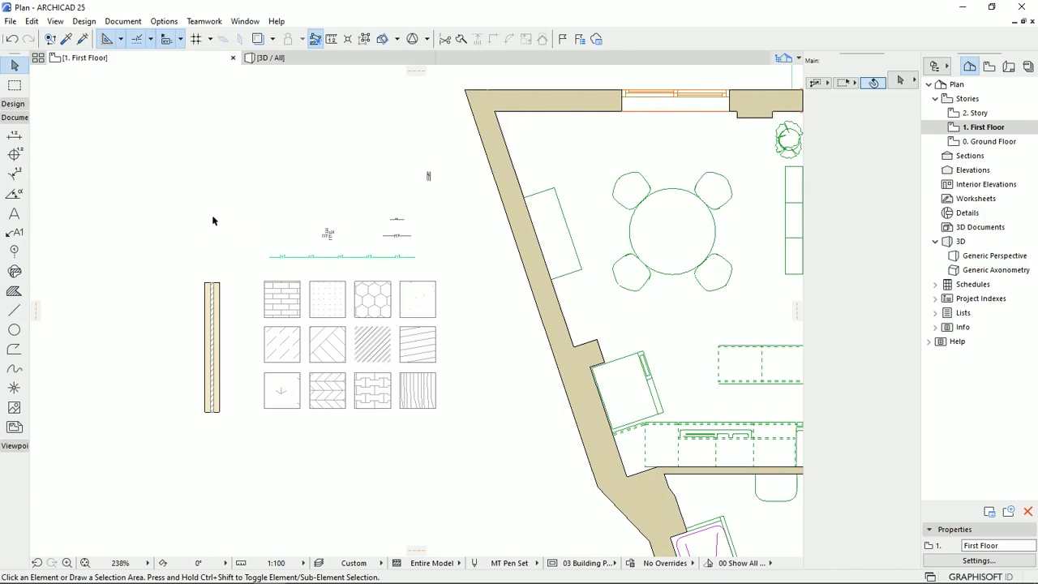
scroll("down", 3)
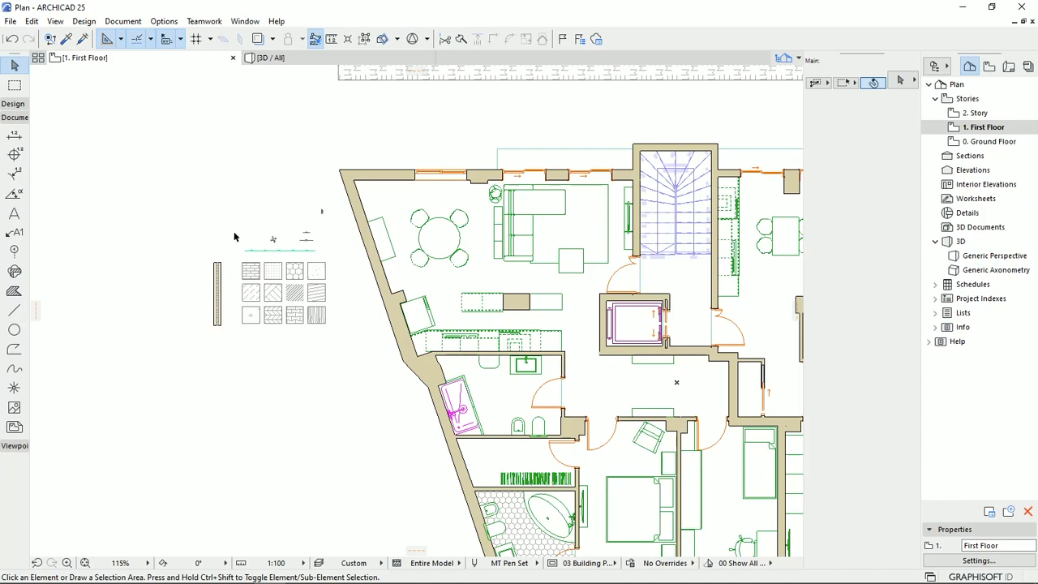
mouse_move(231, 242)
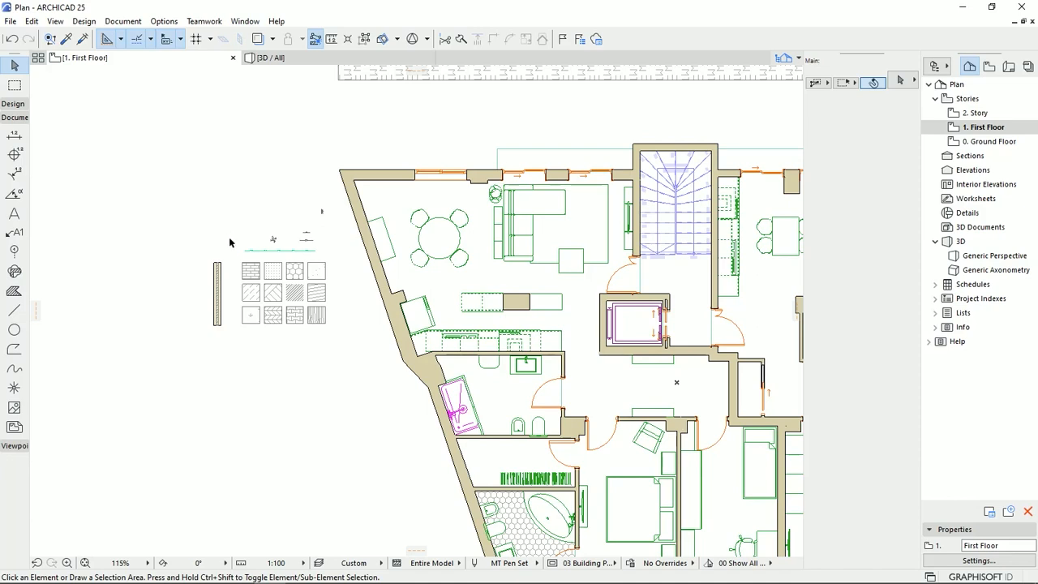
mouse_move(235, 191)
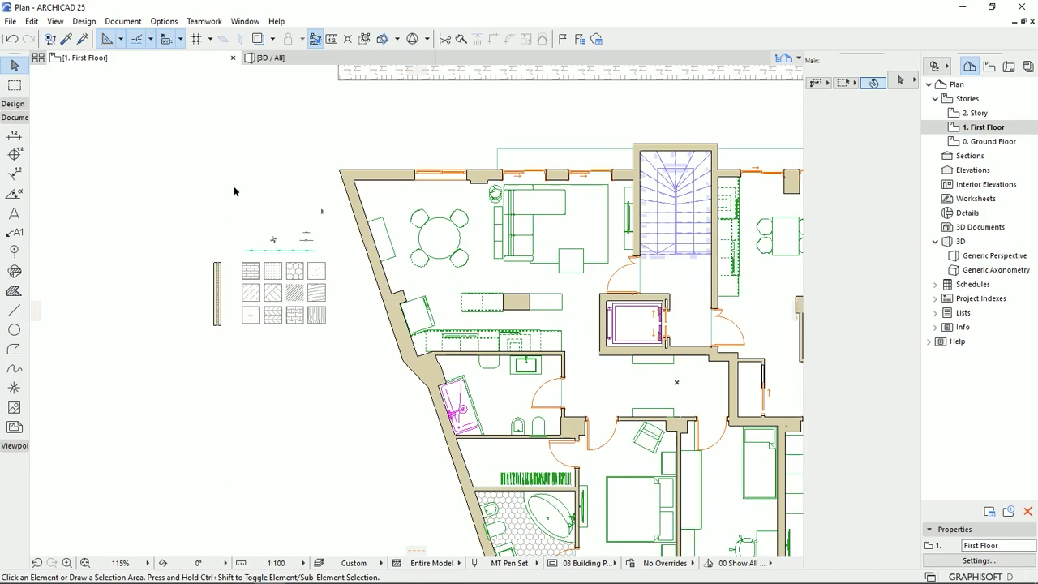
mouse_move(237, 200)
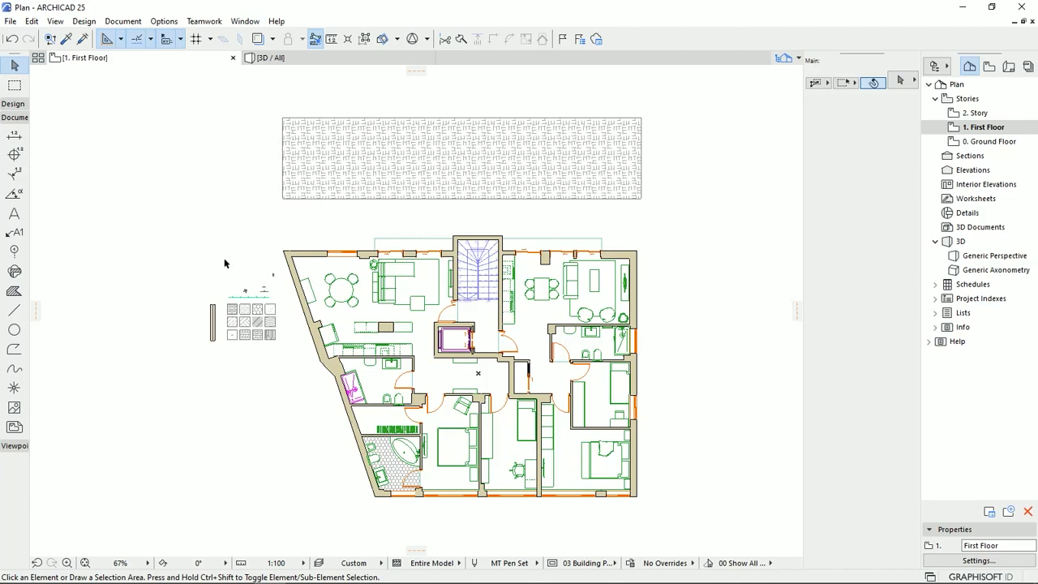
mouse_move(228, 256)
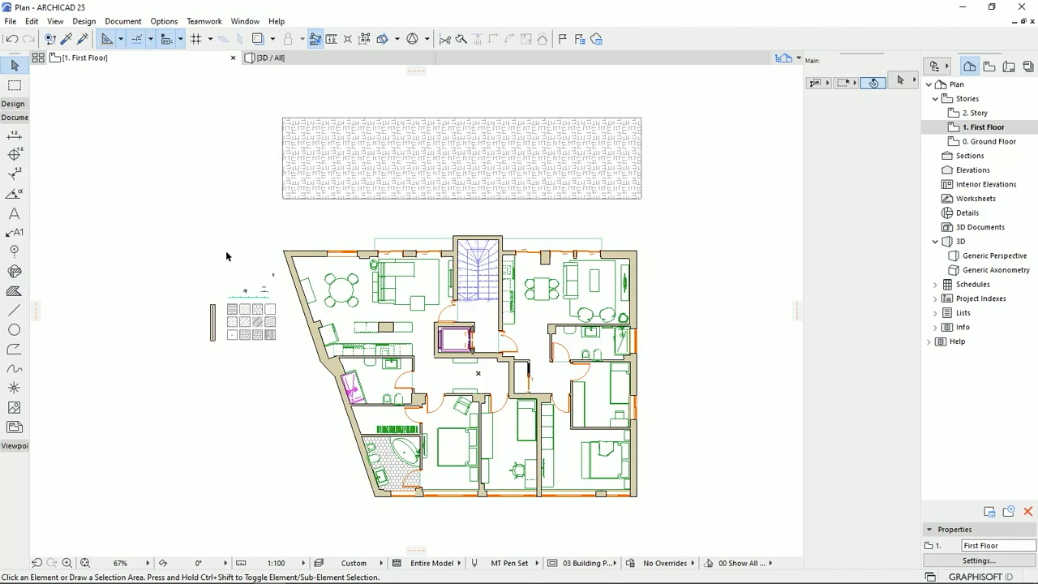